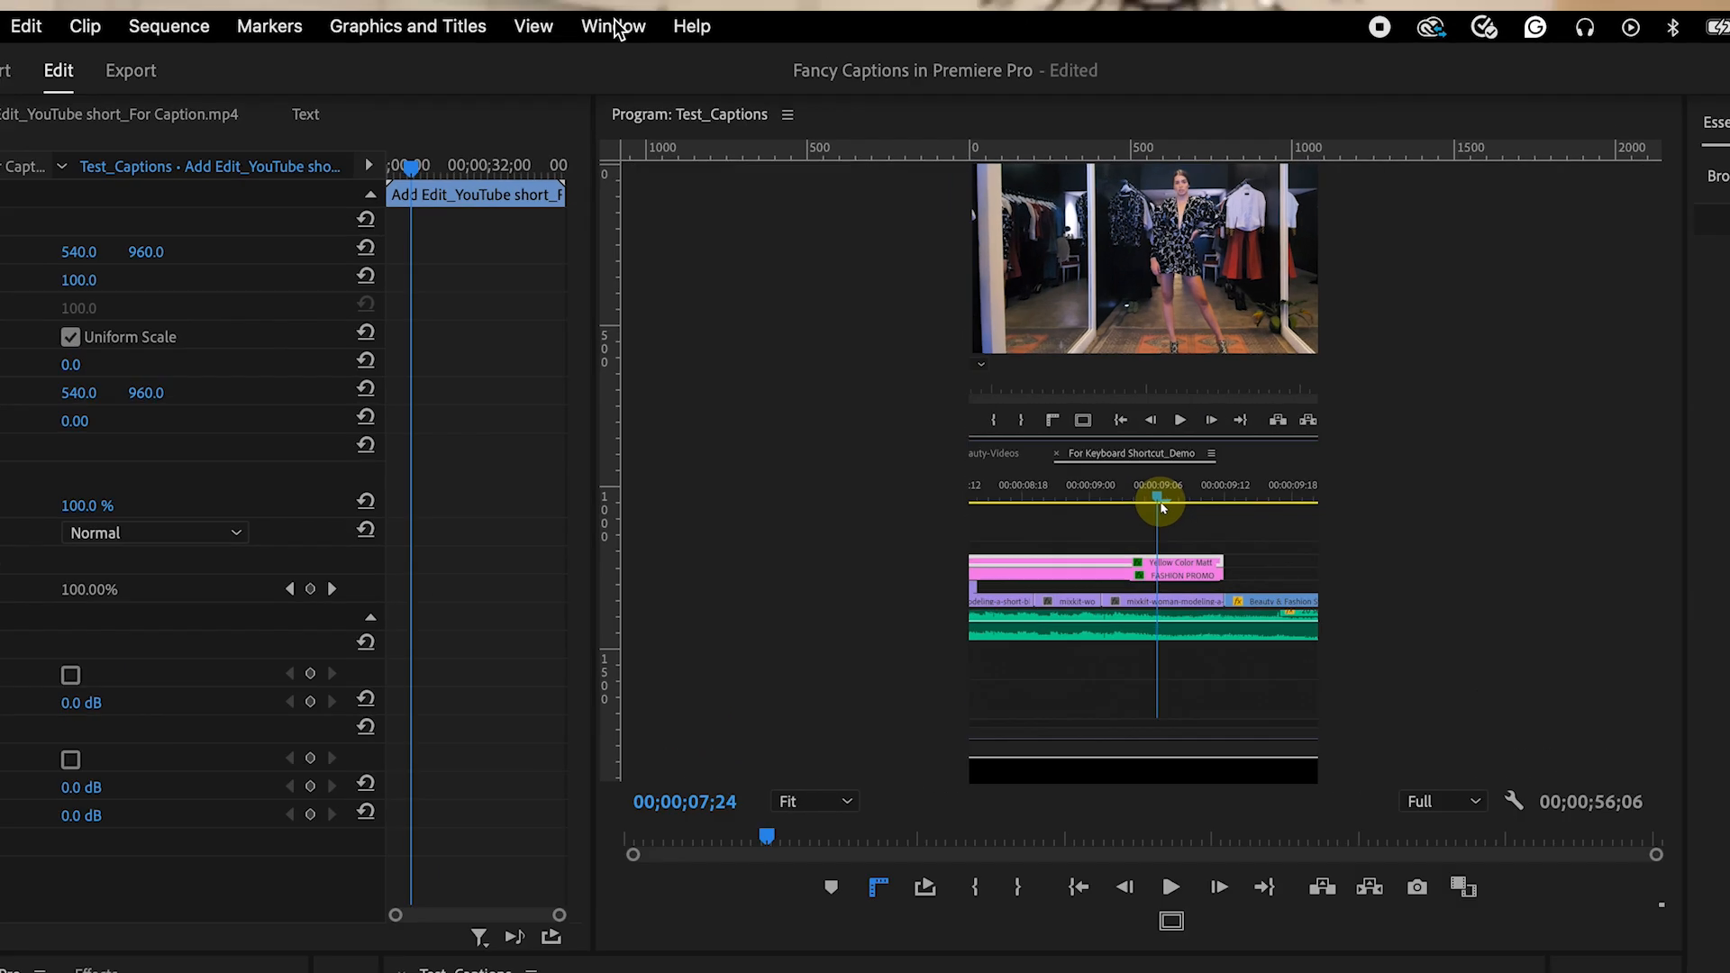
Show the Transcript tab with the YouTube short clip listed as untranscribed
{"action": "left_click", "coordinate": [613, 27]}
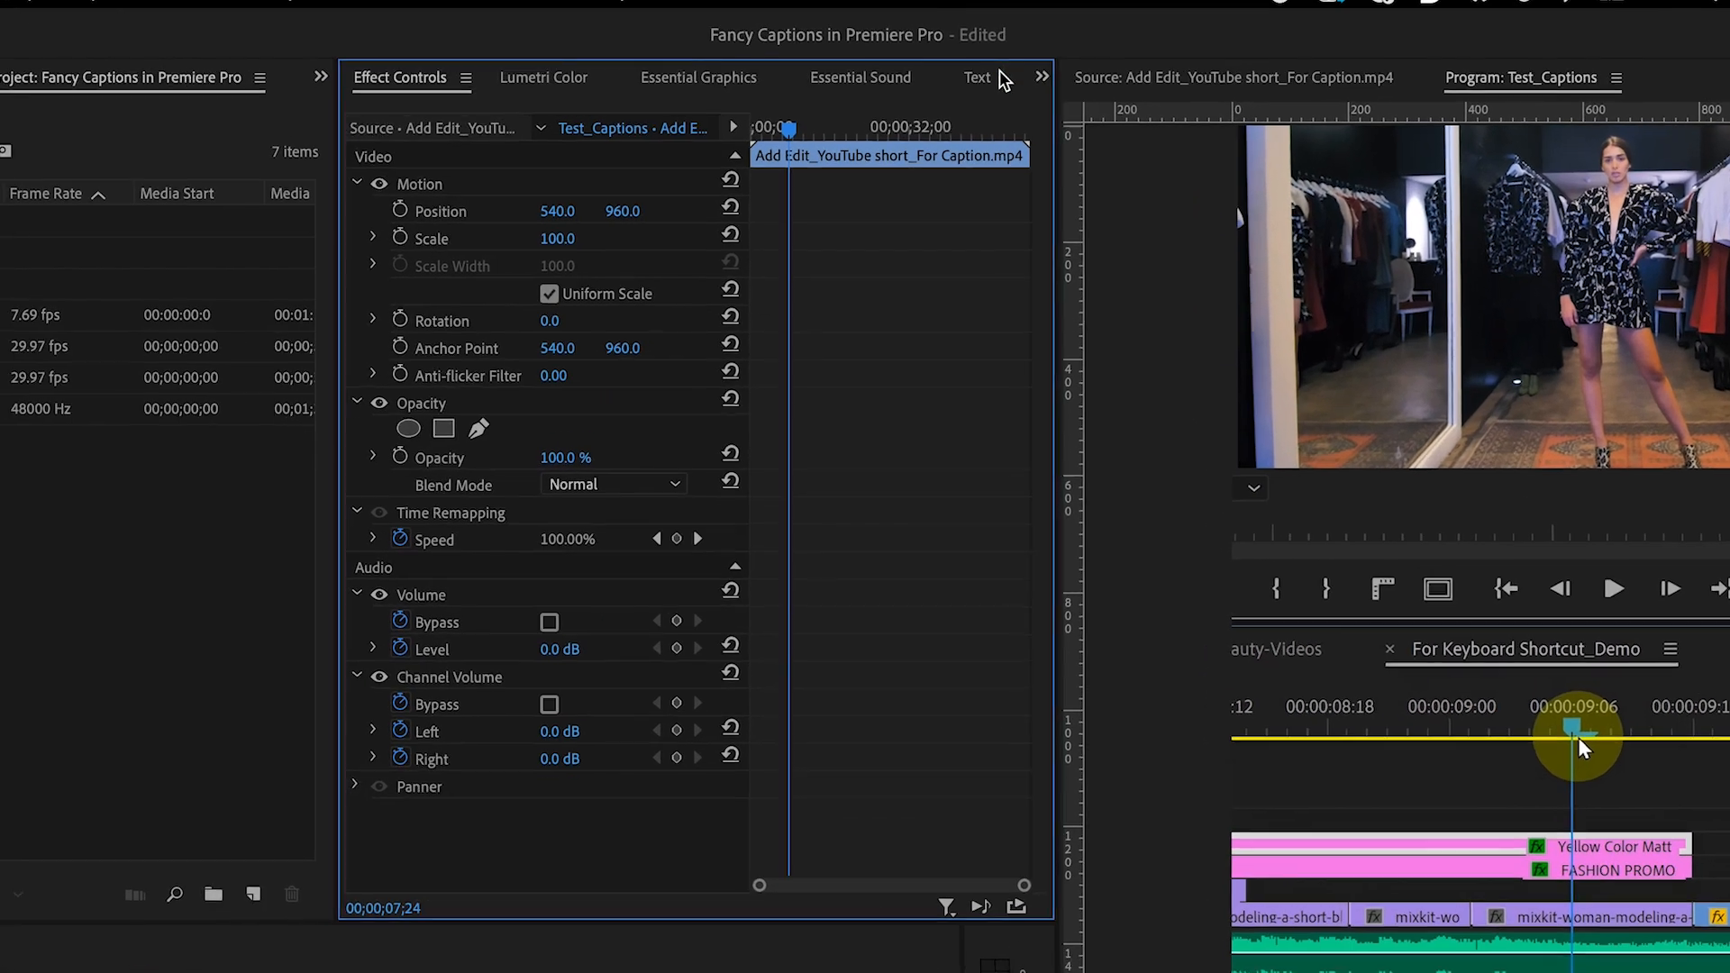
{"action": "left_click", "coordinate": [975, 77]}
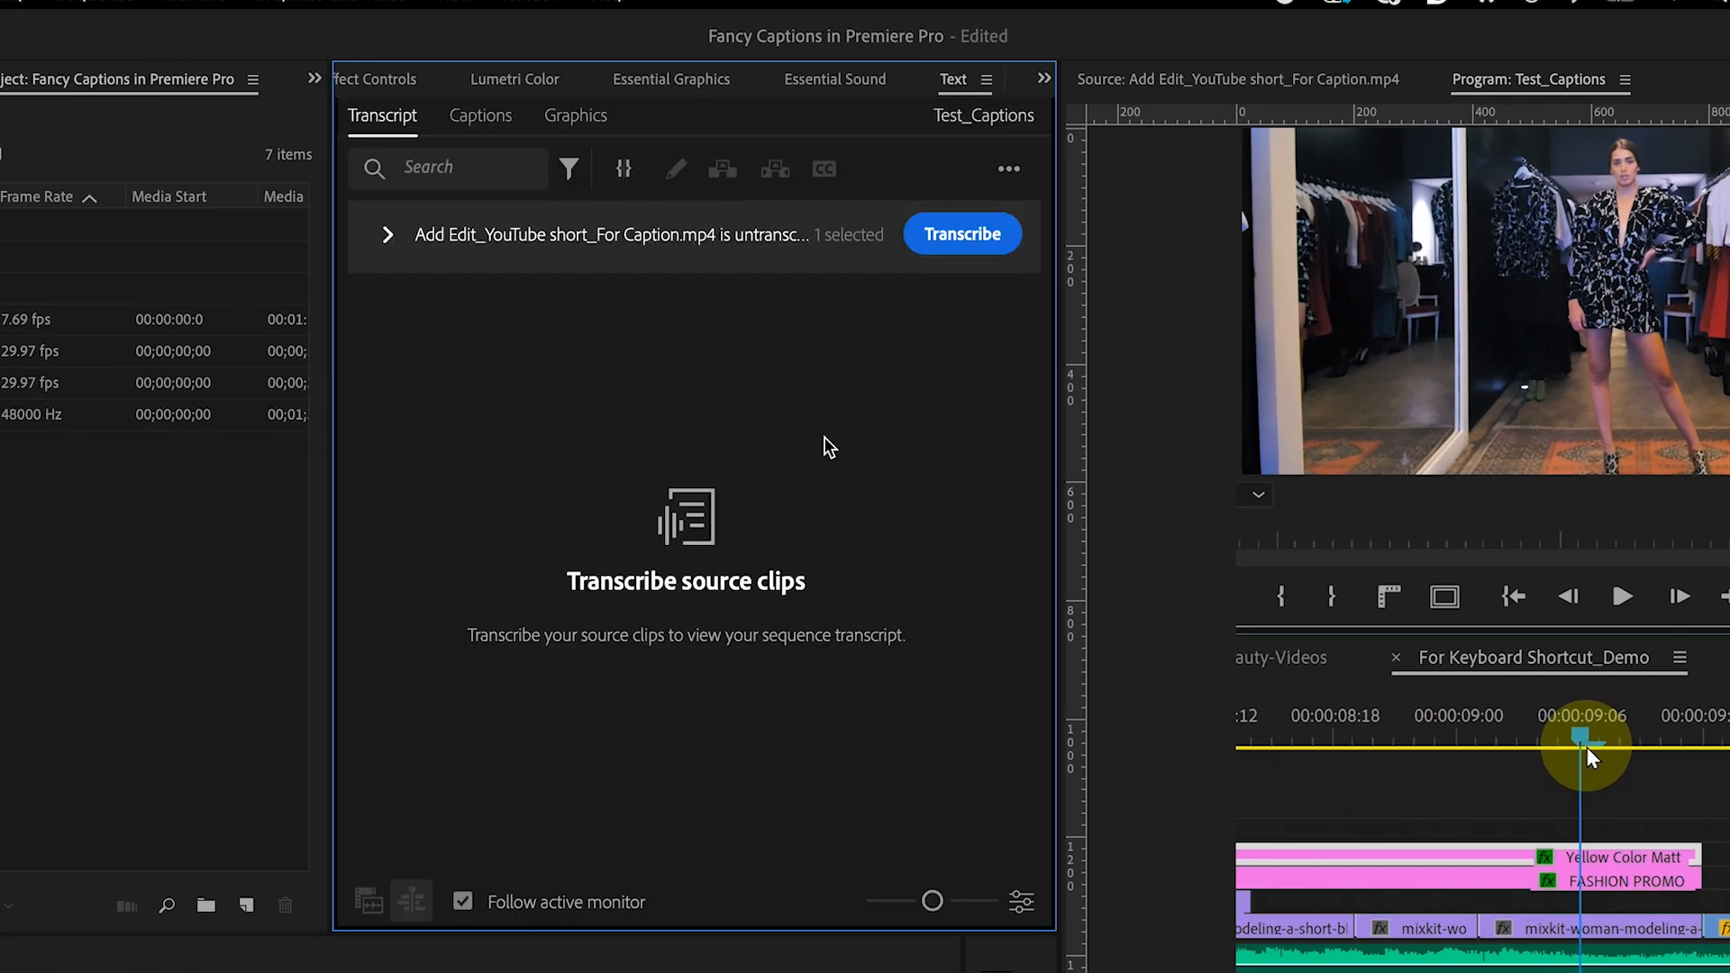
{"action": "mouse_move", "coordinate": [745, 610]}
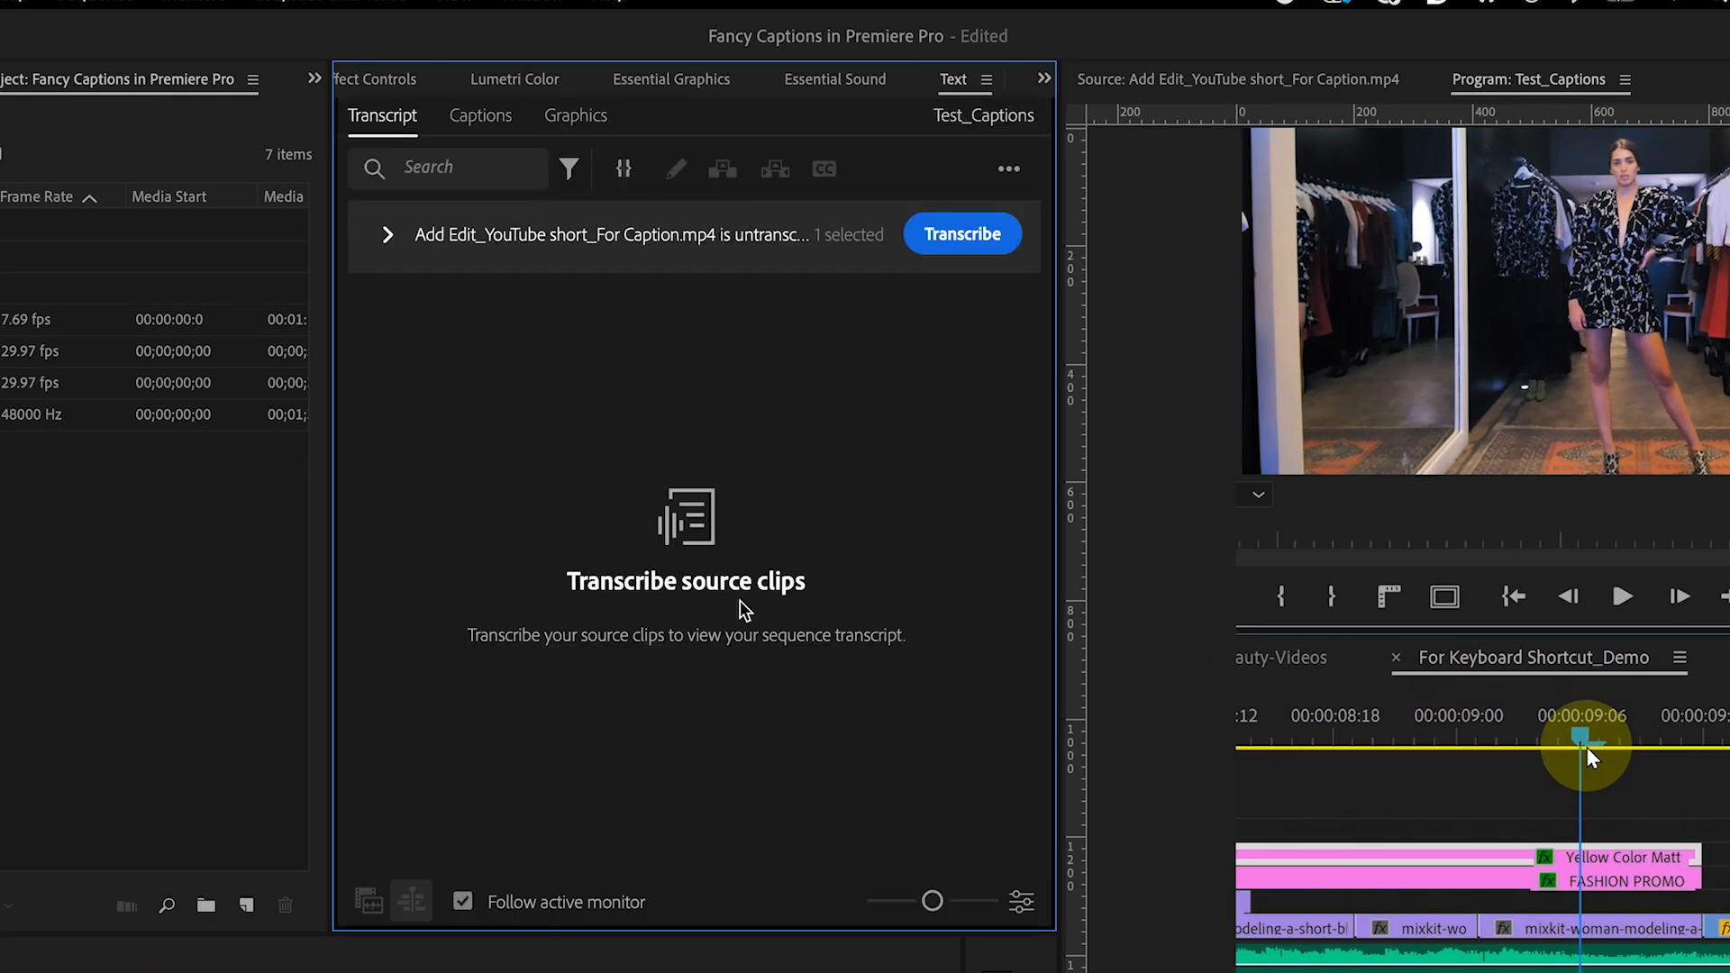
{"action": "mouse_move", "coordinate": [714, 51]}
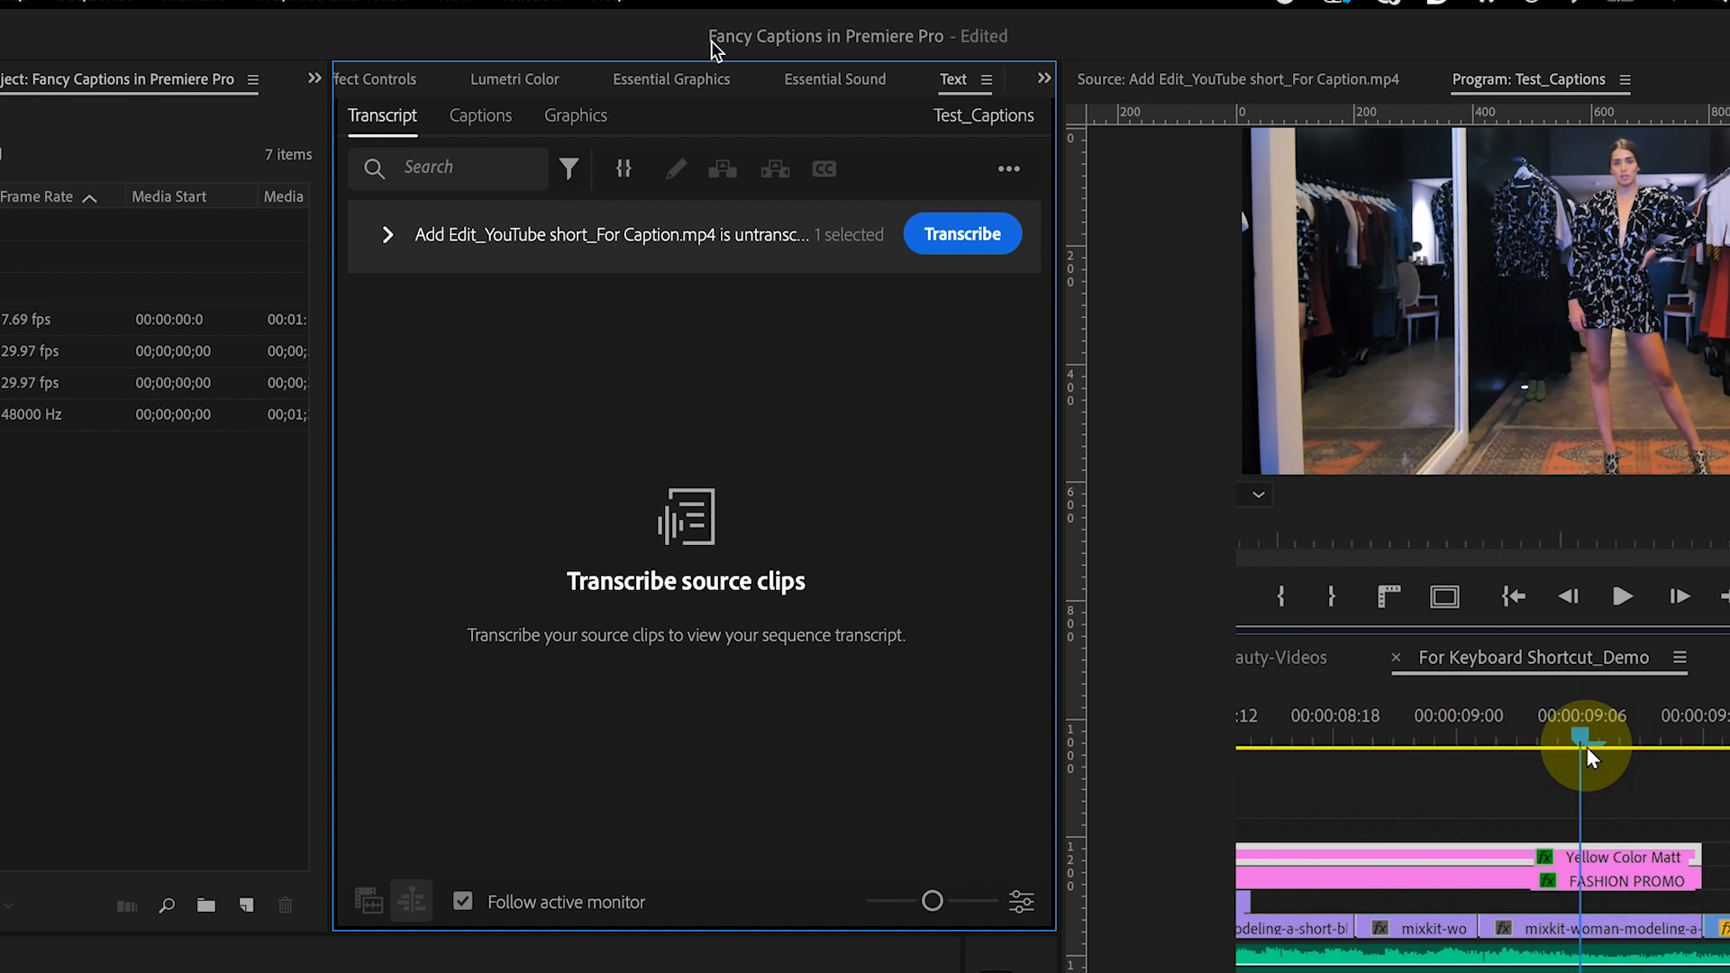
In Text Layer Preferences, set Background Fill Mode to Per-Line and confirm
{"action": "left_click", "coordinate": [670, 77]}
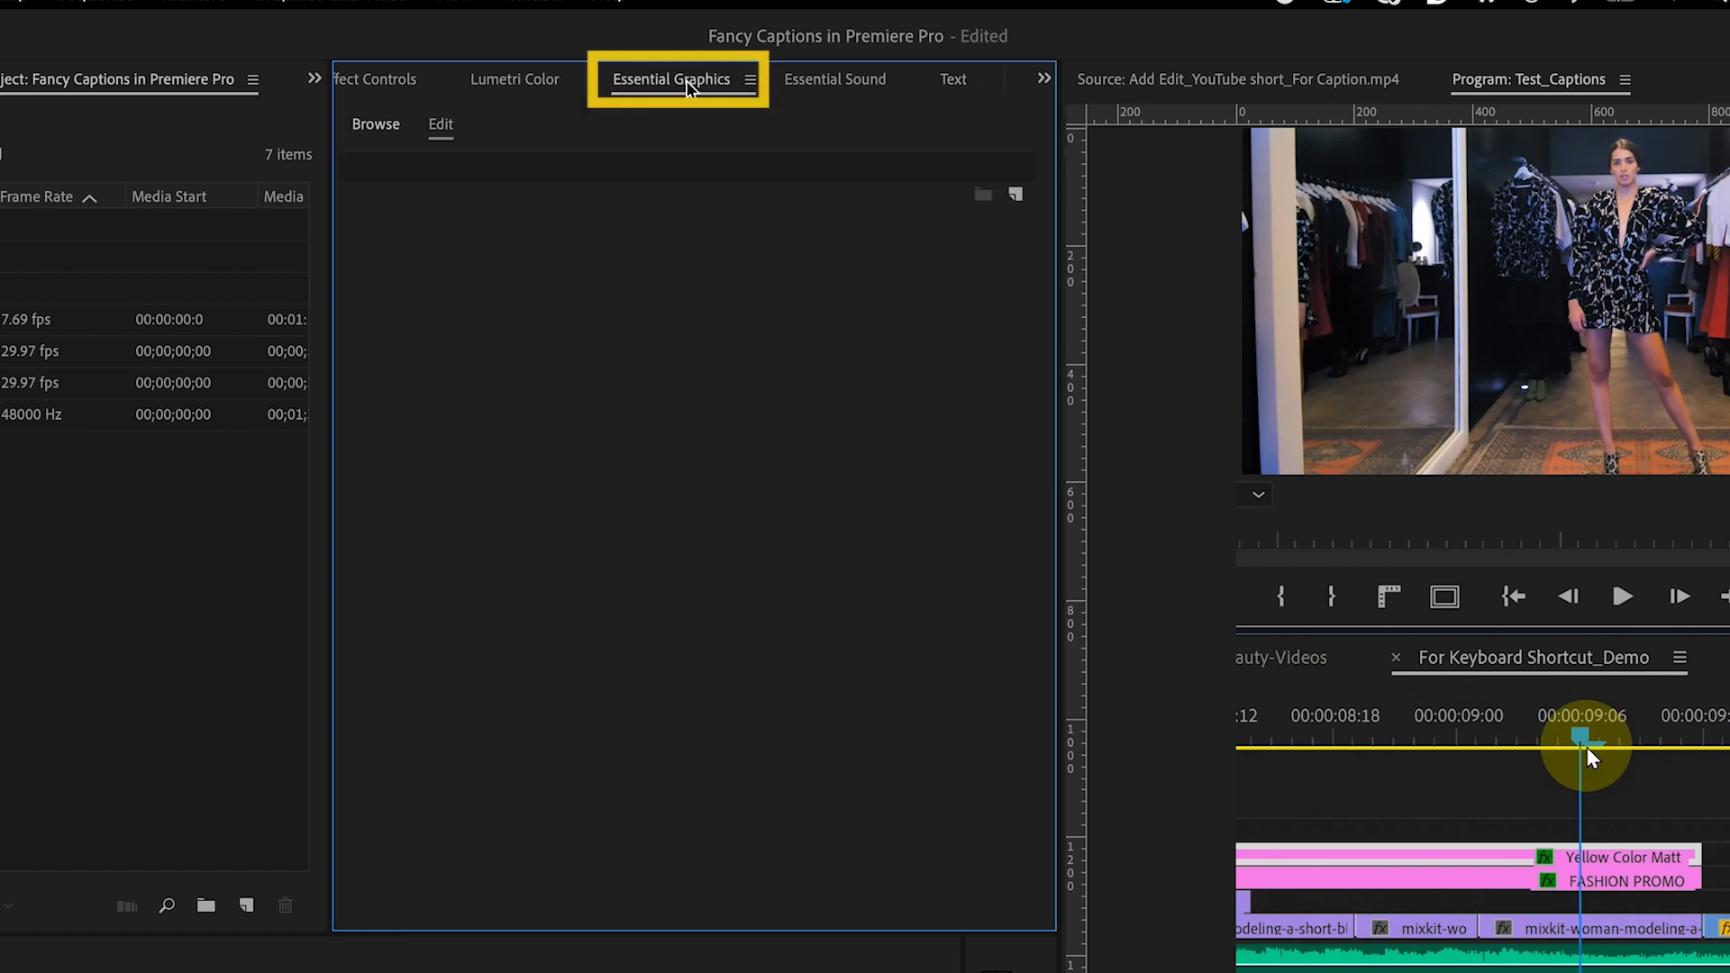
{"action": "mouse_move", "coordinate": [749, 79]}
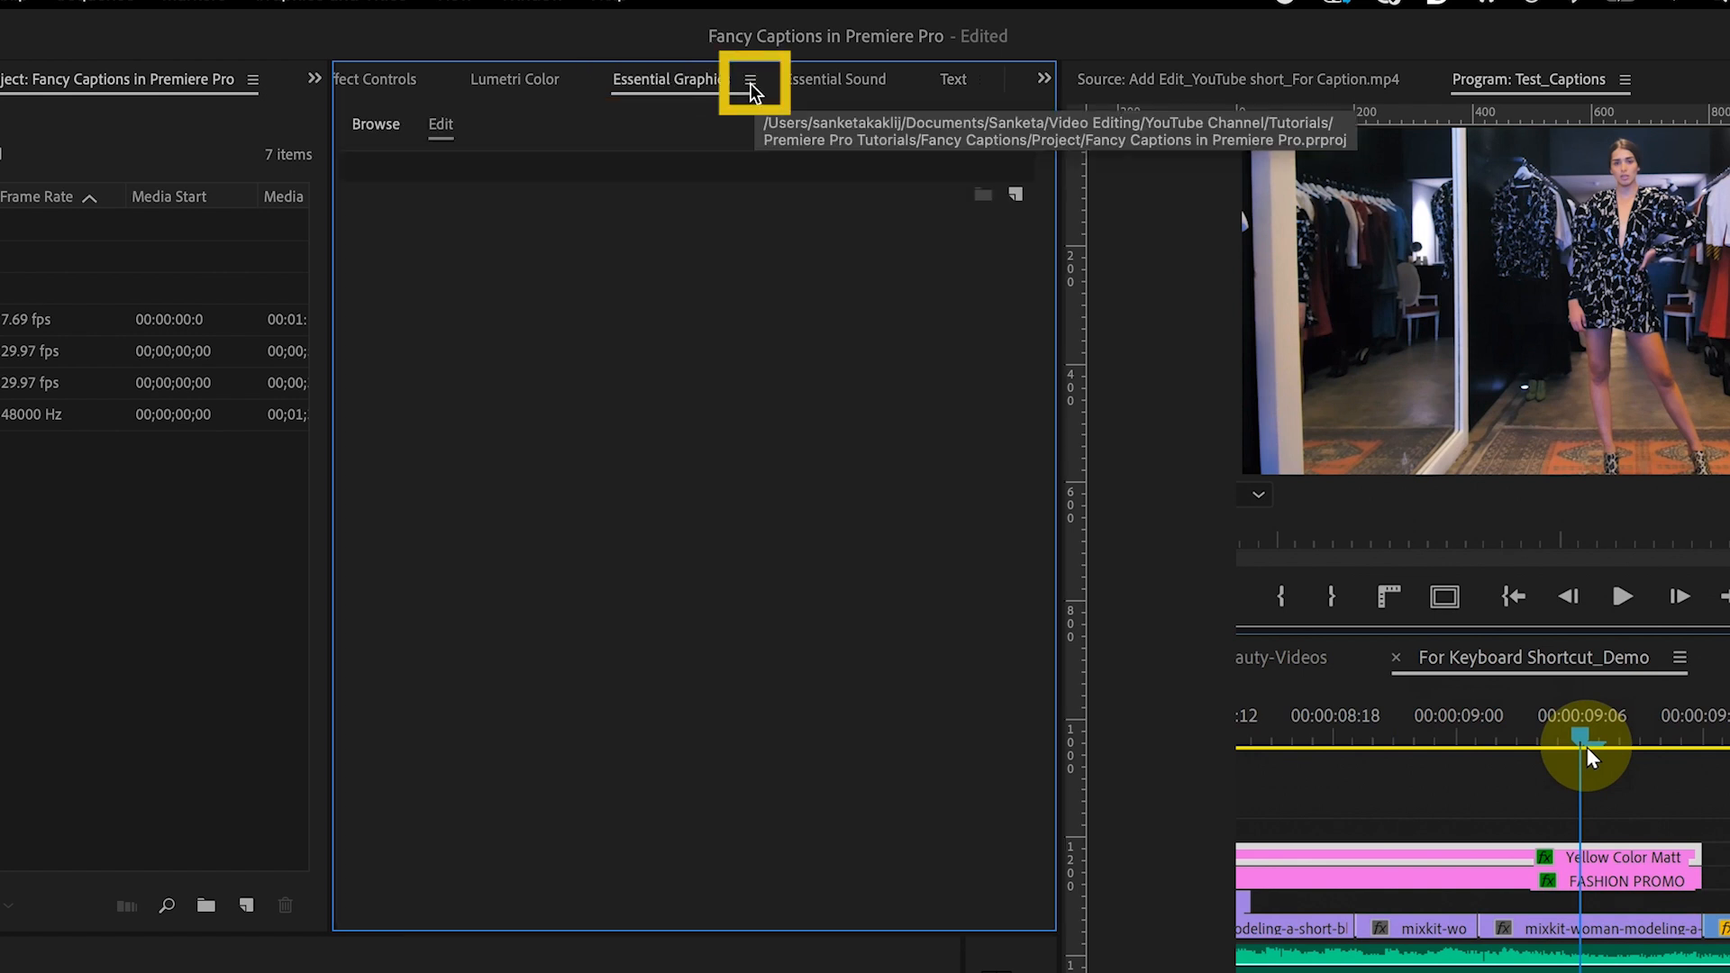
{"action": "left_click", "coordinate": [751, 79]}
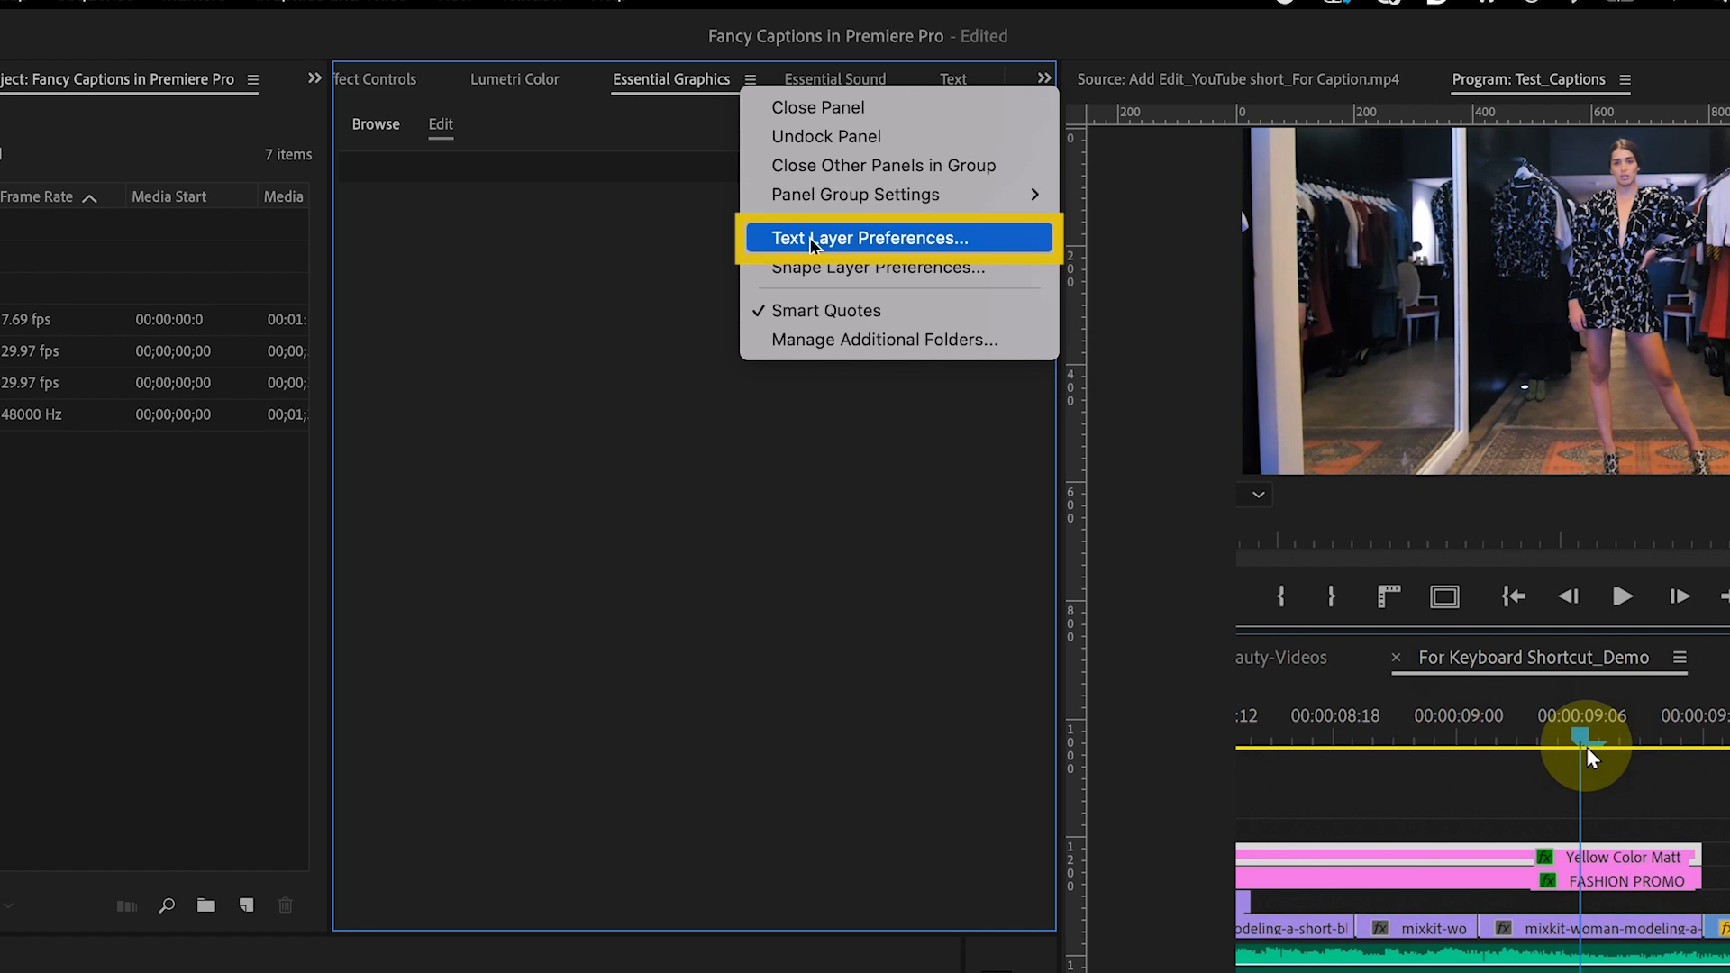
{"action": "left_click", "coordinate": [868, 238]}
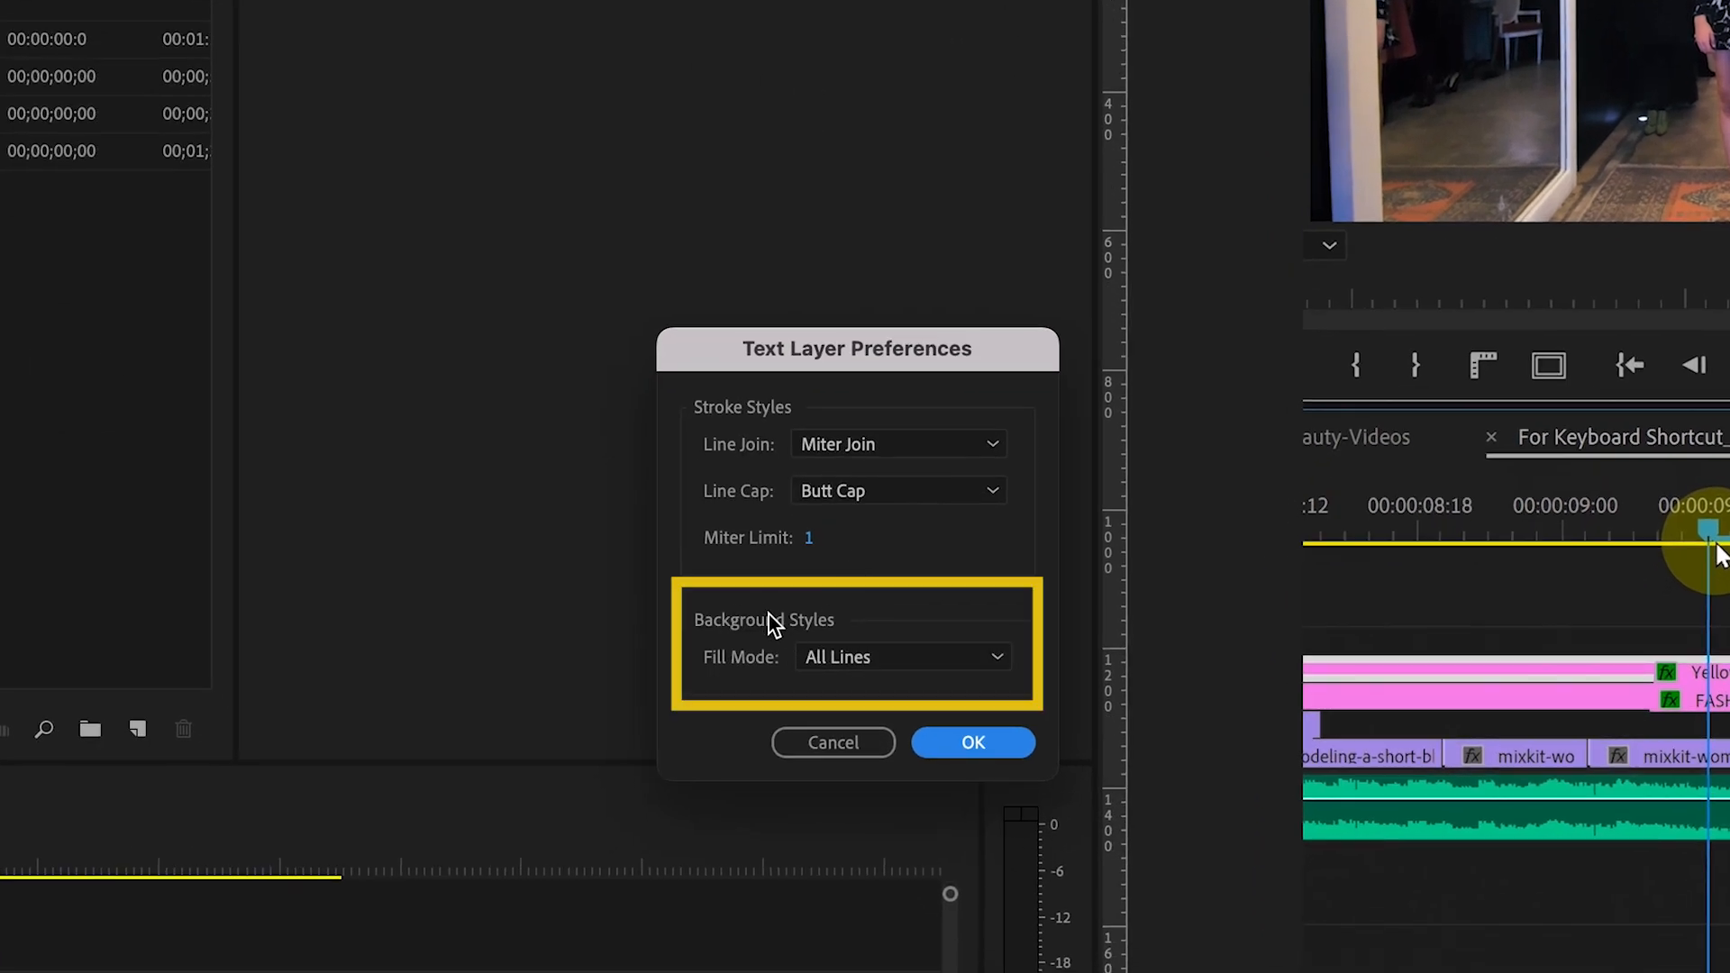
{"action": "left_click", "coordinate": [899, 656]}
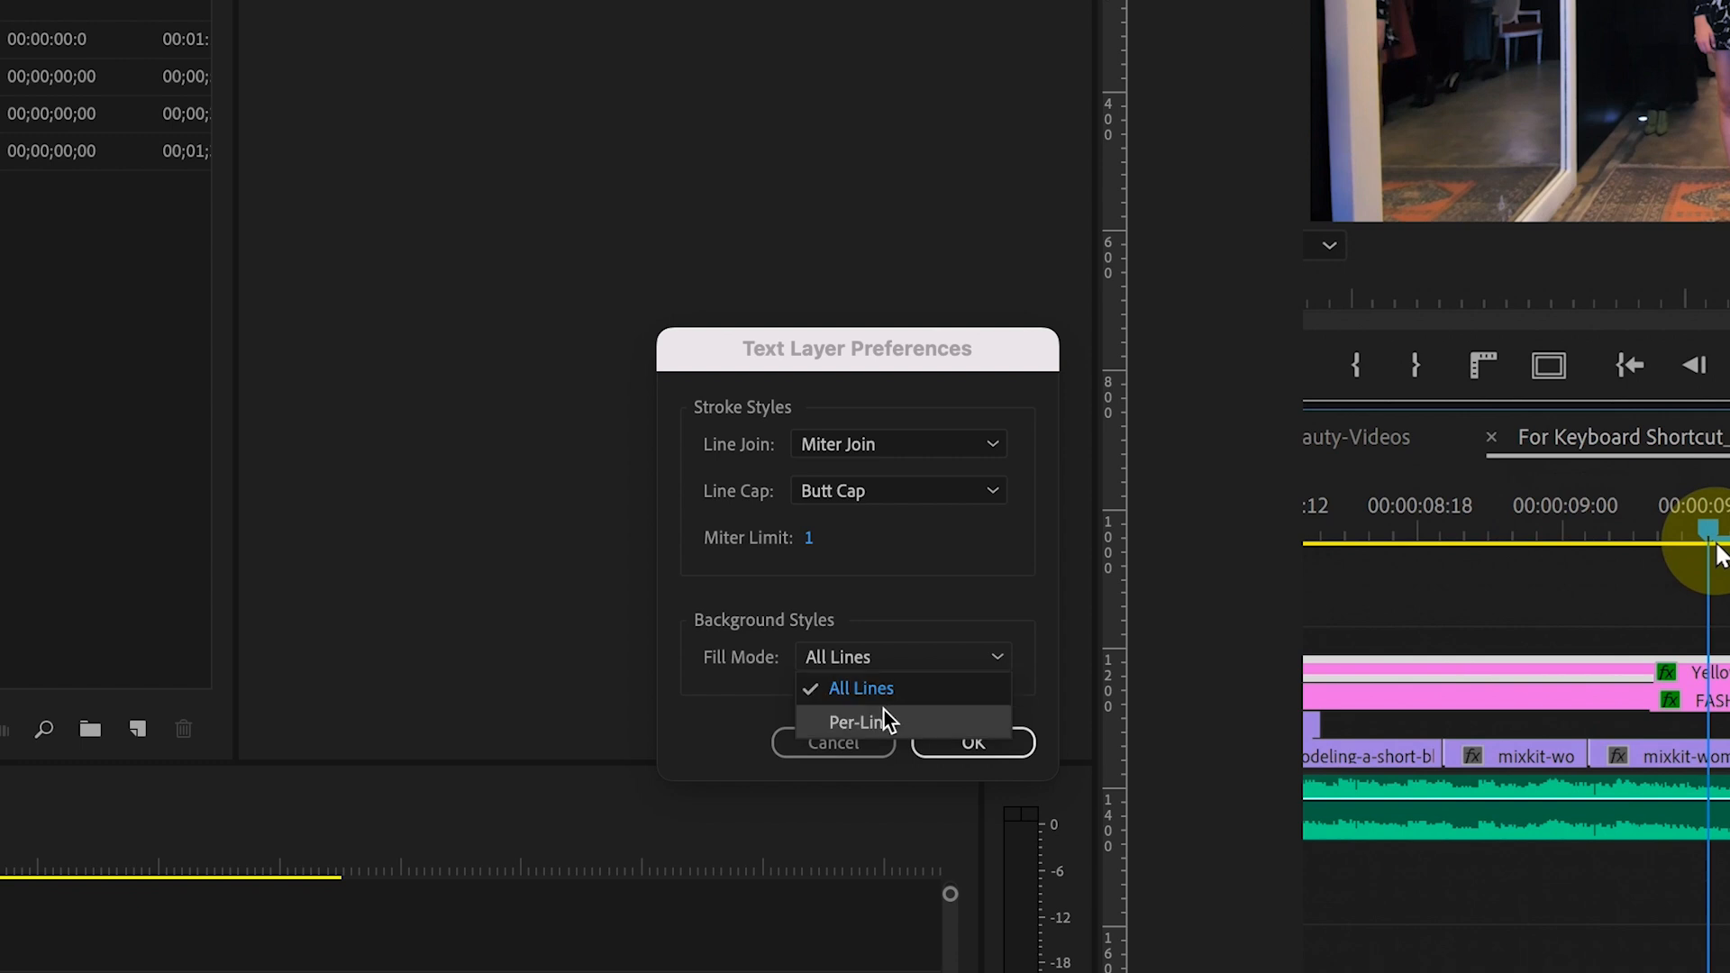
{"action": "left_click", "coordinate": [857, 721]}
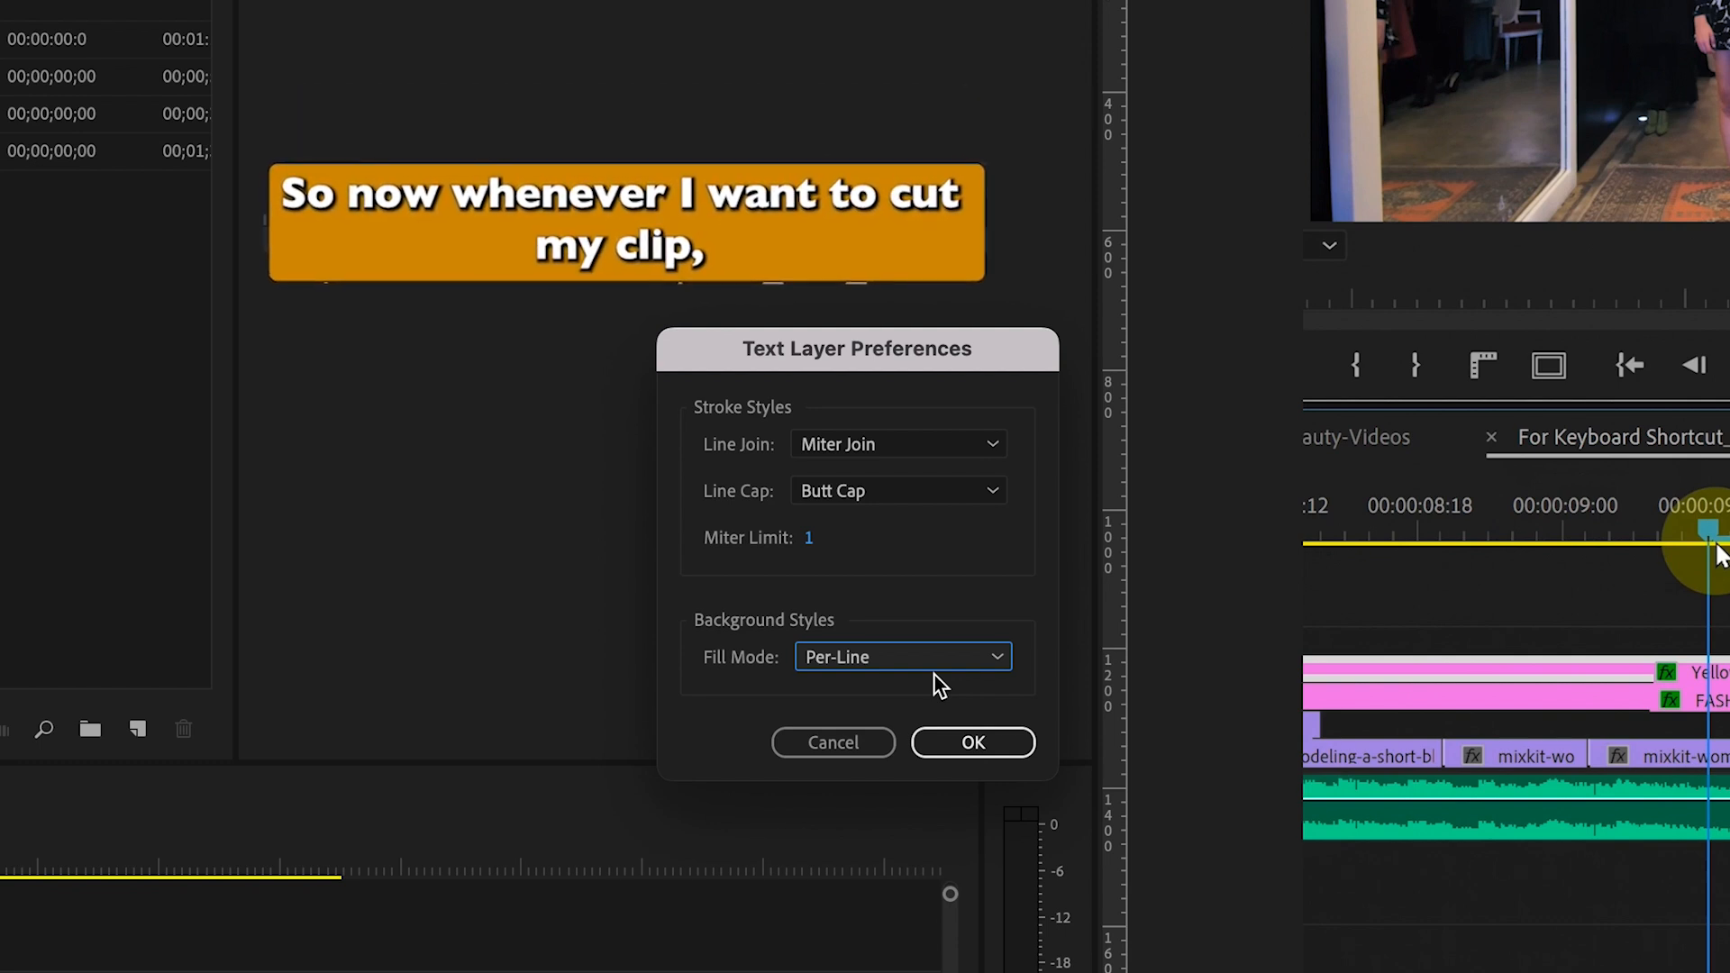
{"action": "left_click", "coordinate": [972, 741]}
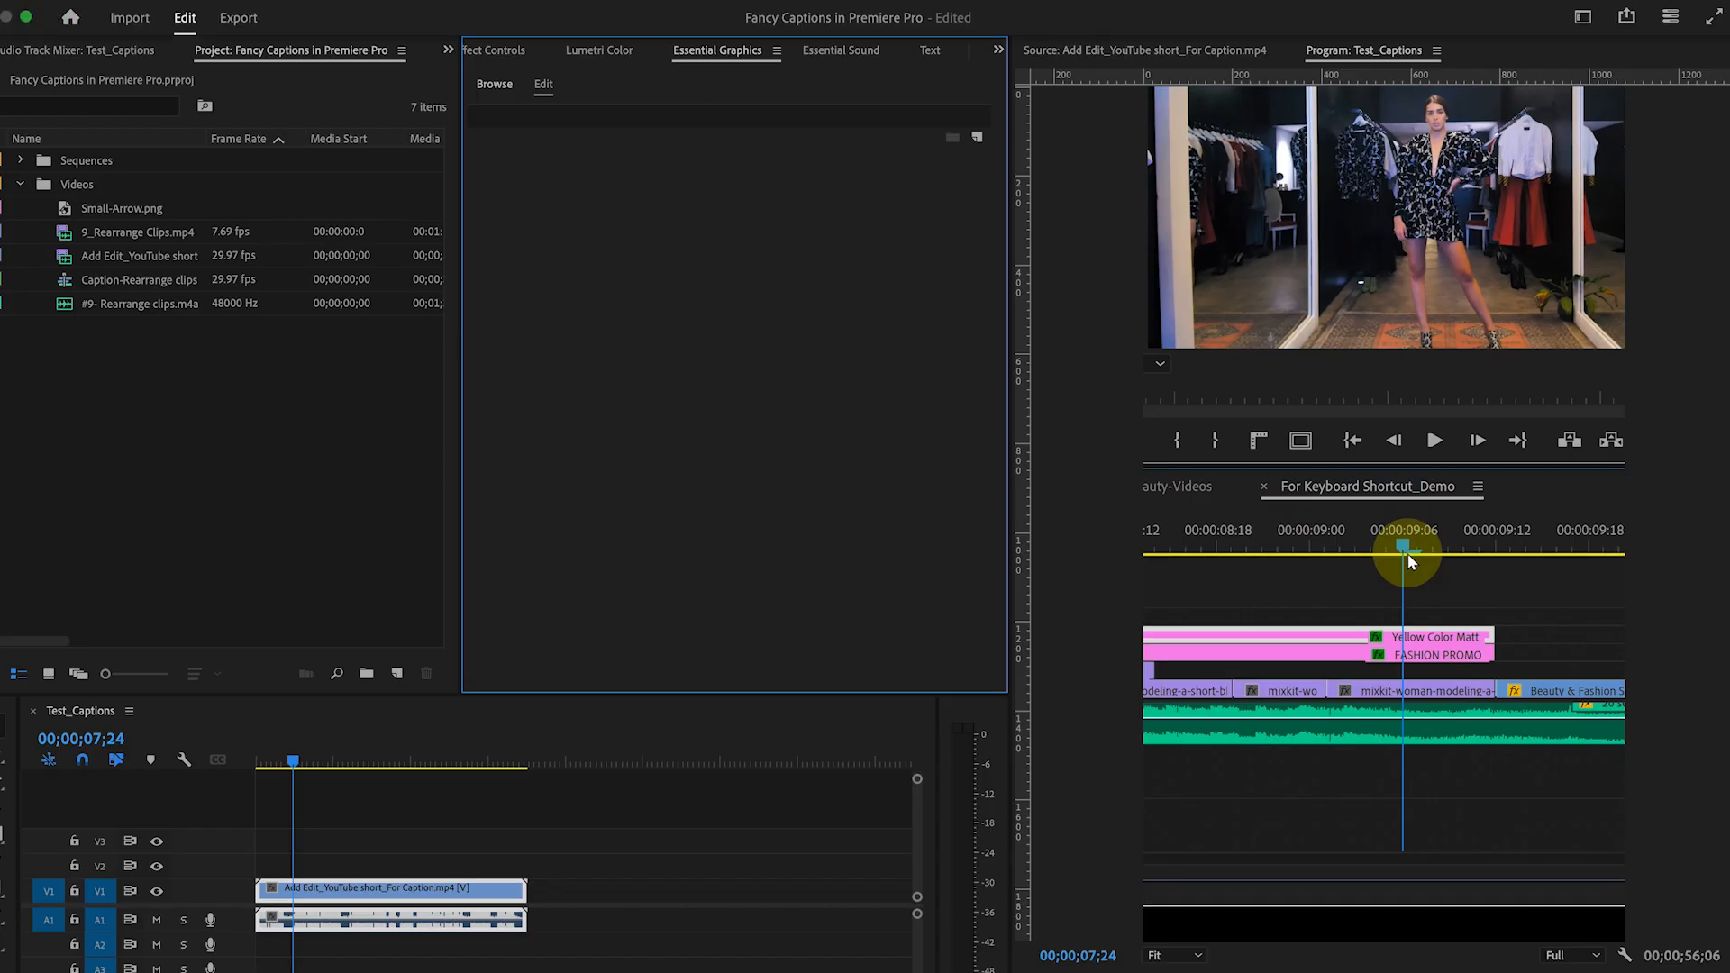
Transcribe the clip so its spoken transcript appears in the Text panel
{"action": "left_click", "coordinate": [930, 50]}
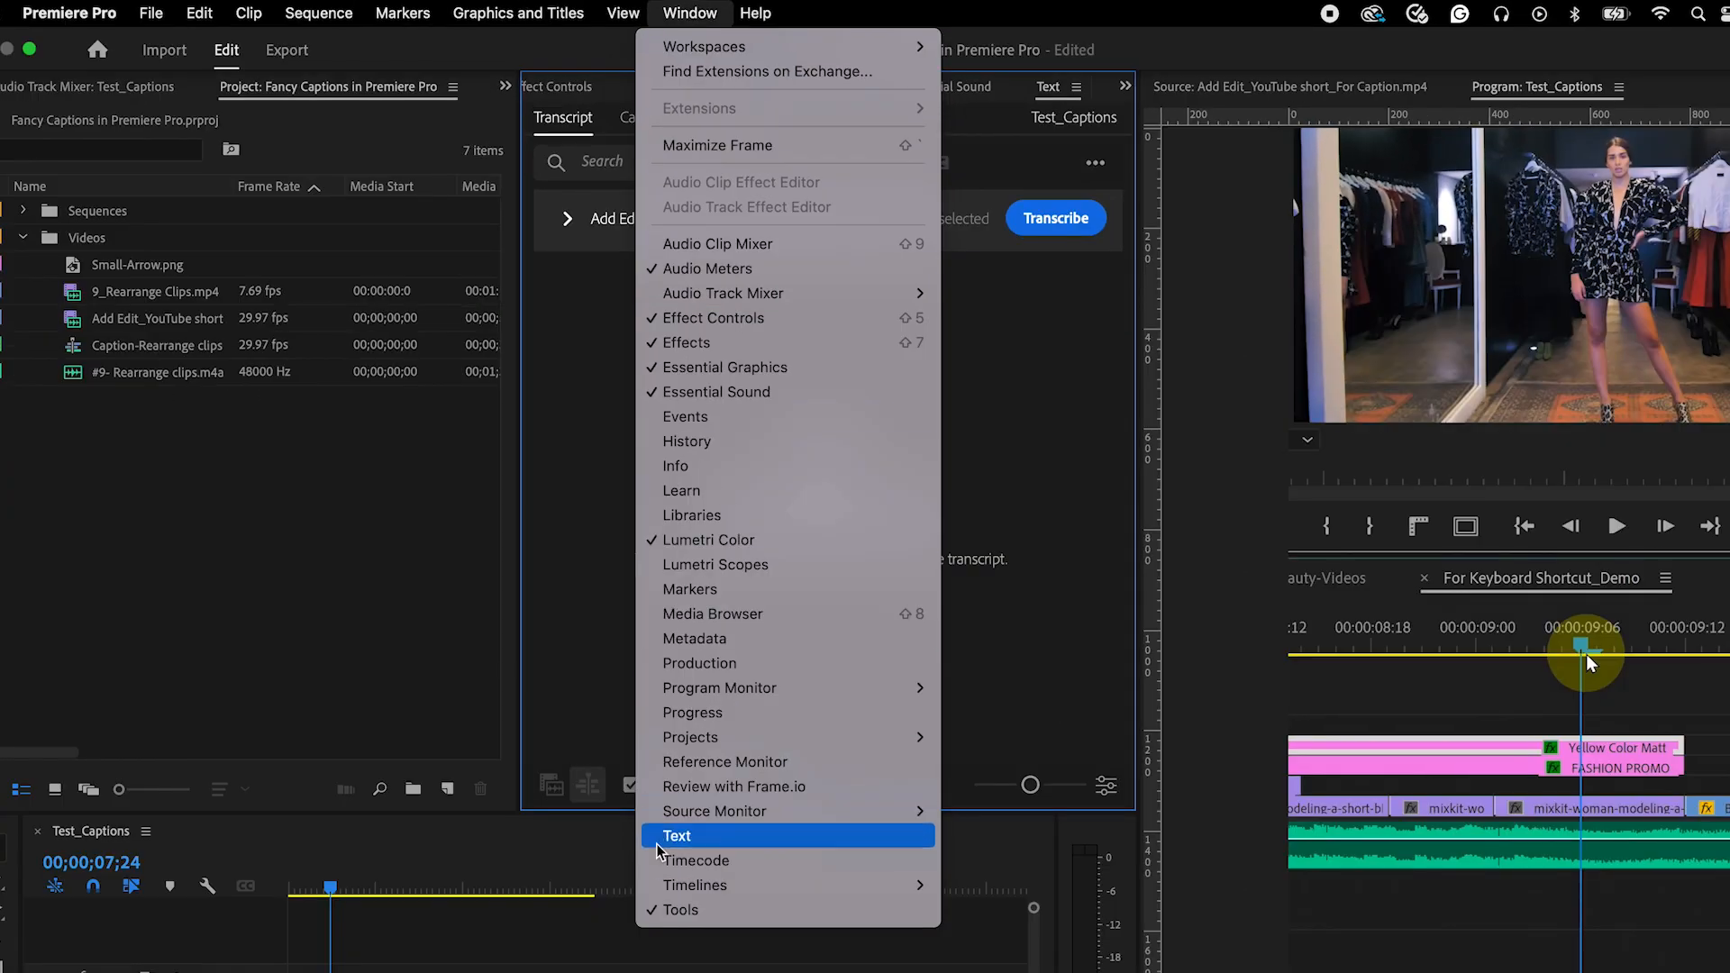
{"action": "mouse_move", "coordinate": [975, 746]}
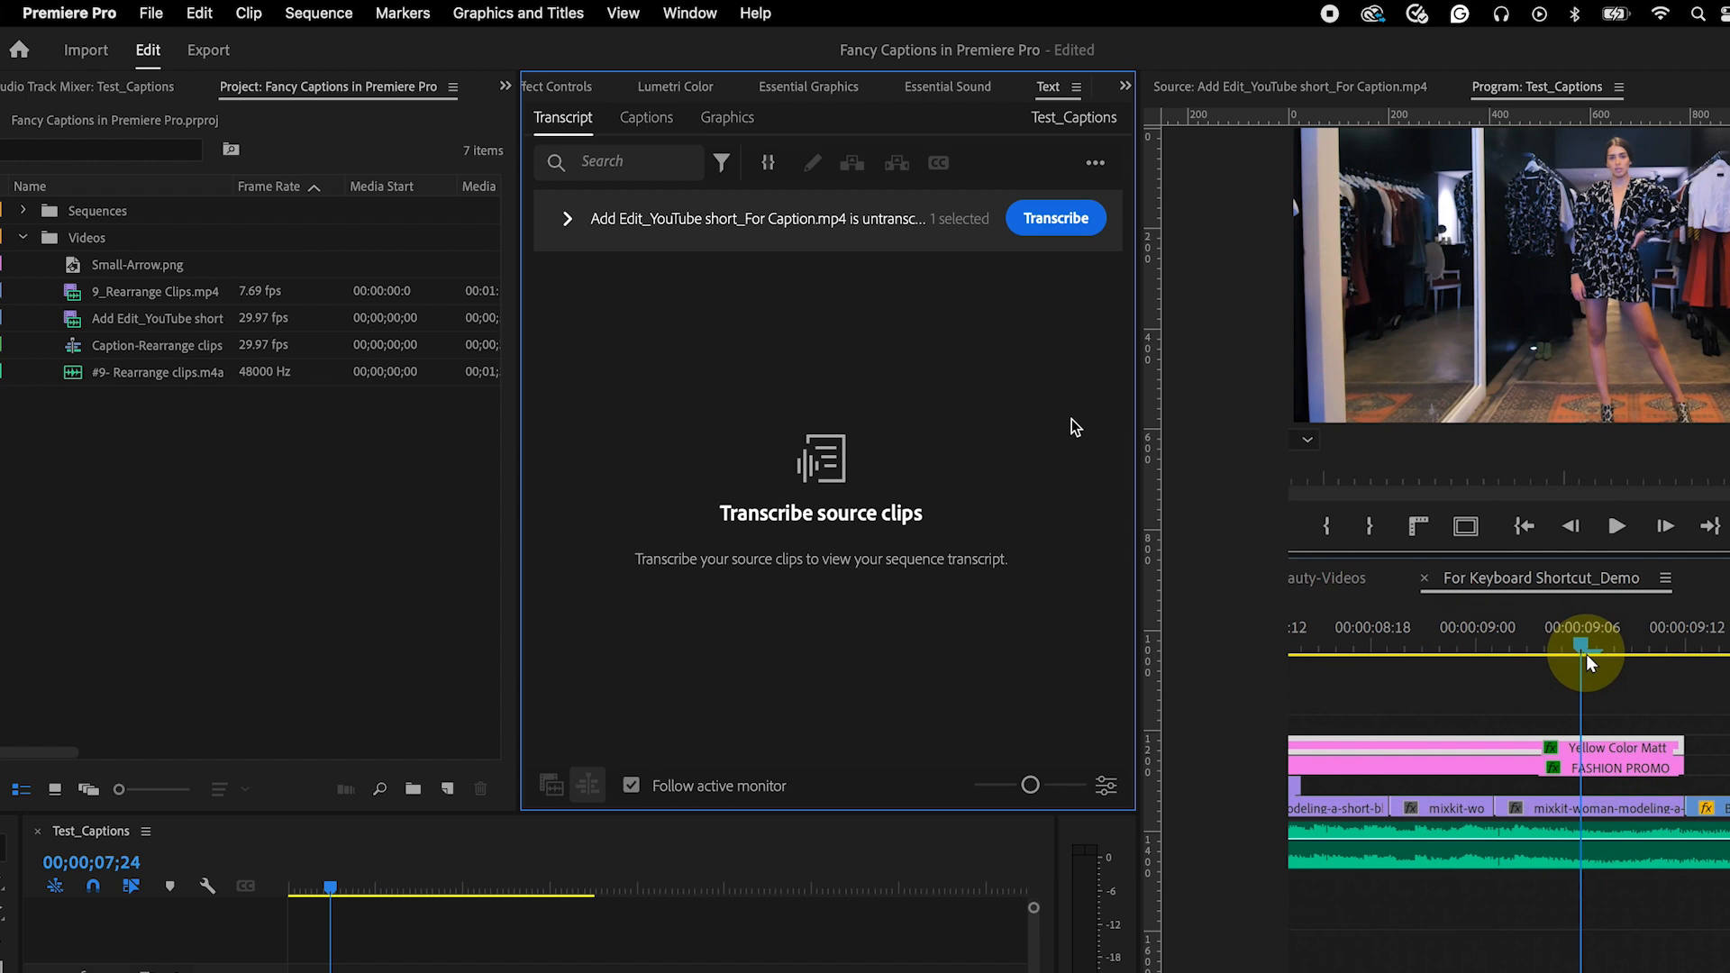
{"action": "left_click", "coordinate": [1054, 218]}
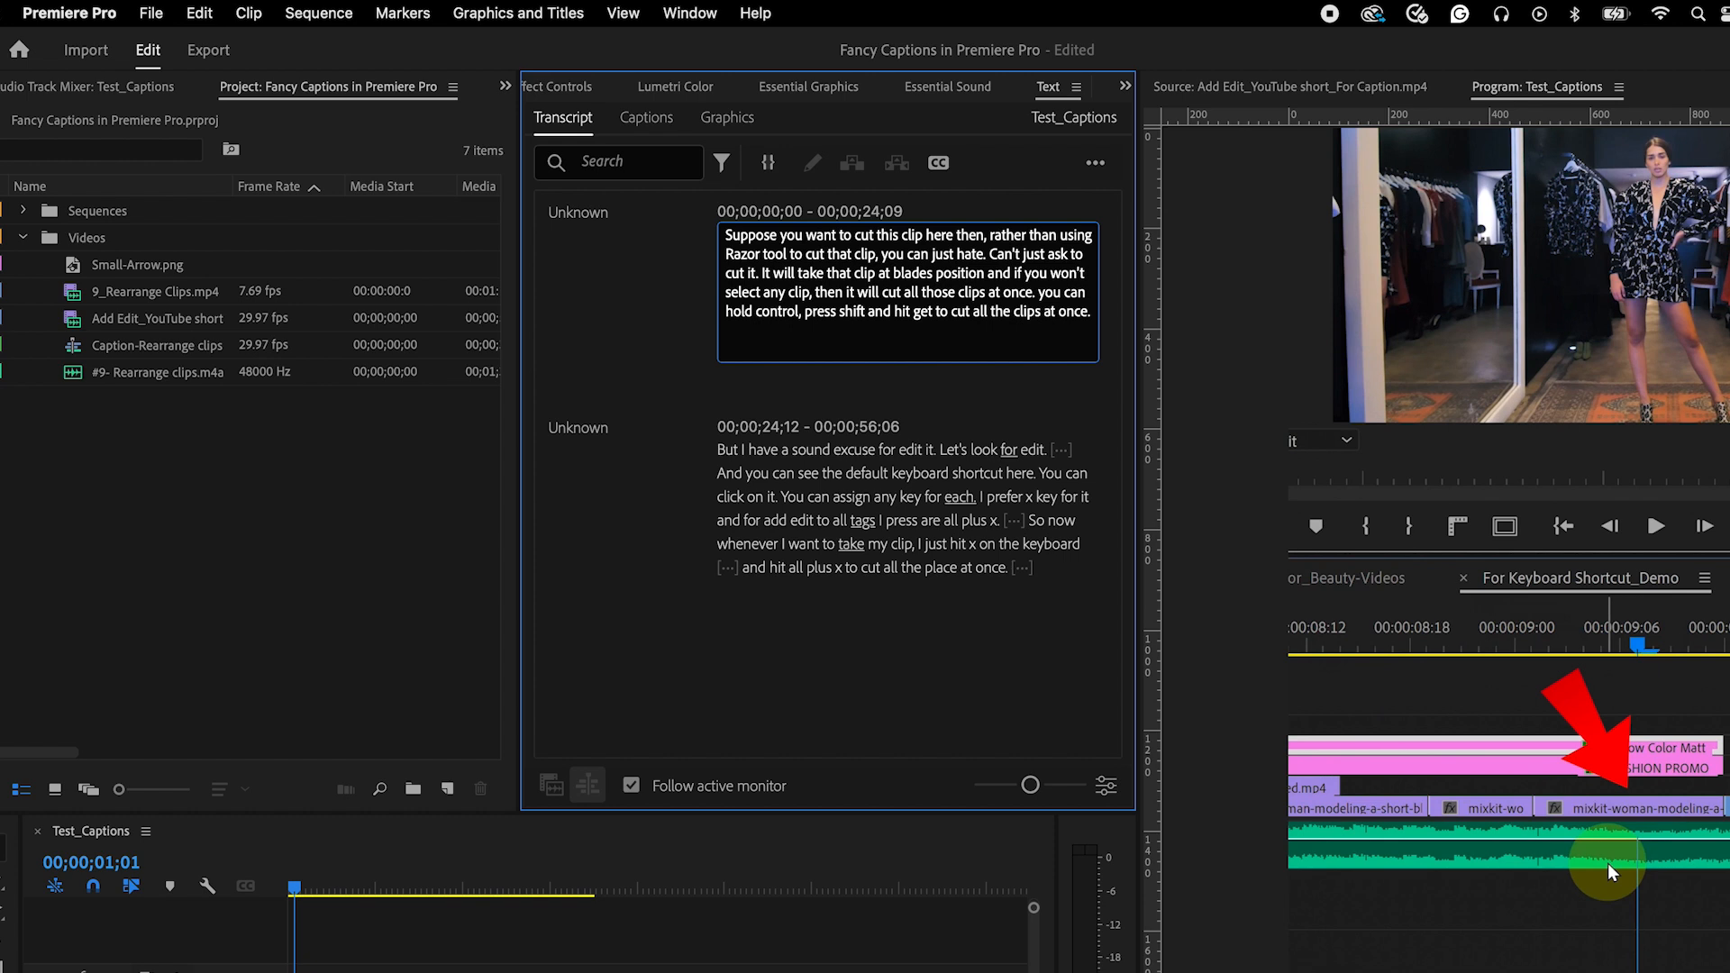
{"action": "mouse_move", "coordinate": [674, 257]}
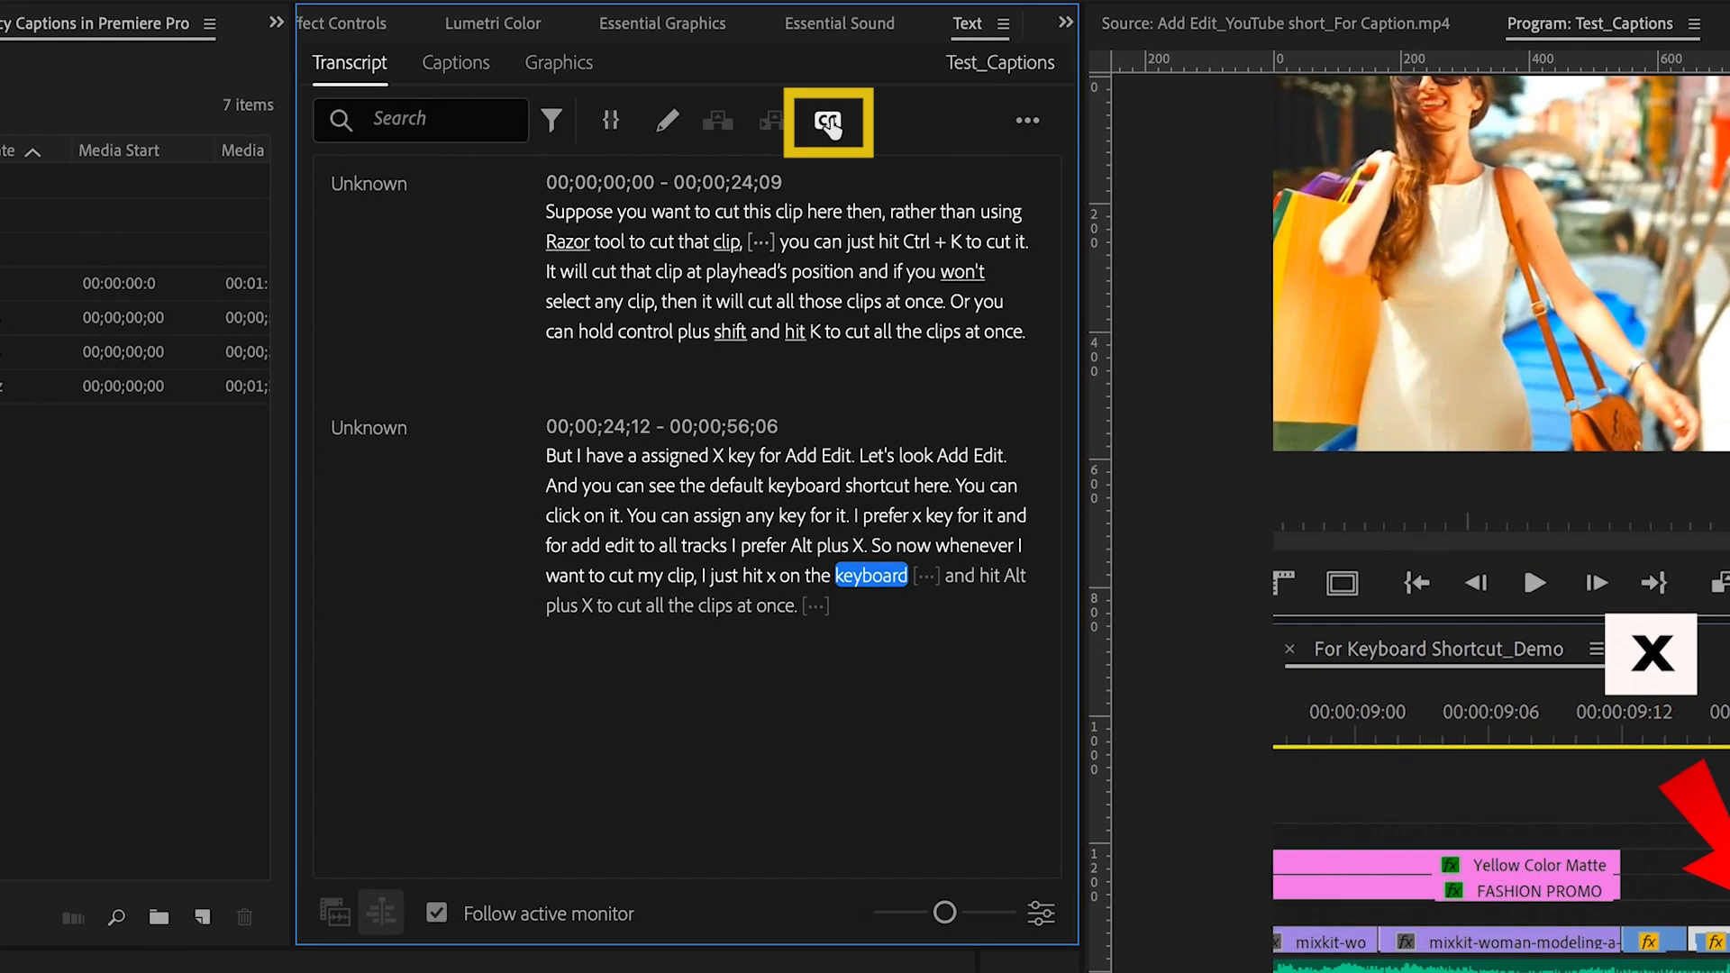
Start caption creation with the Subtitle default preset and reveal Captioning Preferences
{"action": "left_click", "coordinate": [827, 121]}
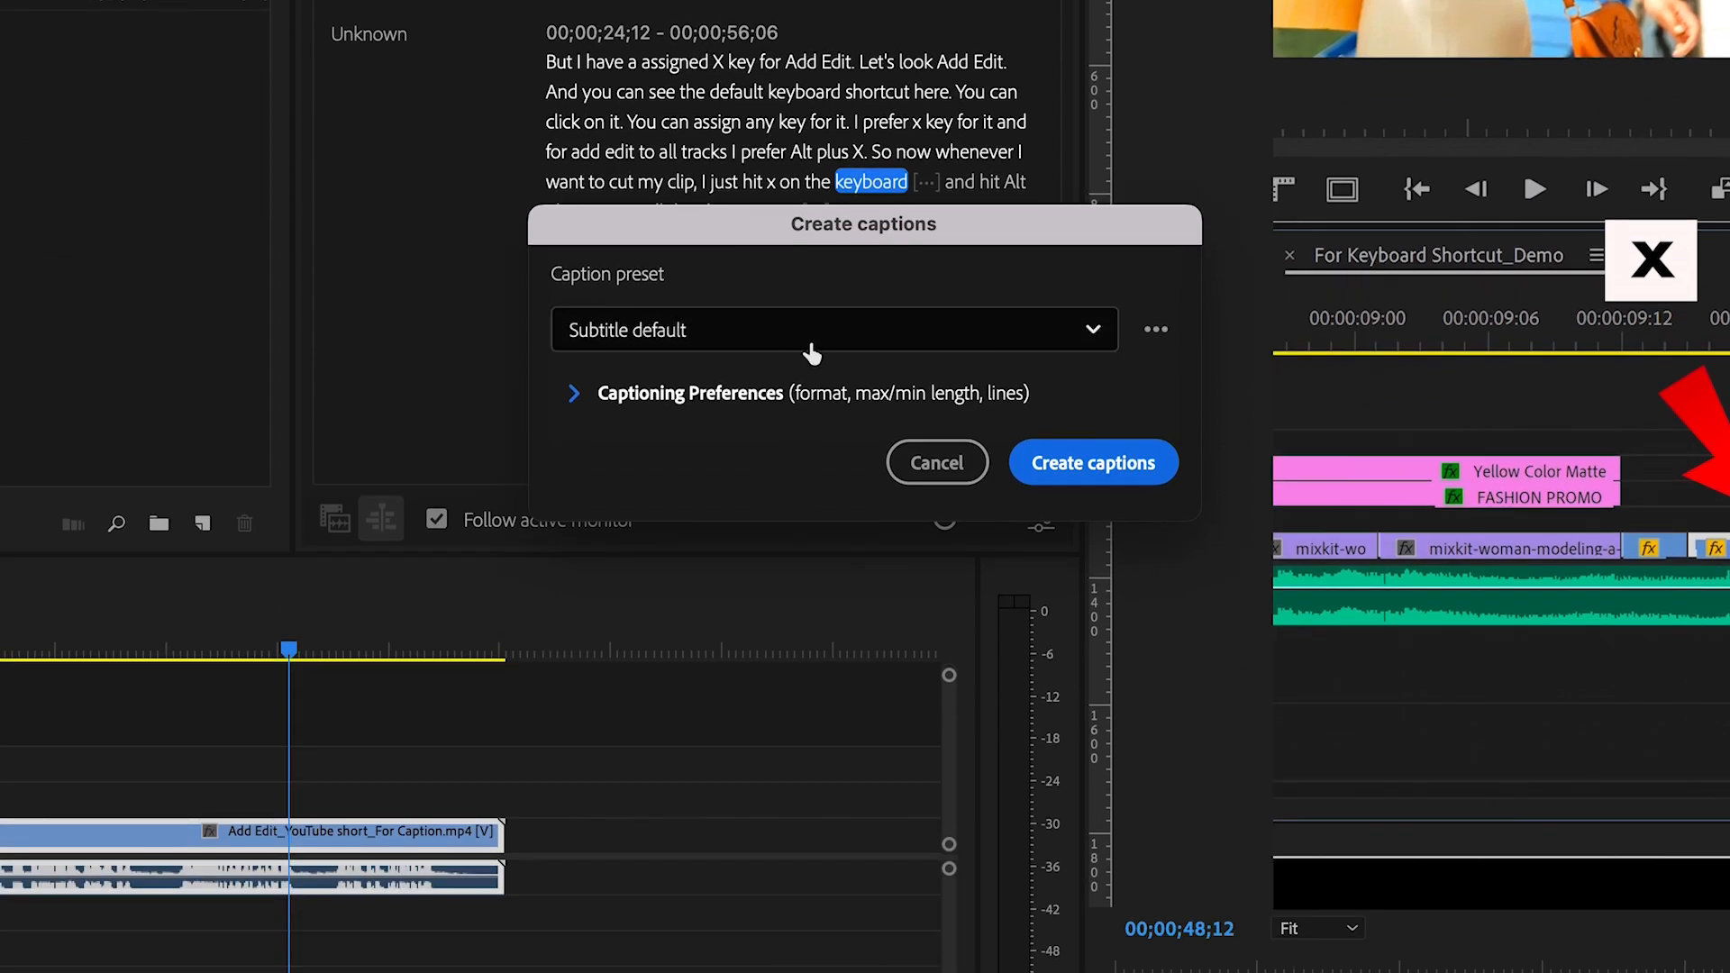
{"action": "left_click", "coordinate": [834, 328]}
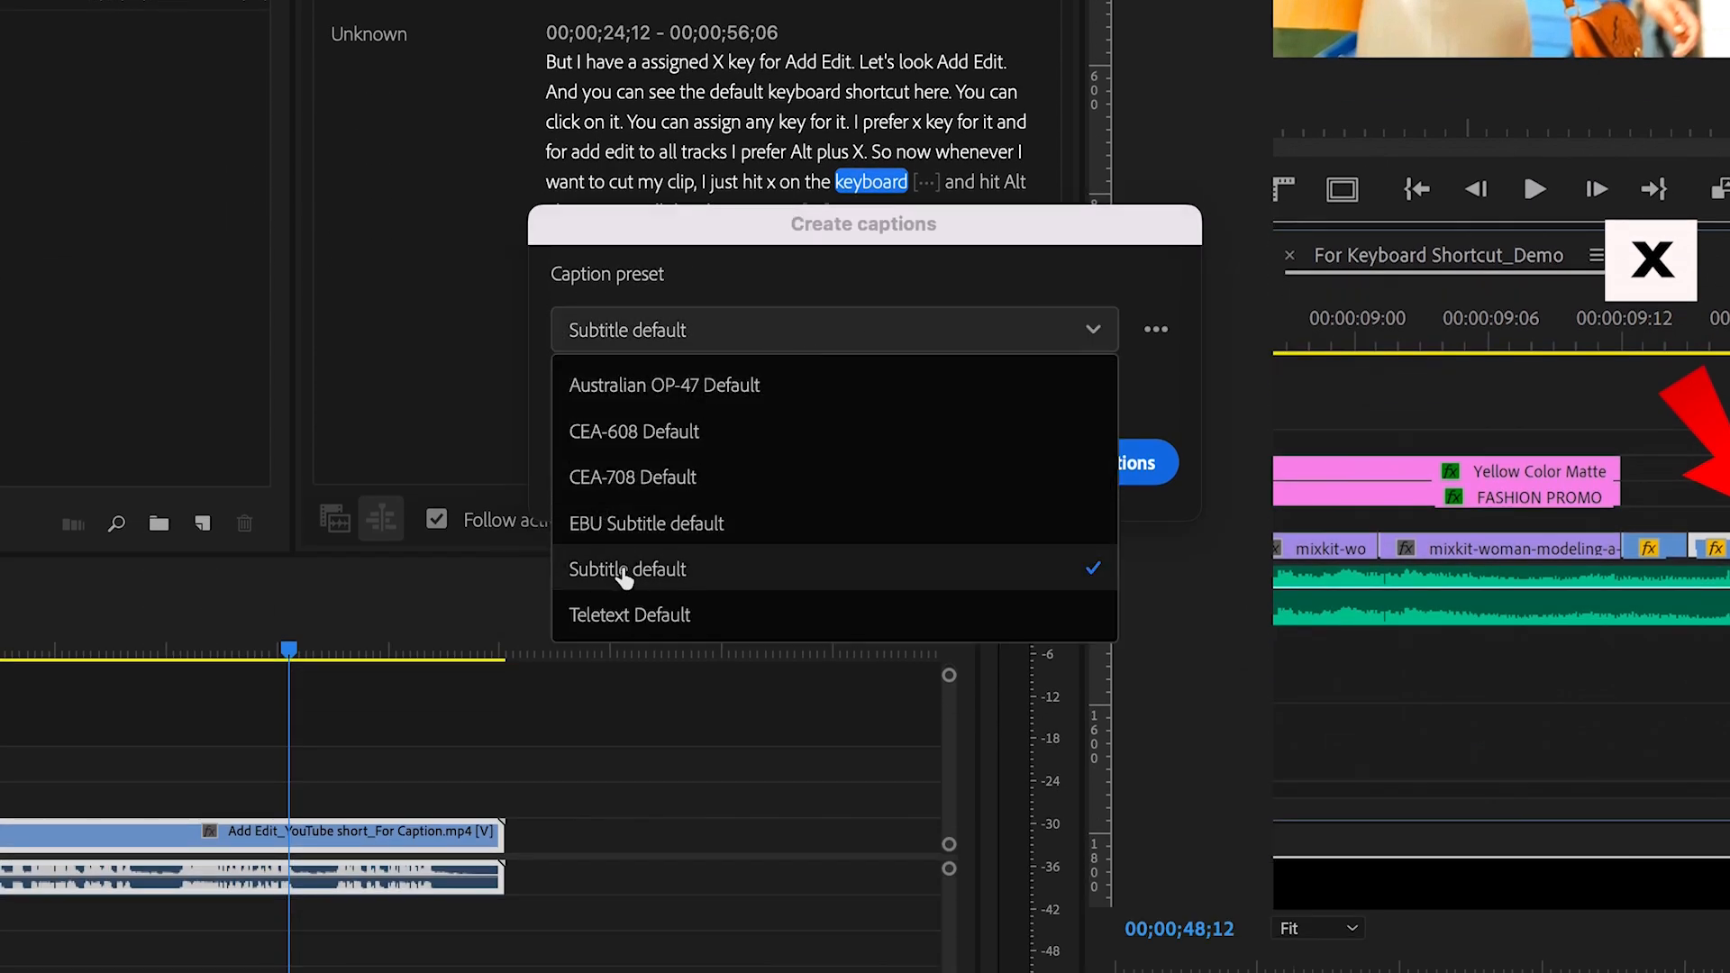
{"action": "left_click", "coordinate": [625, 568]}
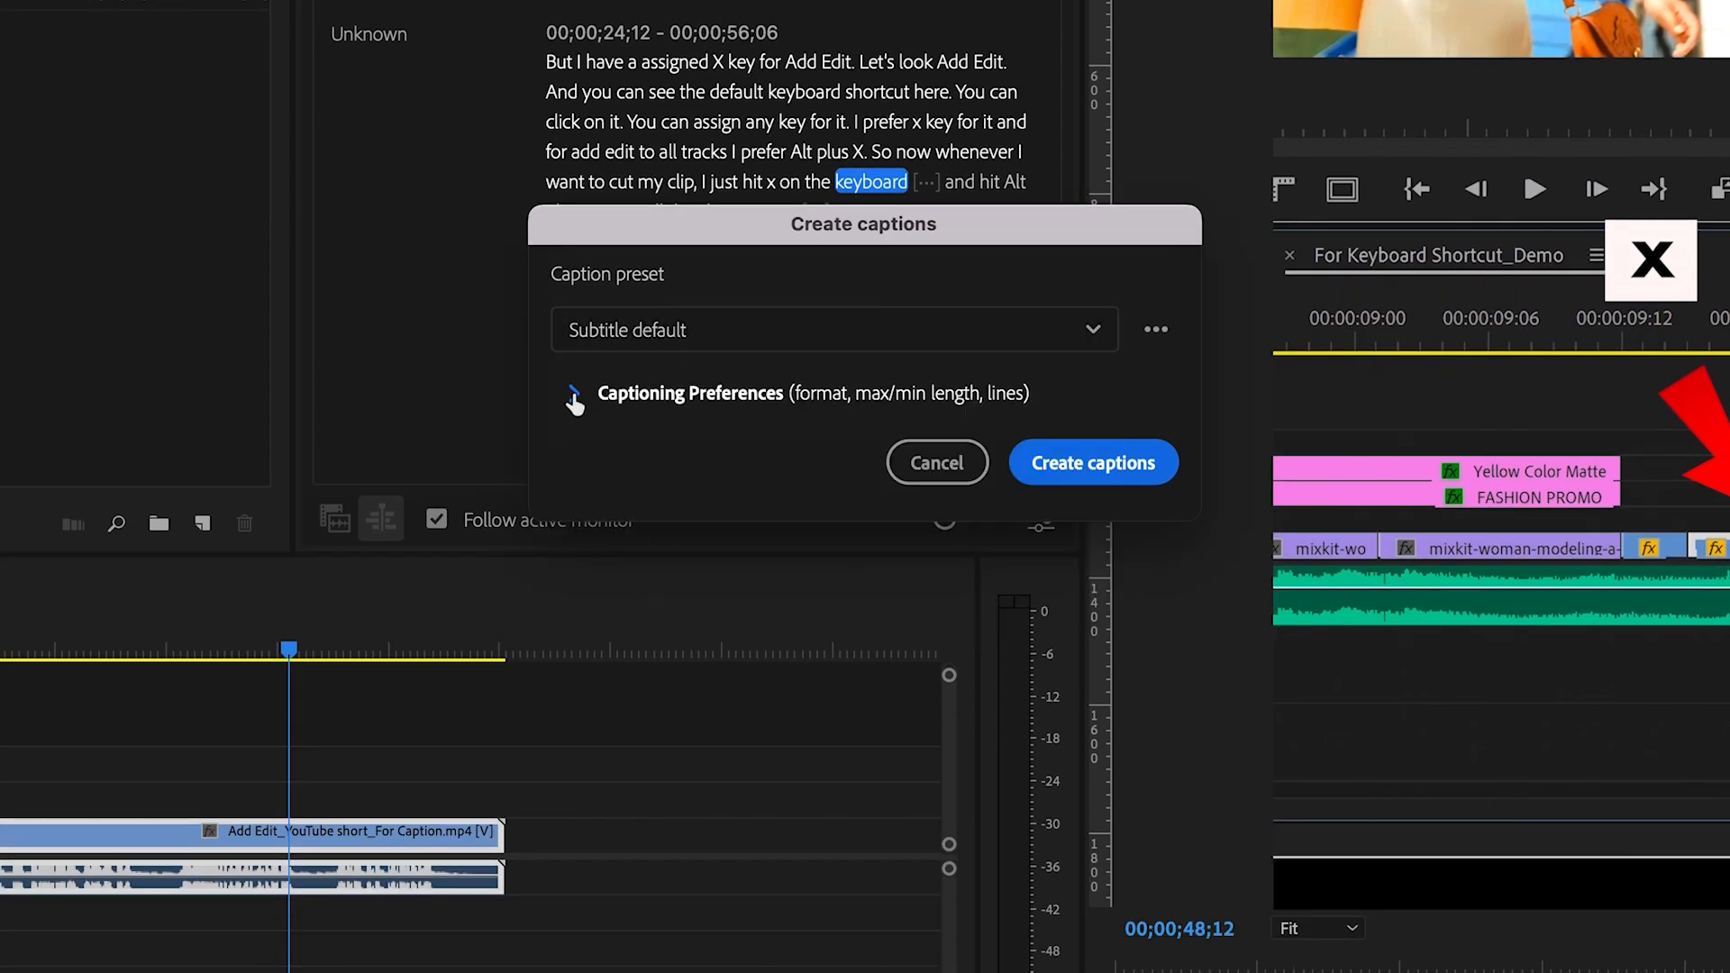
{"action": "left_click", "coordinate": [573, 393]}
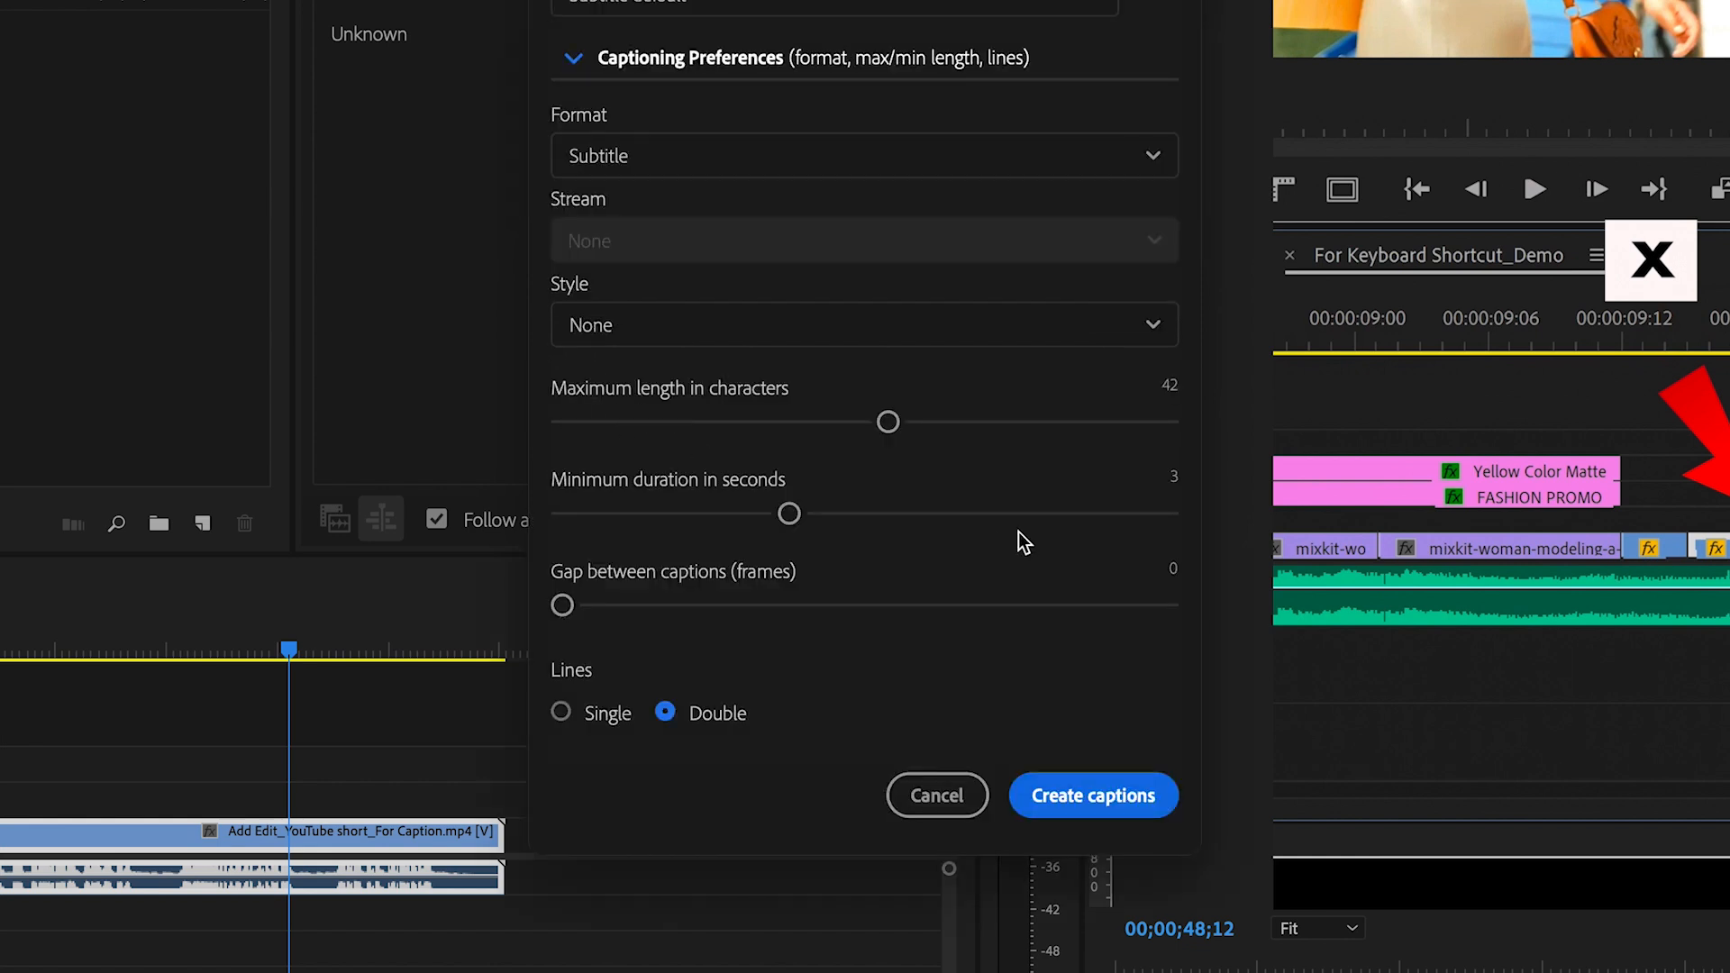
{"action": "mouse_move", "coordinate": [760, 67]}
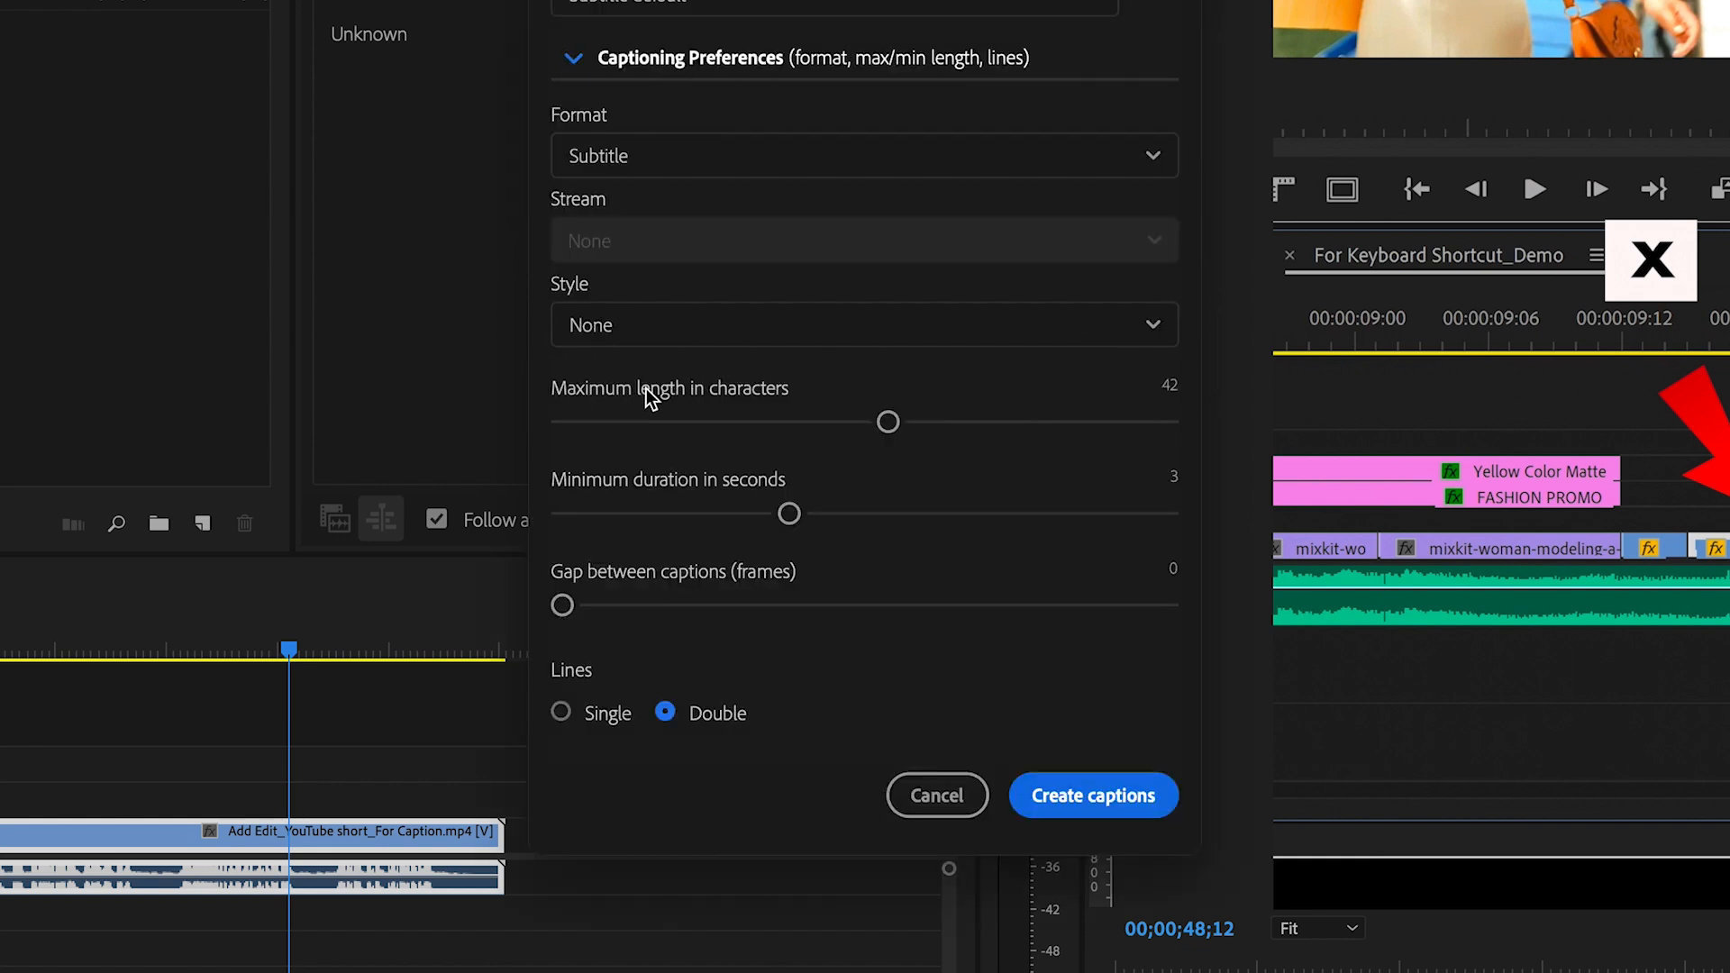
Limit captions to 10 characters on a single line and generate them
{"action": "left_click_drag", "start_coordinate": [889, 422], "coordinate": [634, 421]}
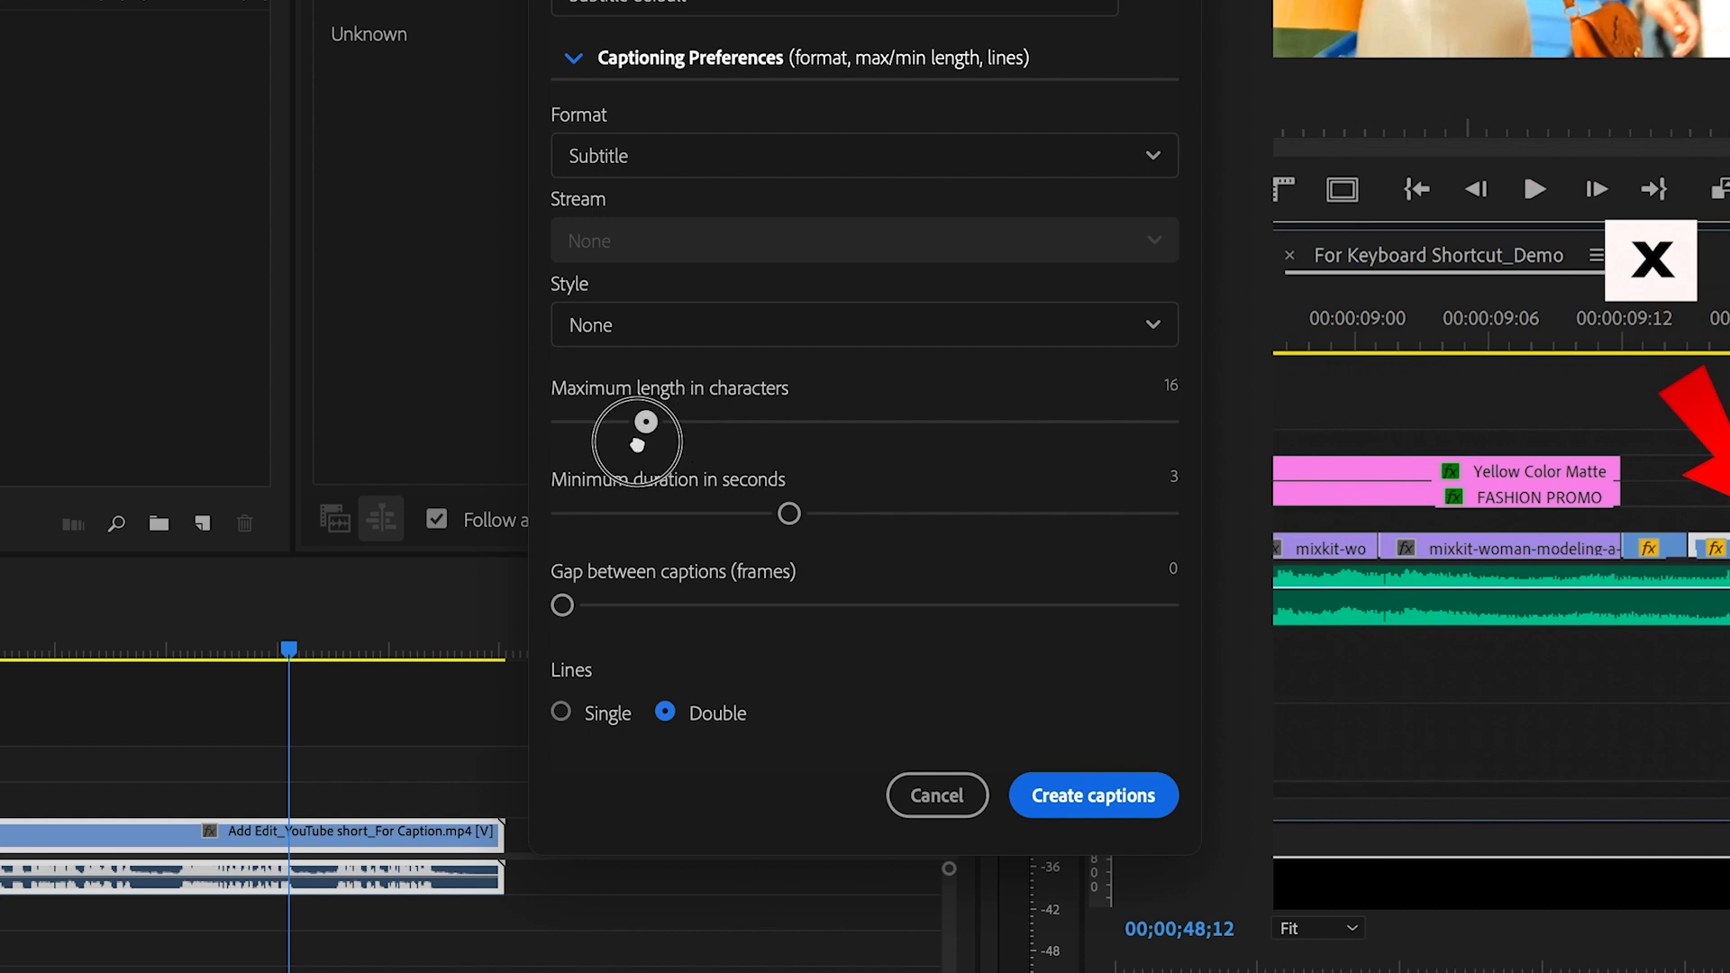
{"action": "left_click_drag", "start_coordinate": [662, 421], "coordinate": [591, 422]}
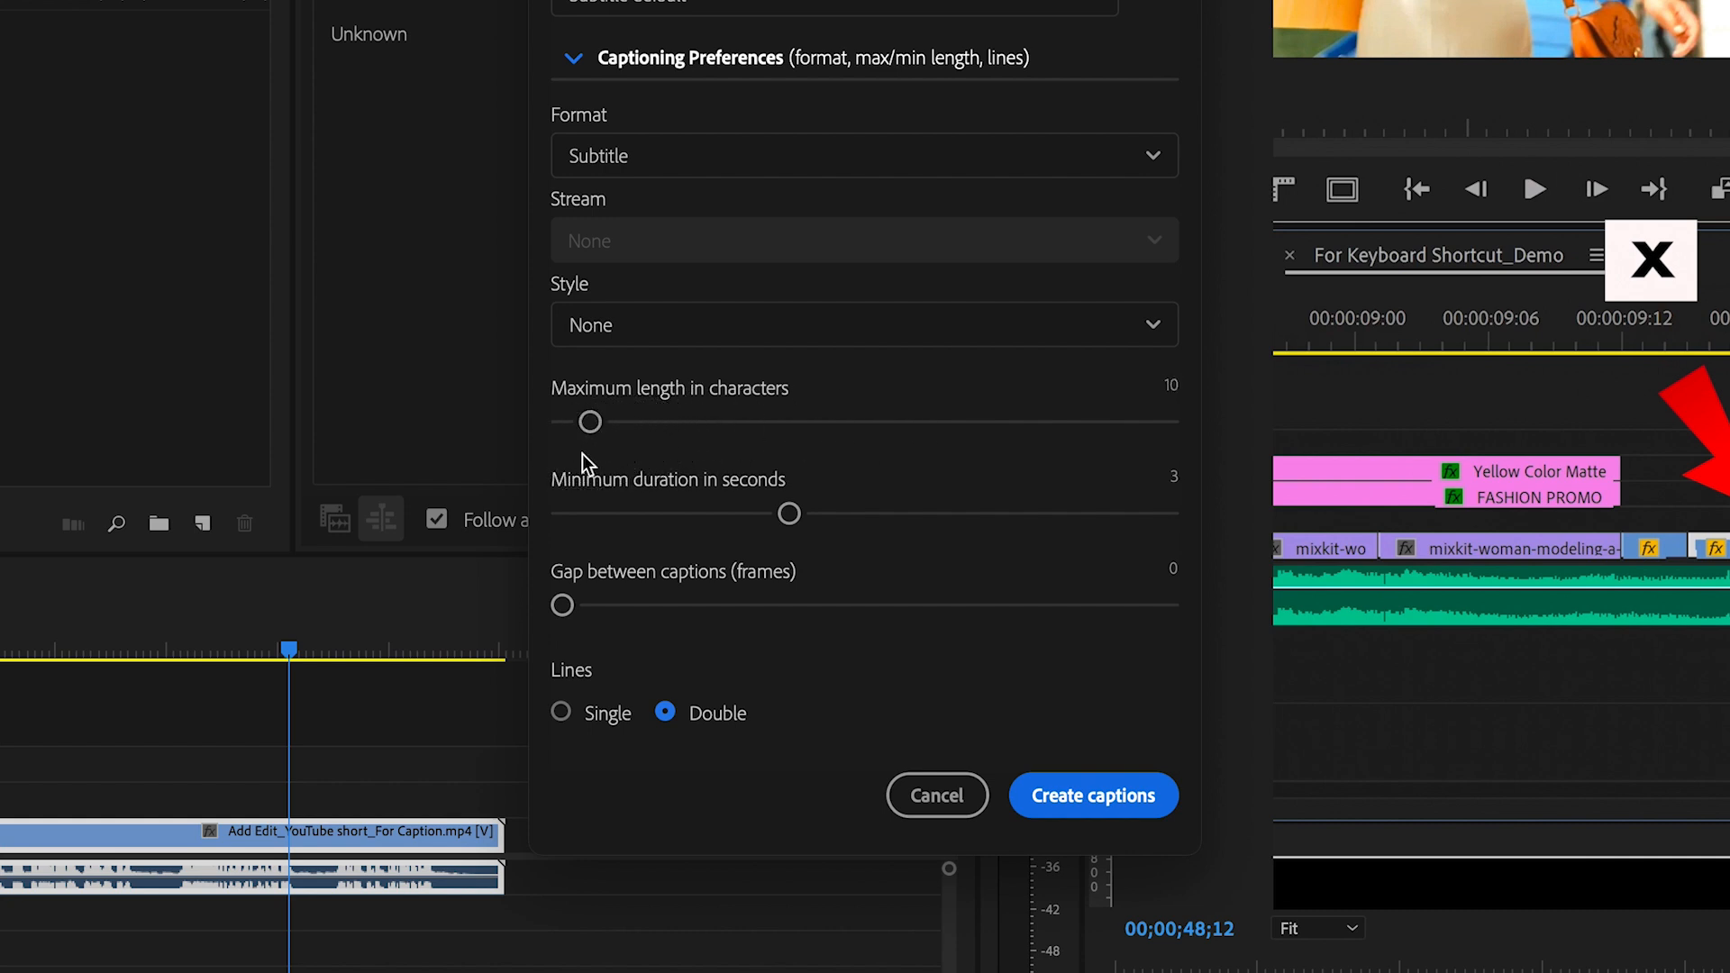
{"action": "mouse_move", "coordinate": [1162, 390]}
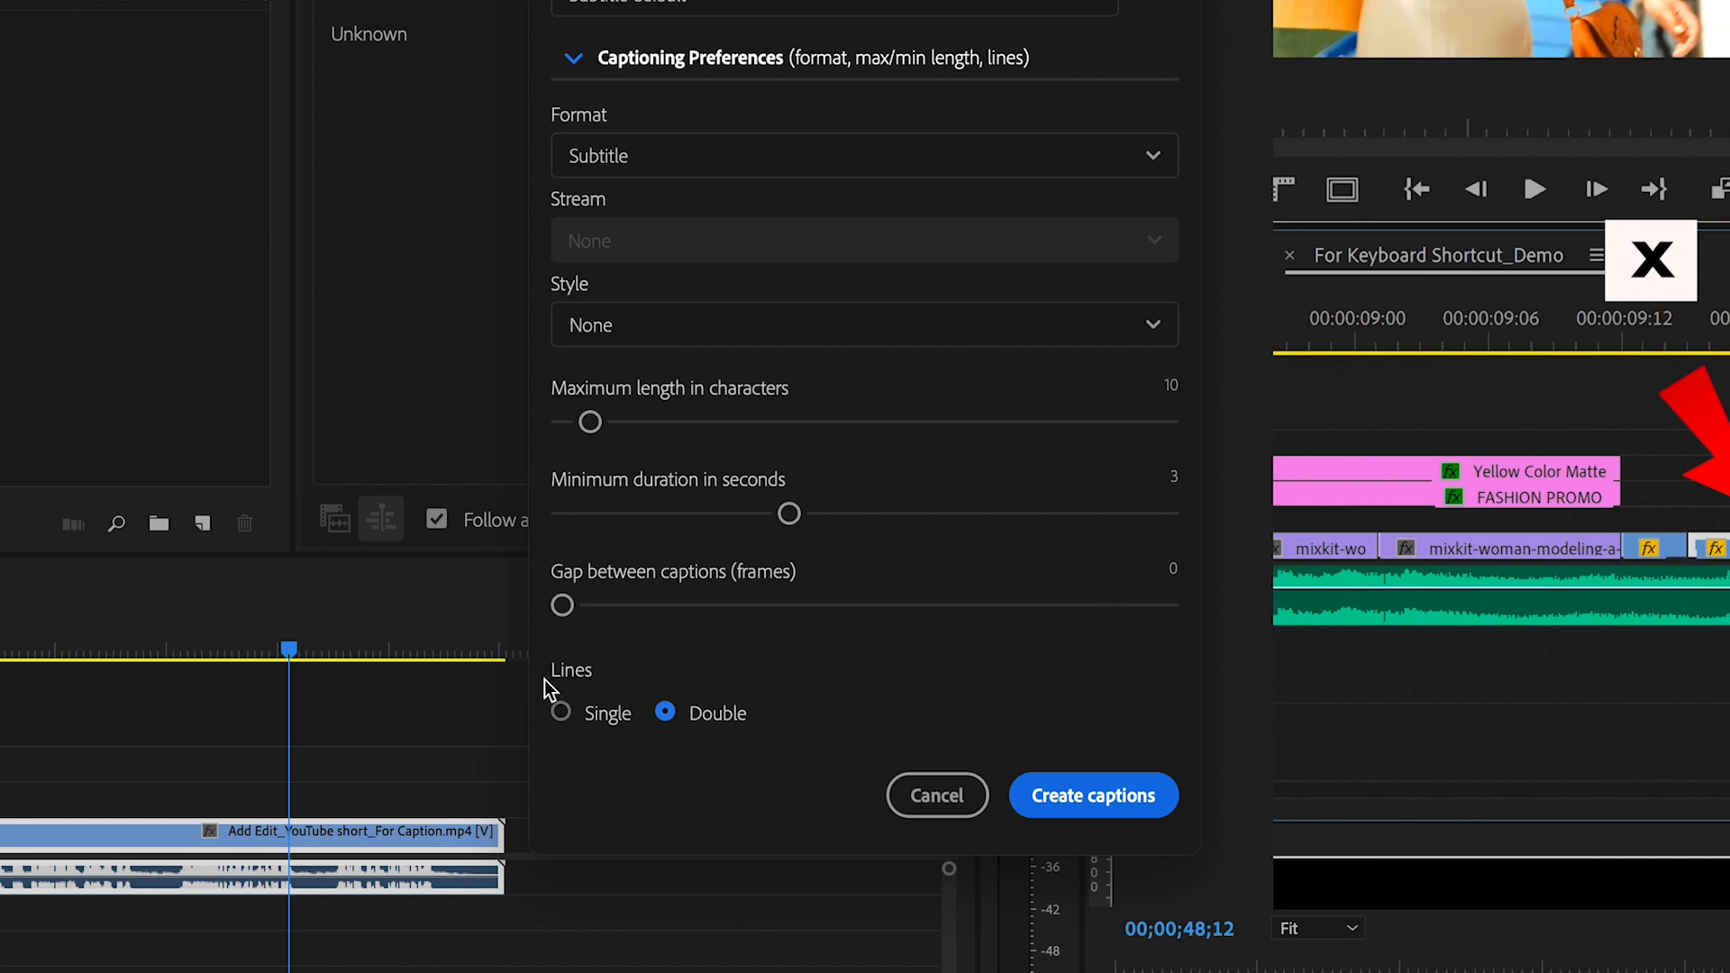
{"action": "left_click", "coordinate": [562, 714]}
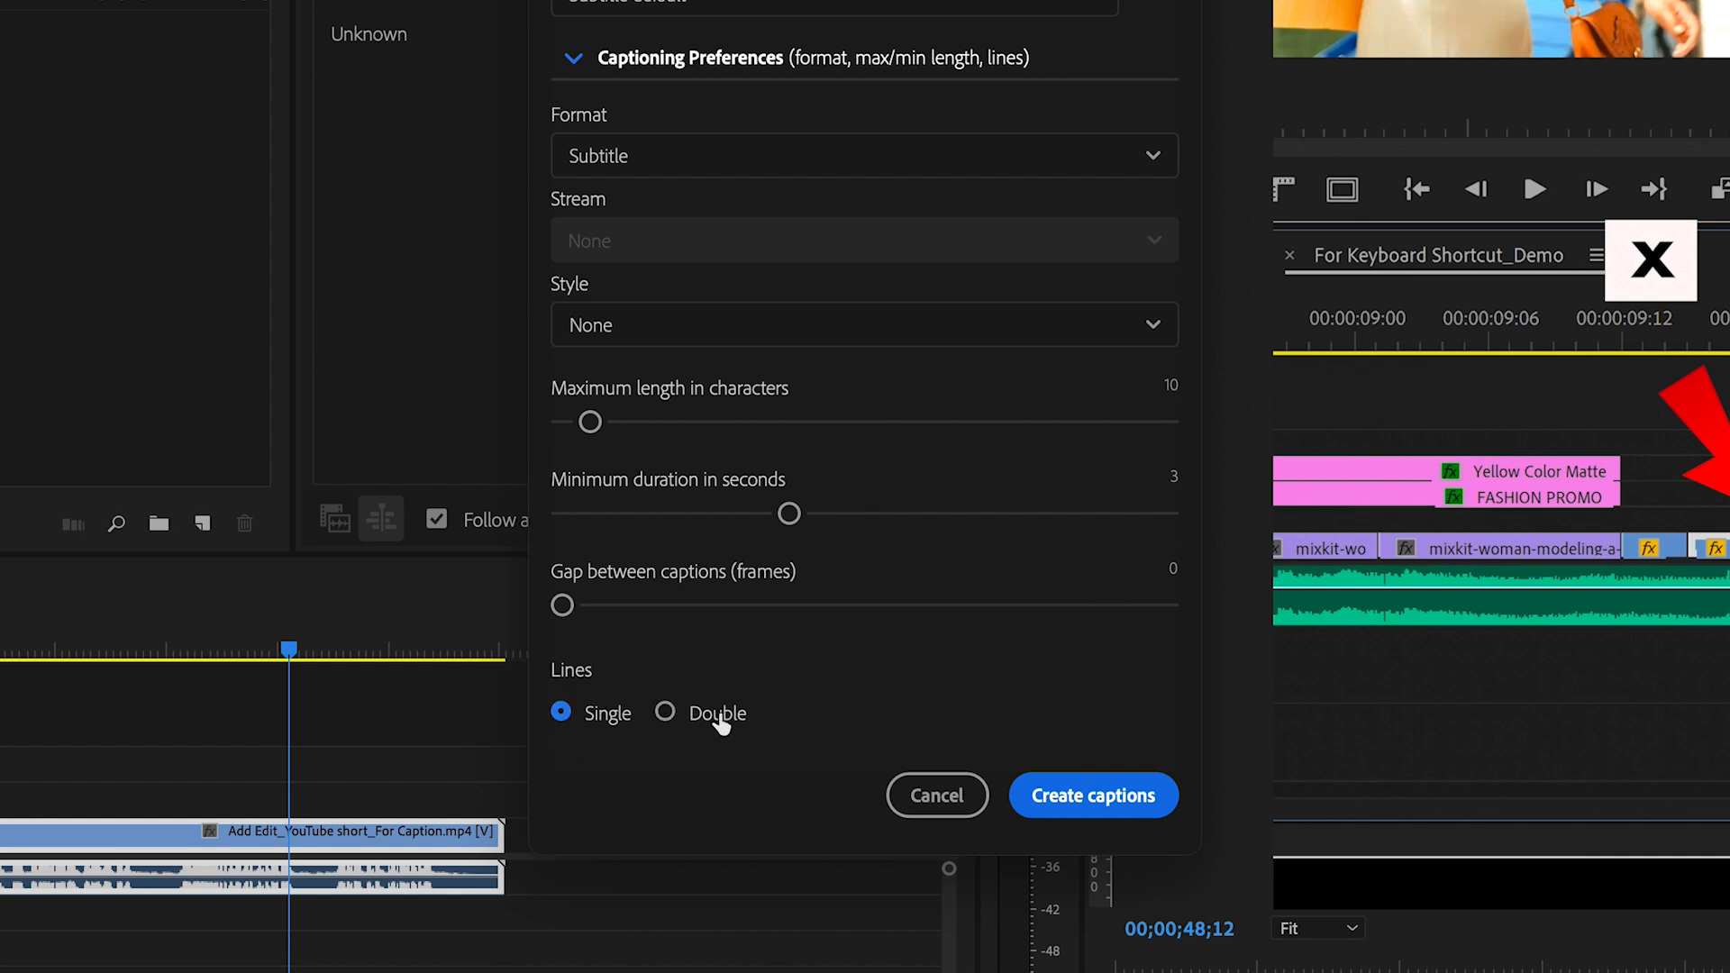
{"action": "mouse_move", "coordinate": [753, 780]}
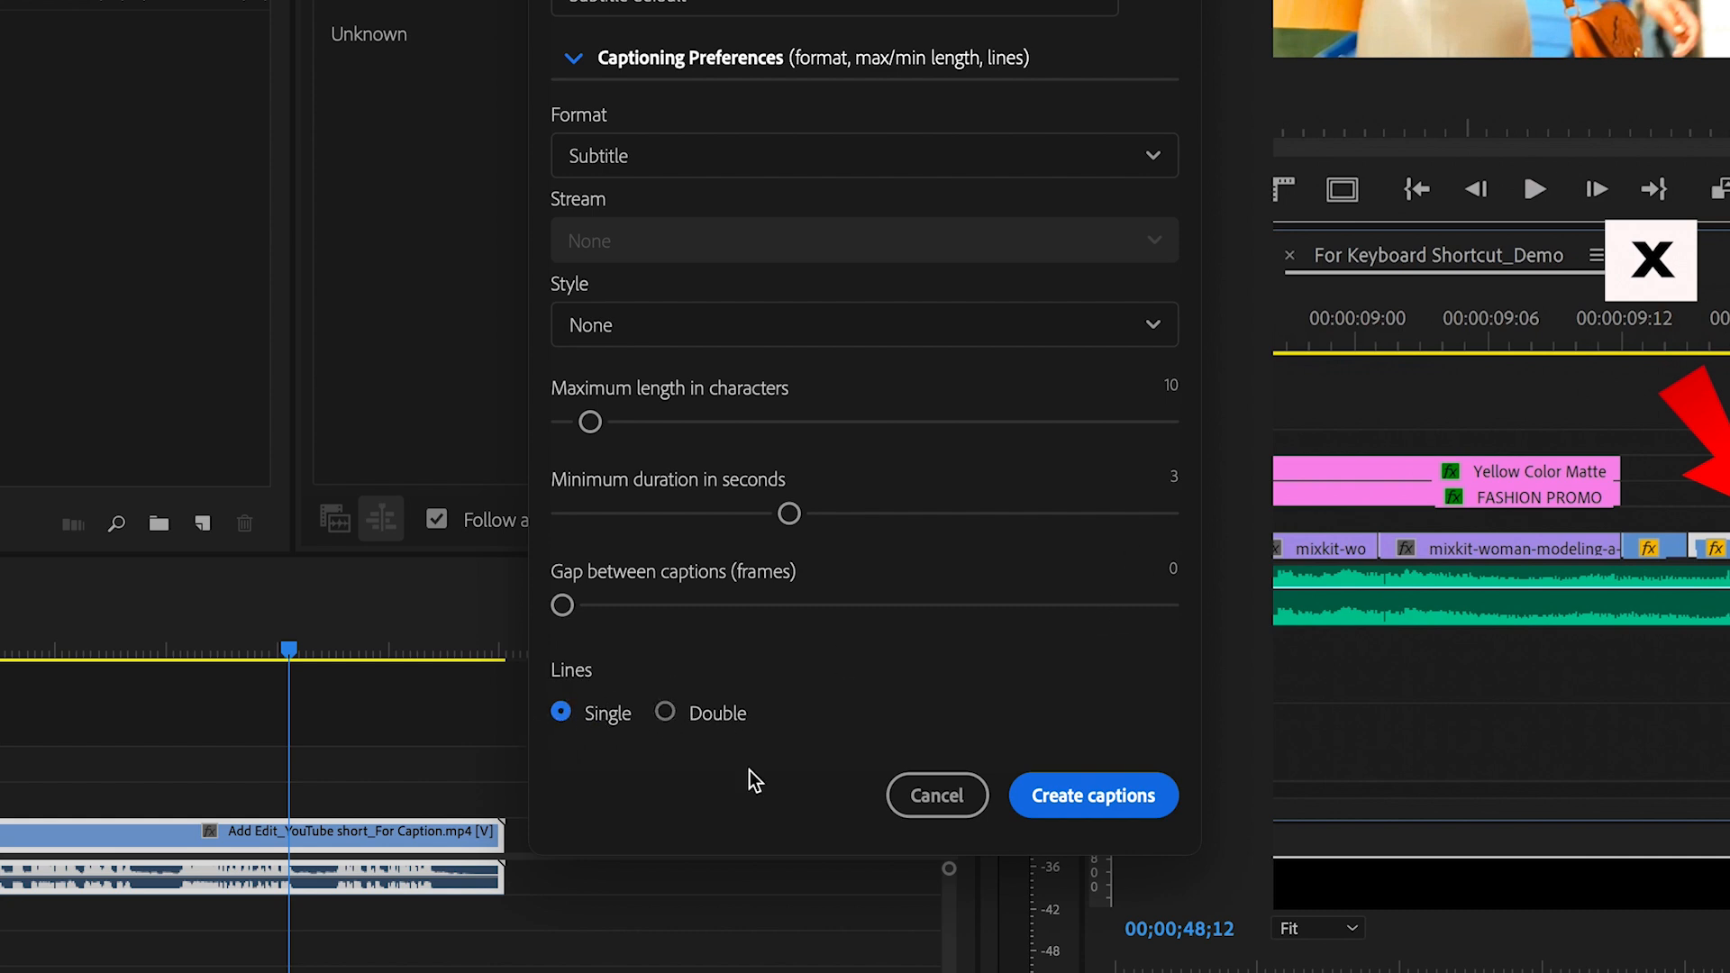
{"action": "mouse_move", "coordinate": [814, 806]}
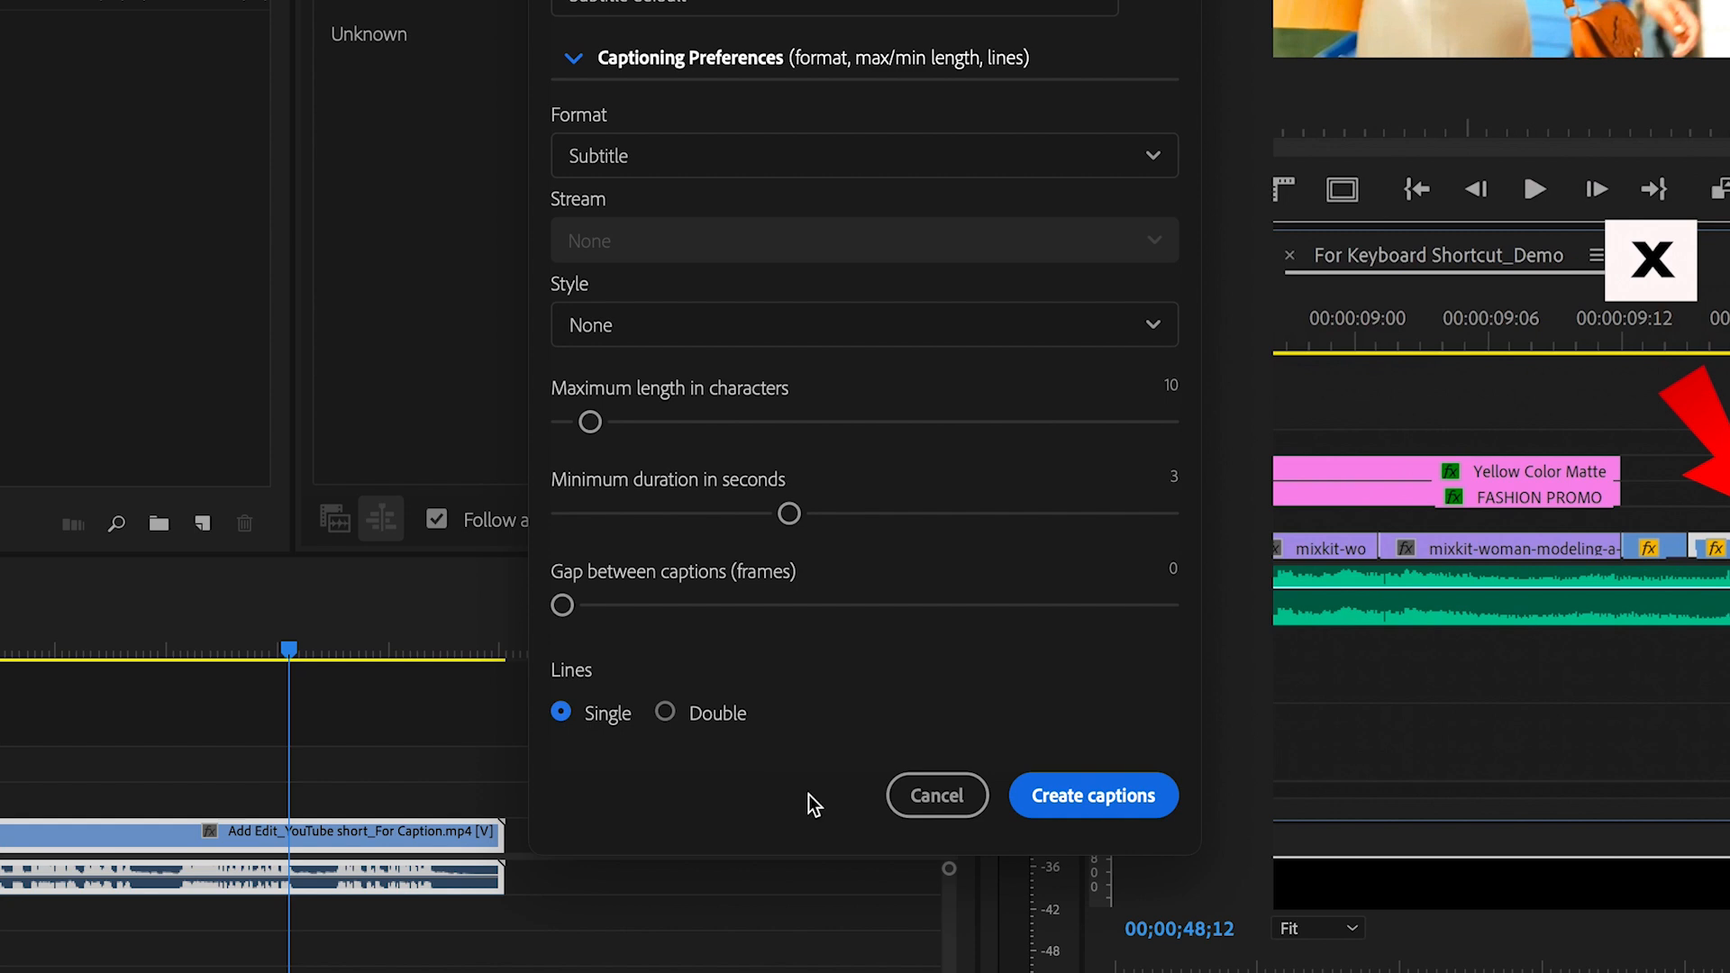
{"action": "left_click", "coordinate": [1092, 795]}
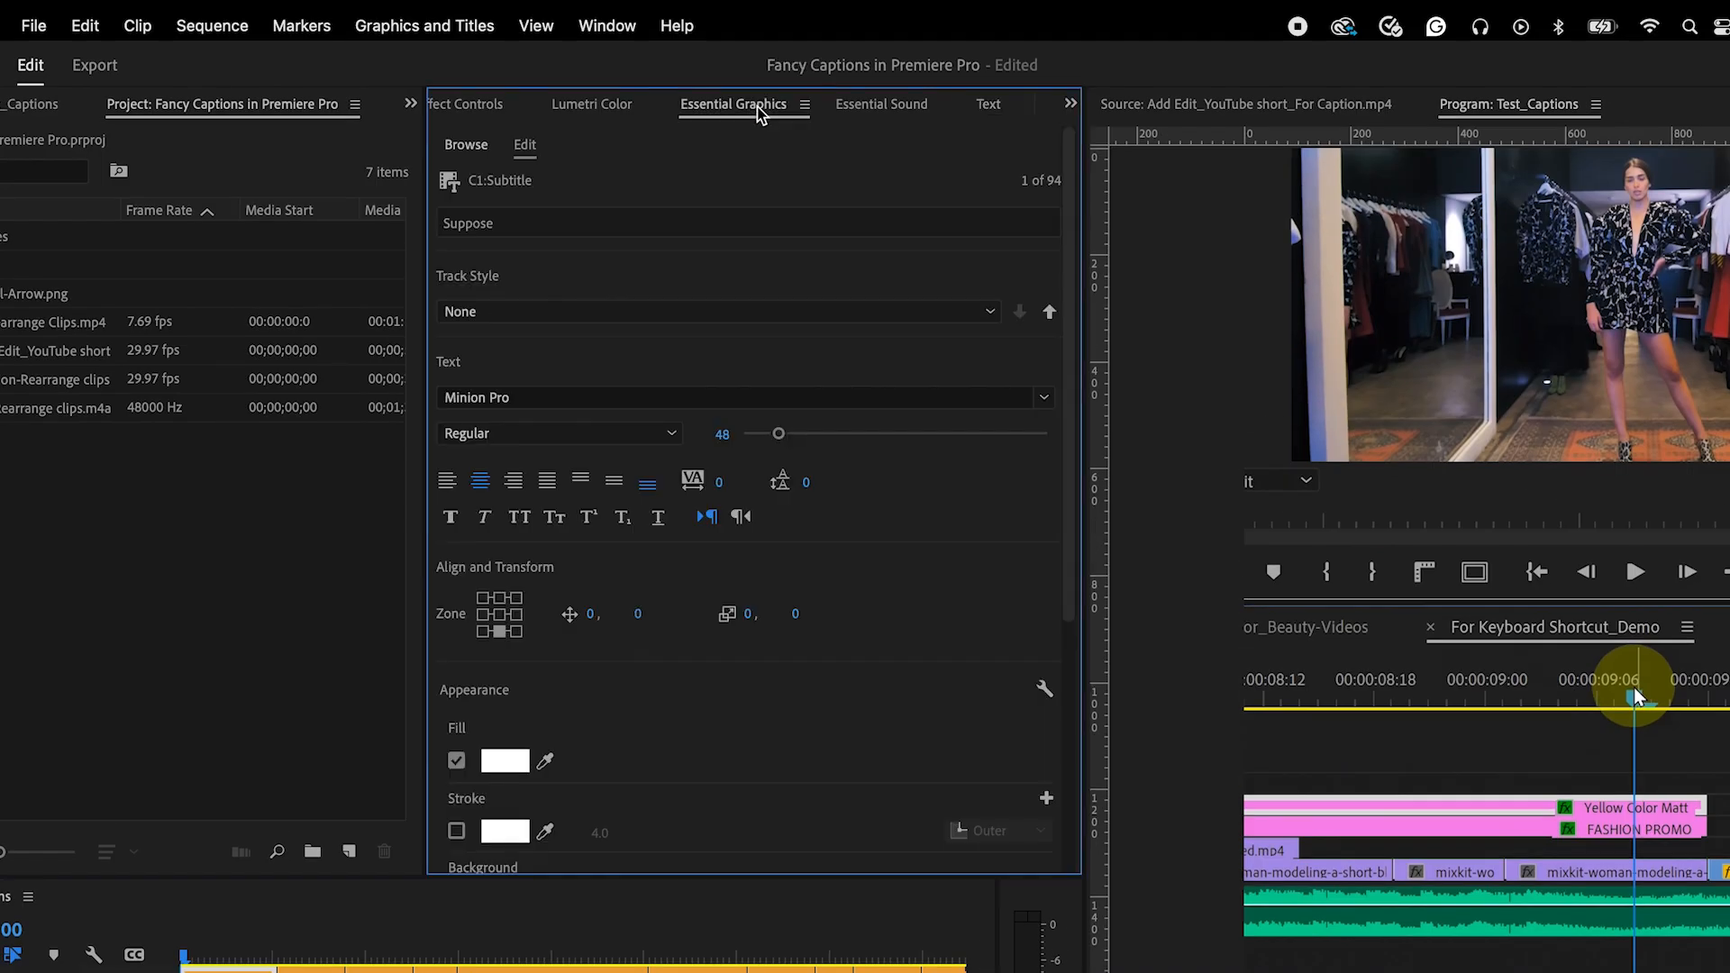
{"action": "mouse_move", "coordinate": [881, 505]}
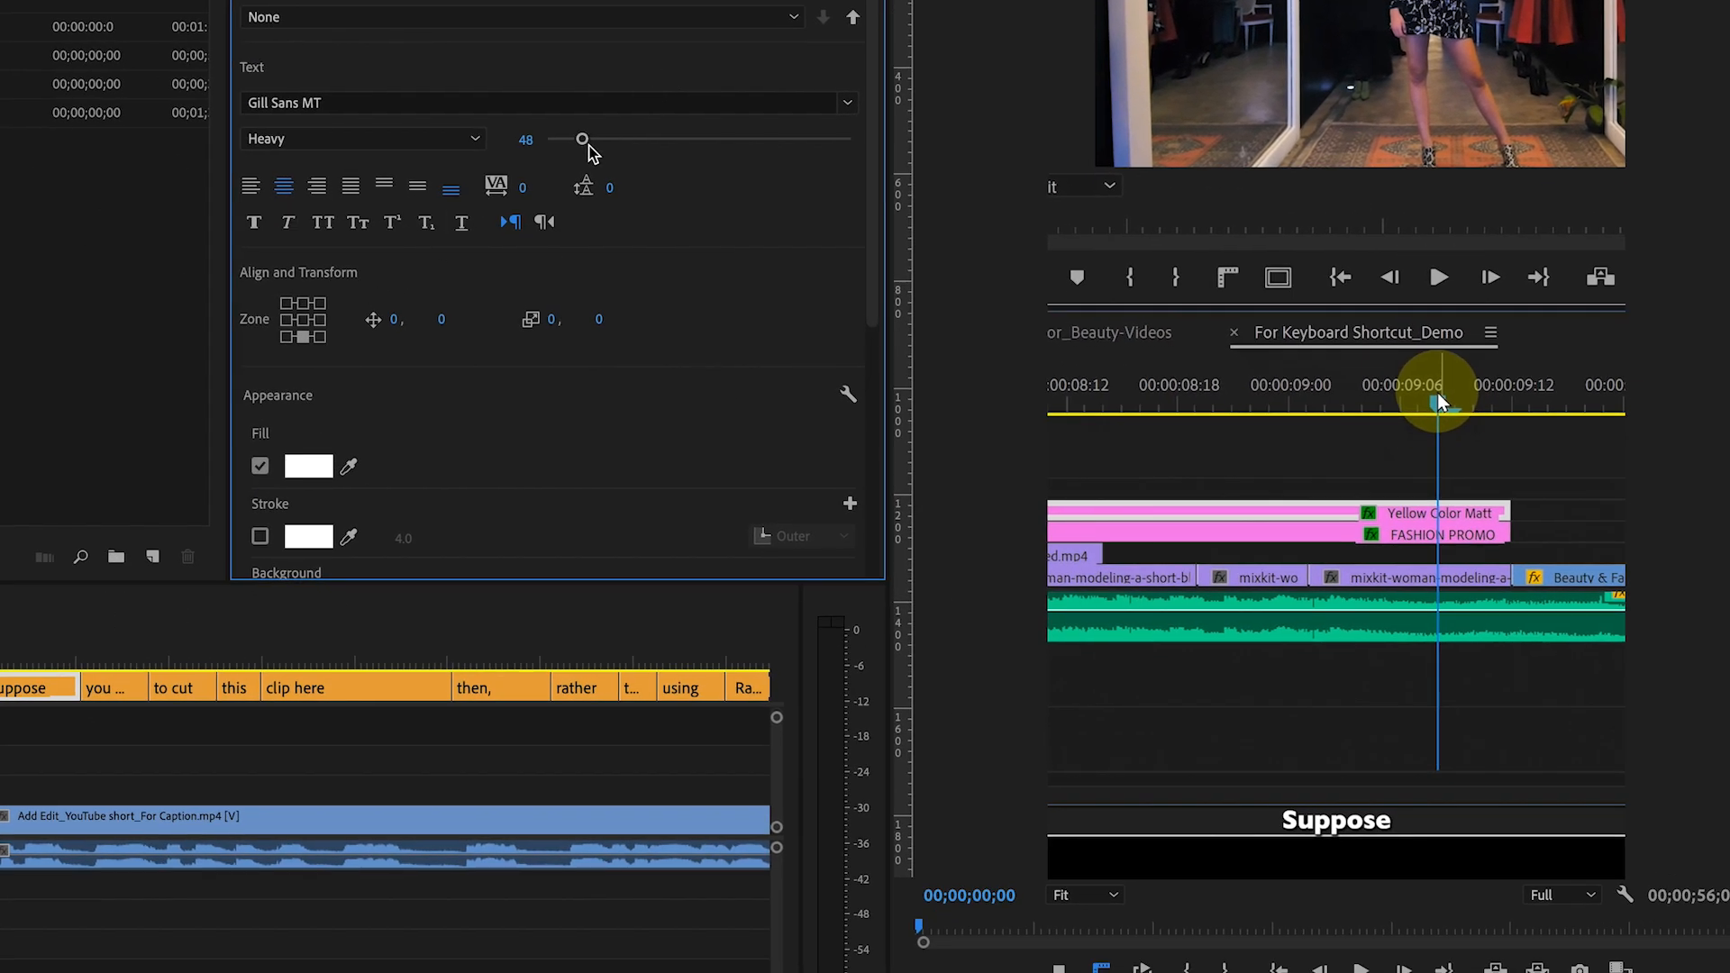
Enlarge the caption text to size 95 and move down to the Appearance settings
{"action": "left_click_drag", "start_coordinate": [581, 138], "coordinate": [618, 139]}
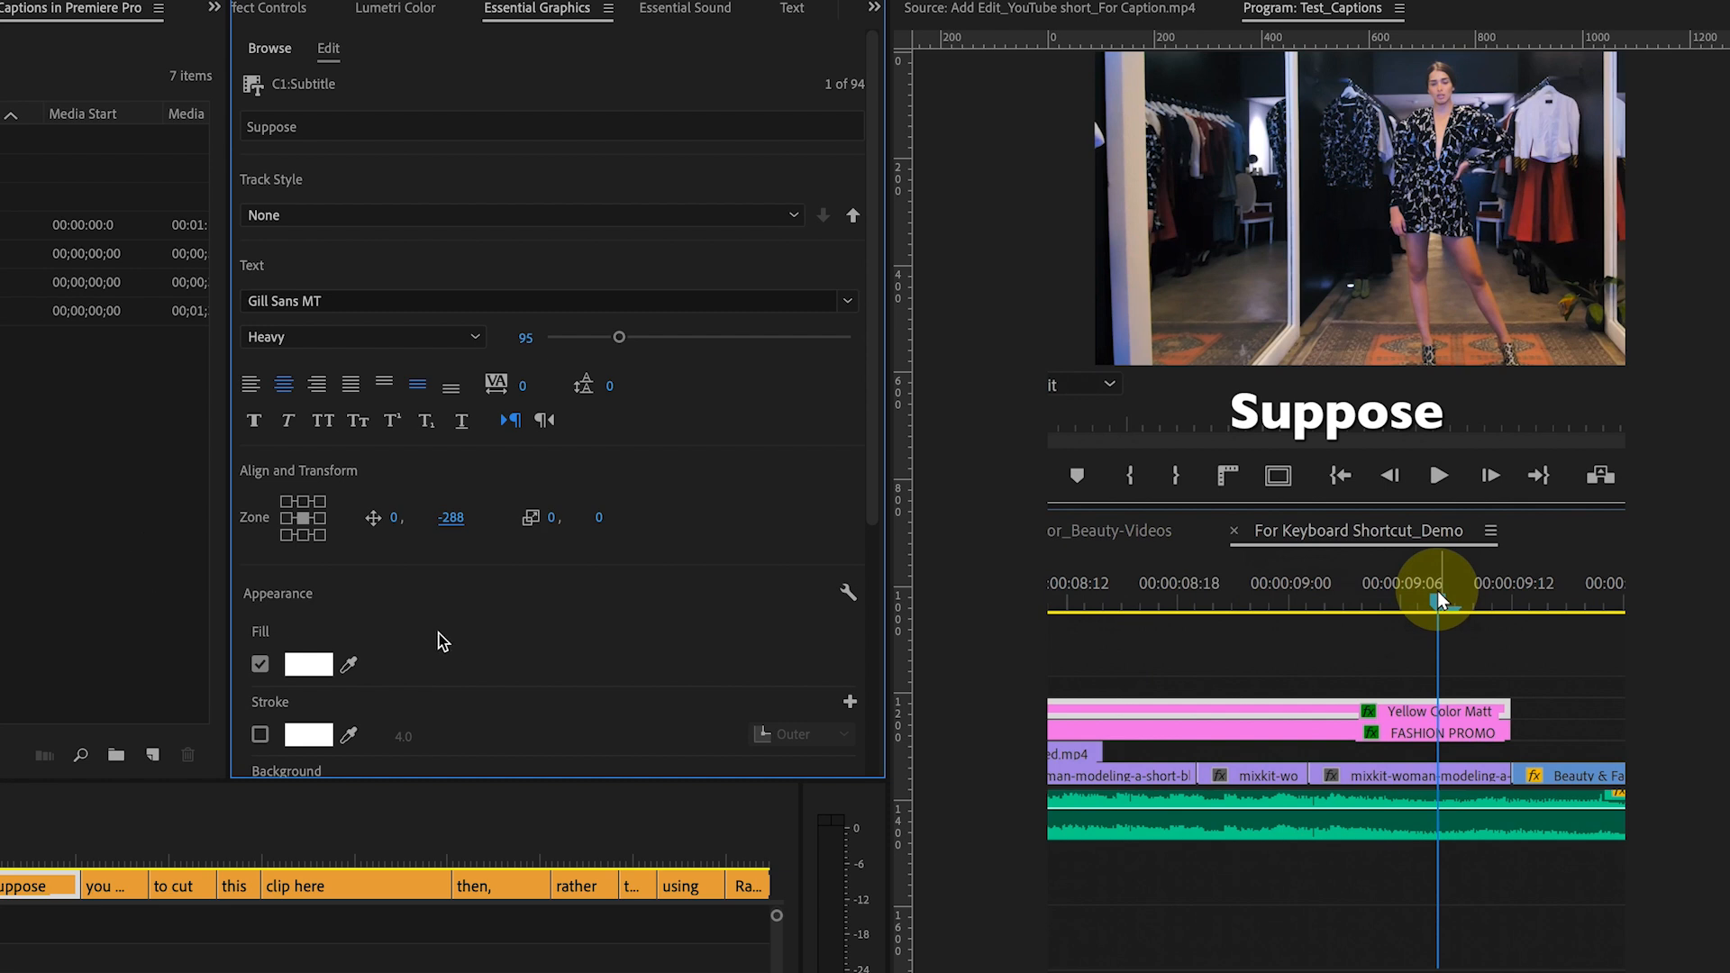
{"action": "mouse_move", "coordinate": [854, 488]}
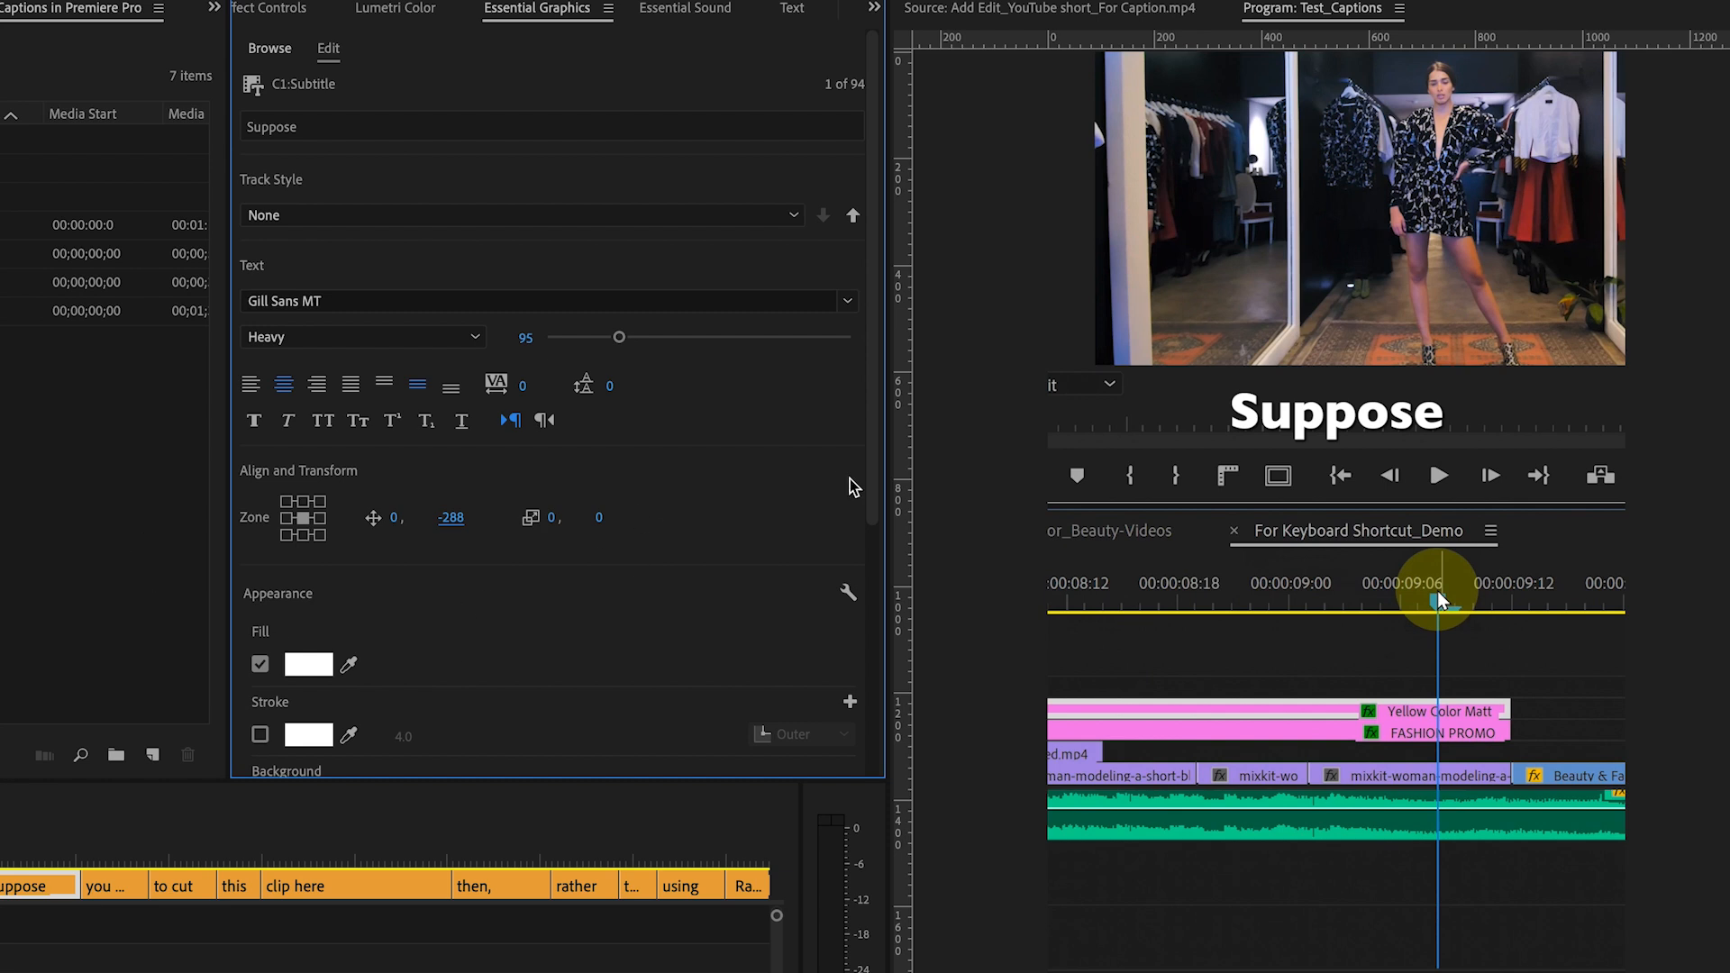
{"action": "scroll", "scroll_direction": "down", "scroll_amount": 3}
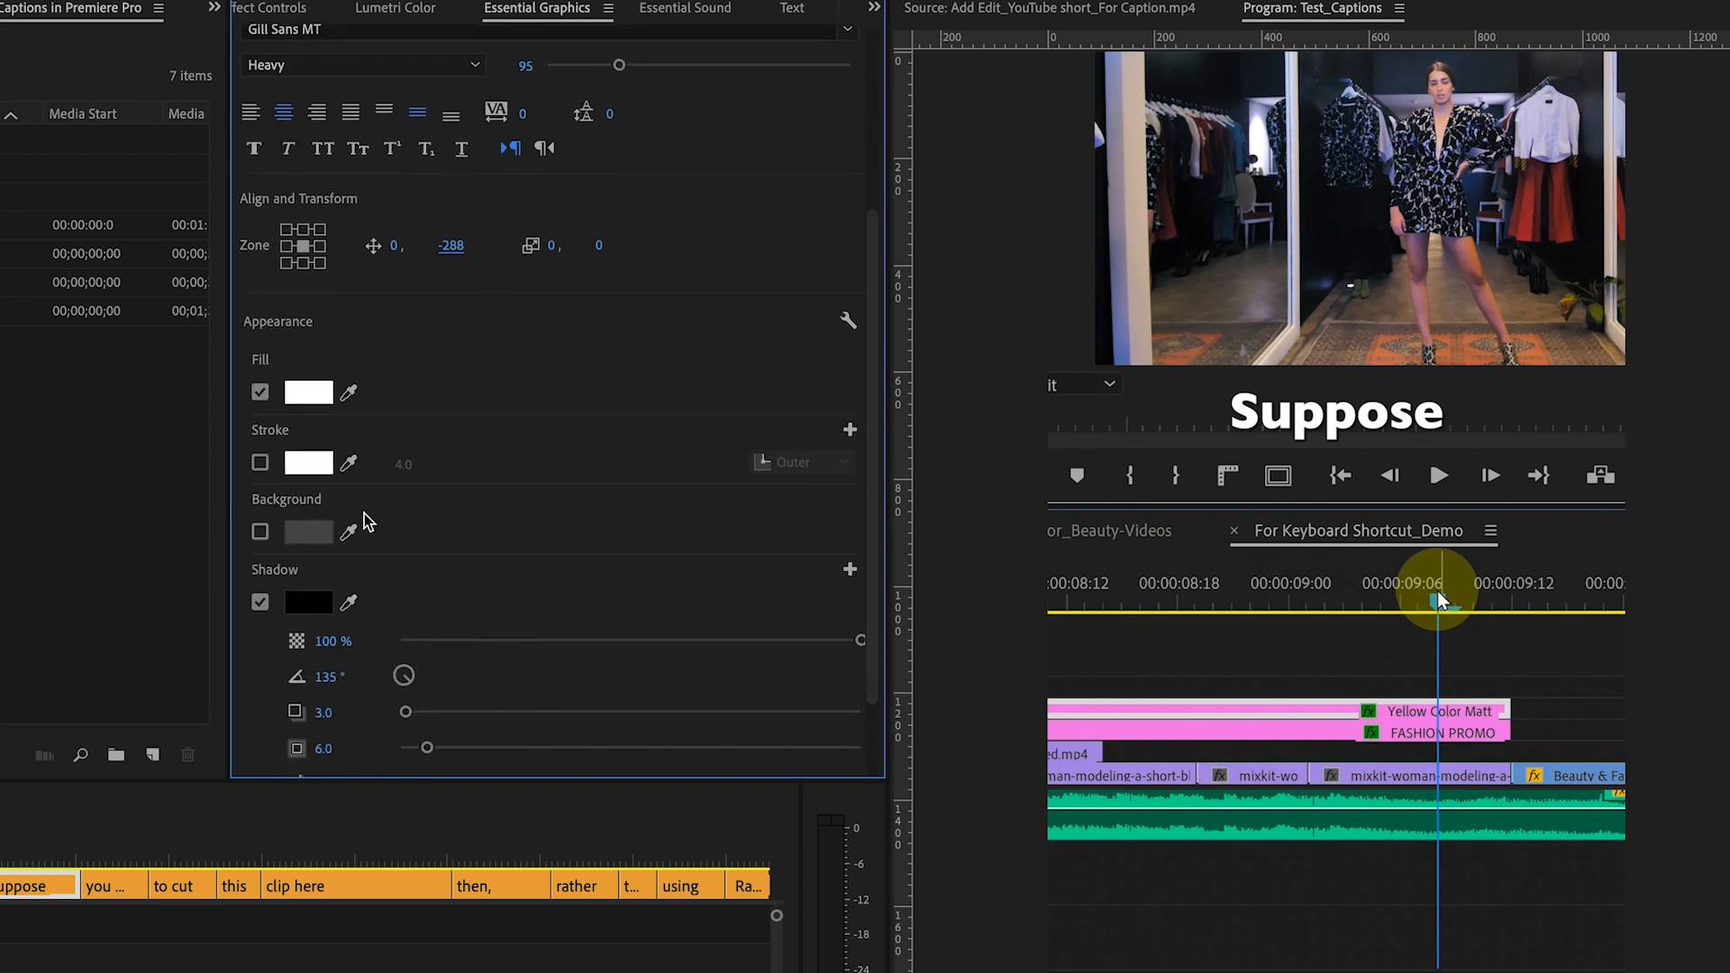
Add a yellow background box with corner radius 10 and 82% opacity behind the caption
{"action": "left_click", "coordinate": [308, 531]}
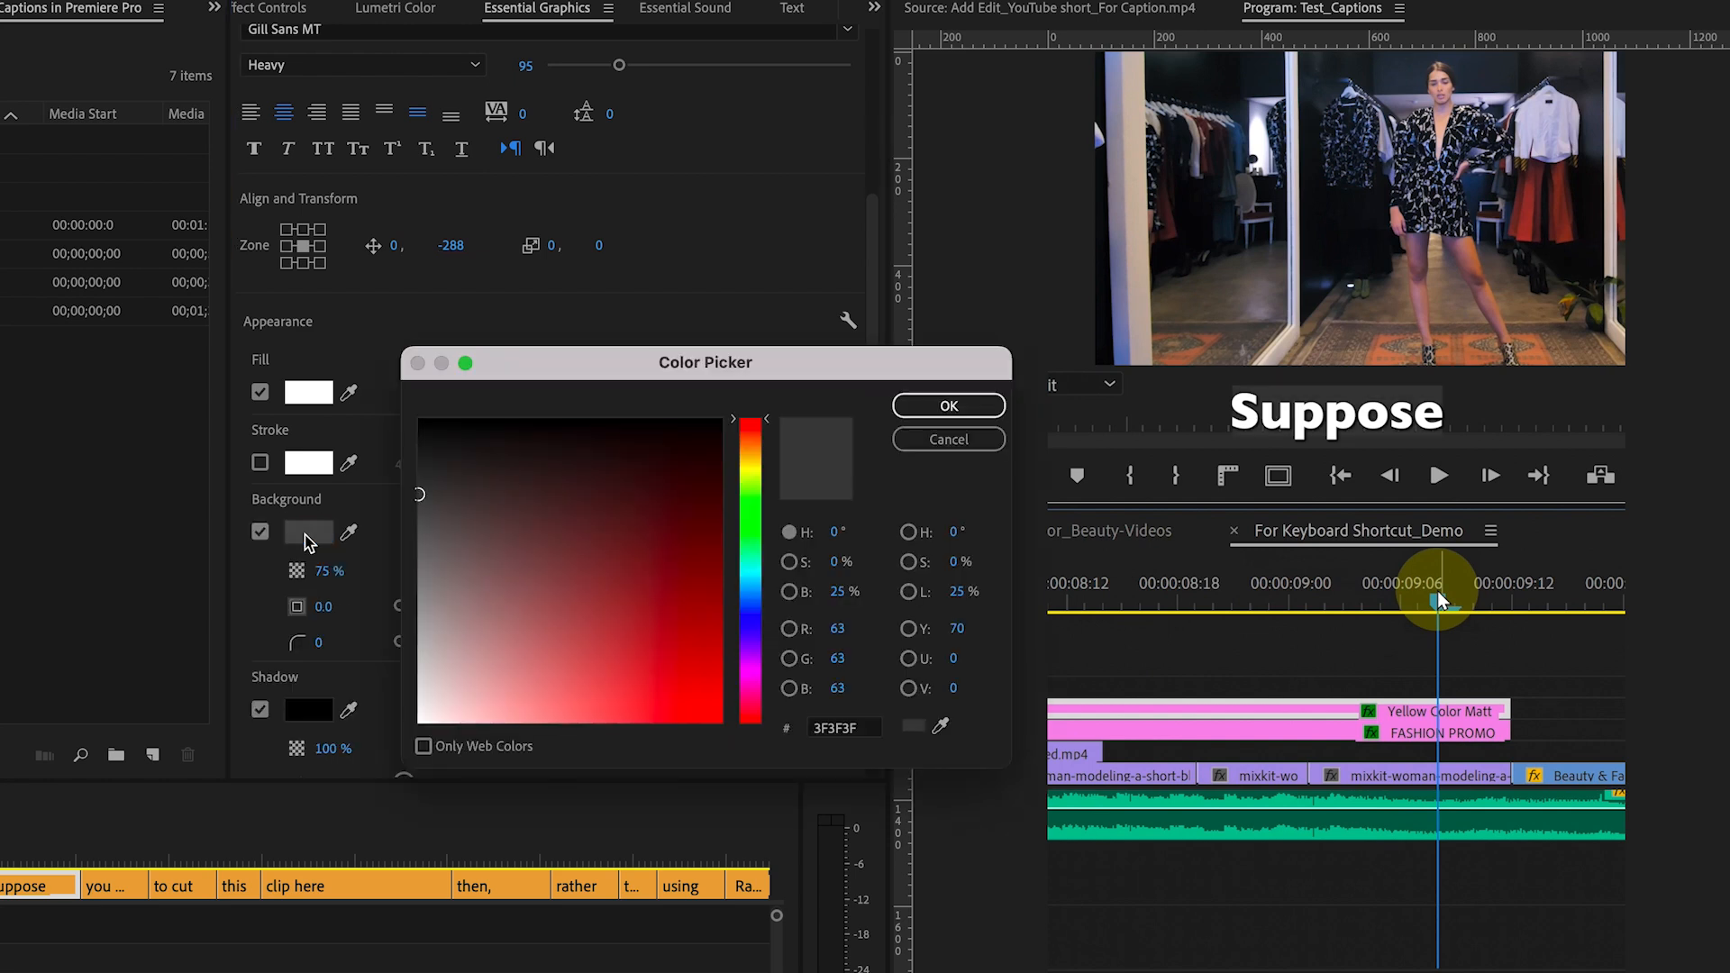
{"action": "left_click", "coordinate": [946, 405]}
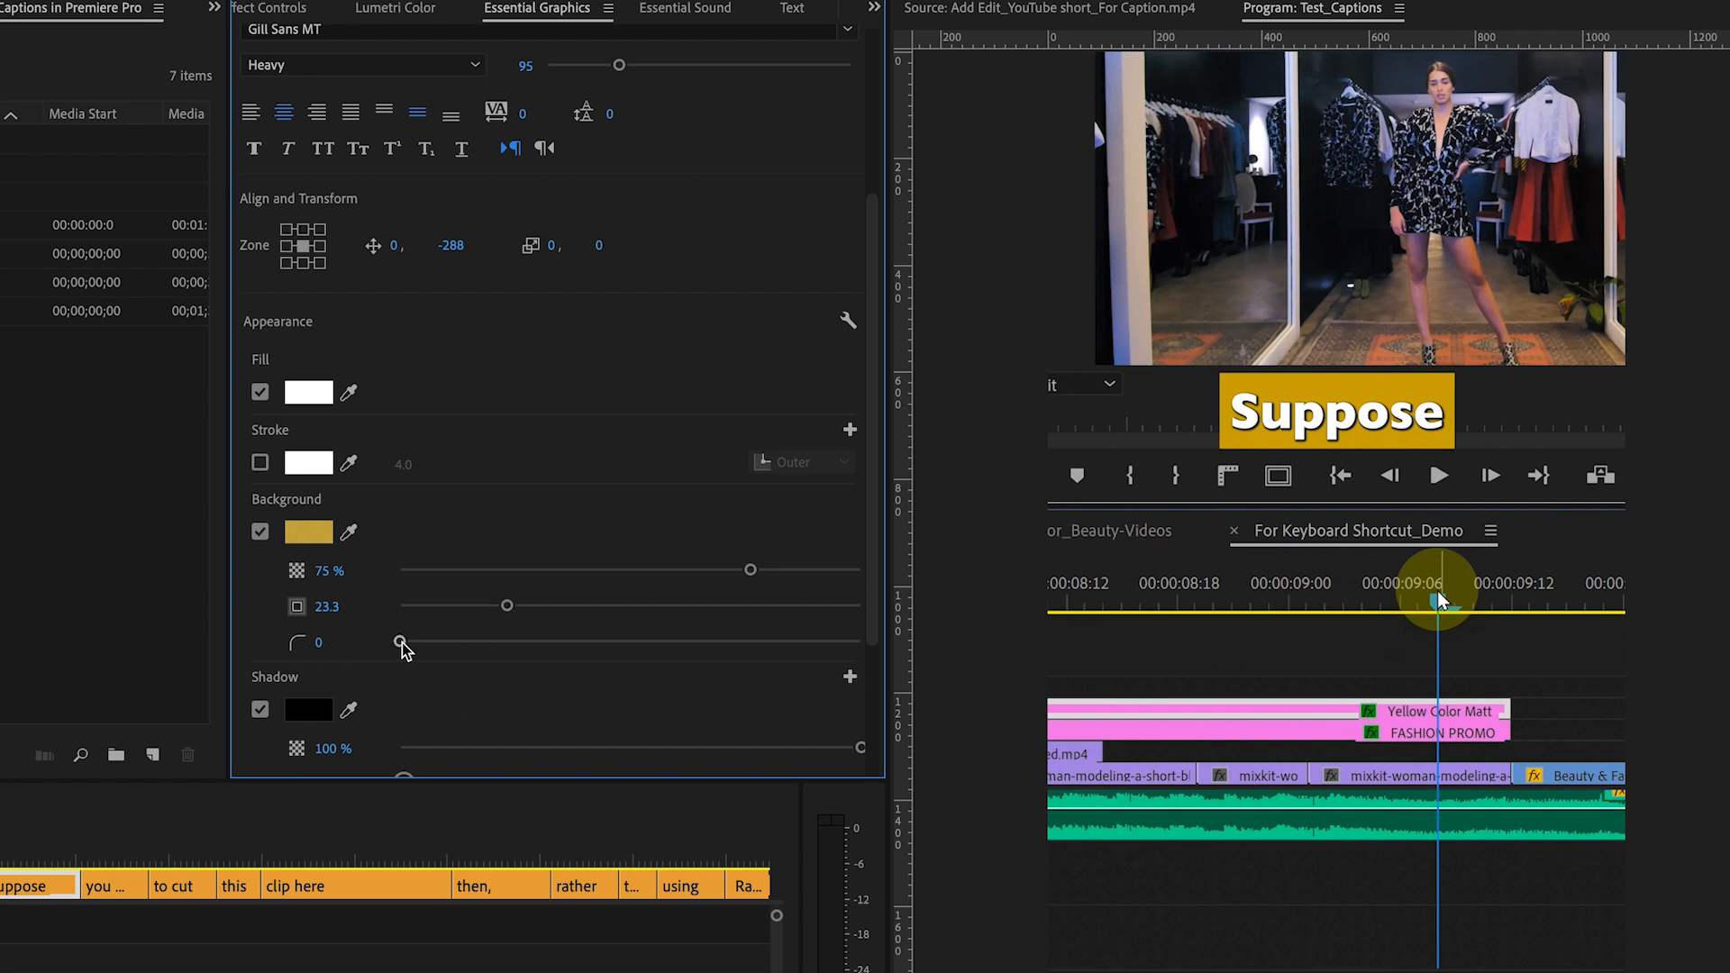
{"action": "left_click_drag", "start_coordinate": [400, 641], "coordinate": [447, 641]}
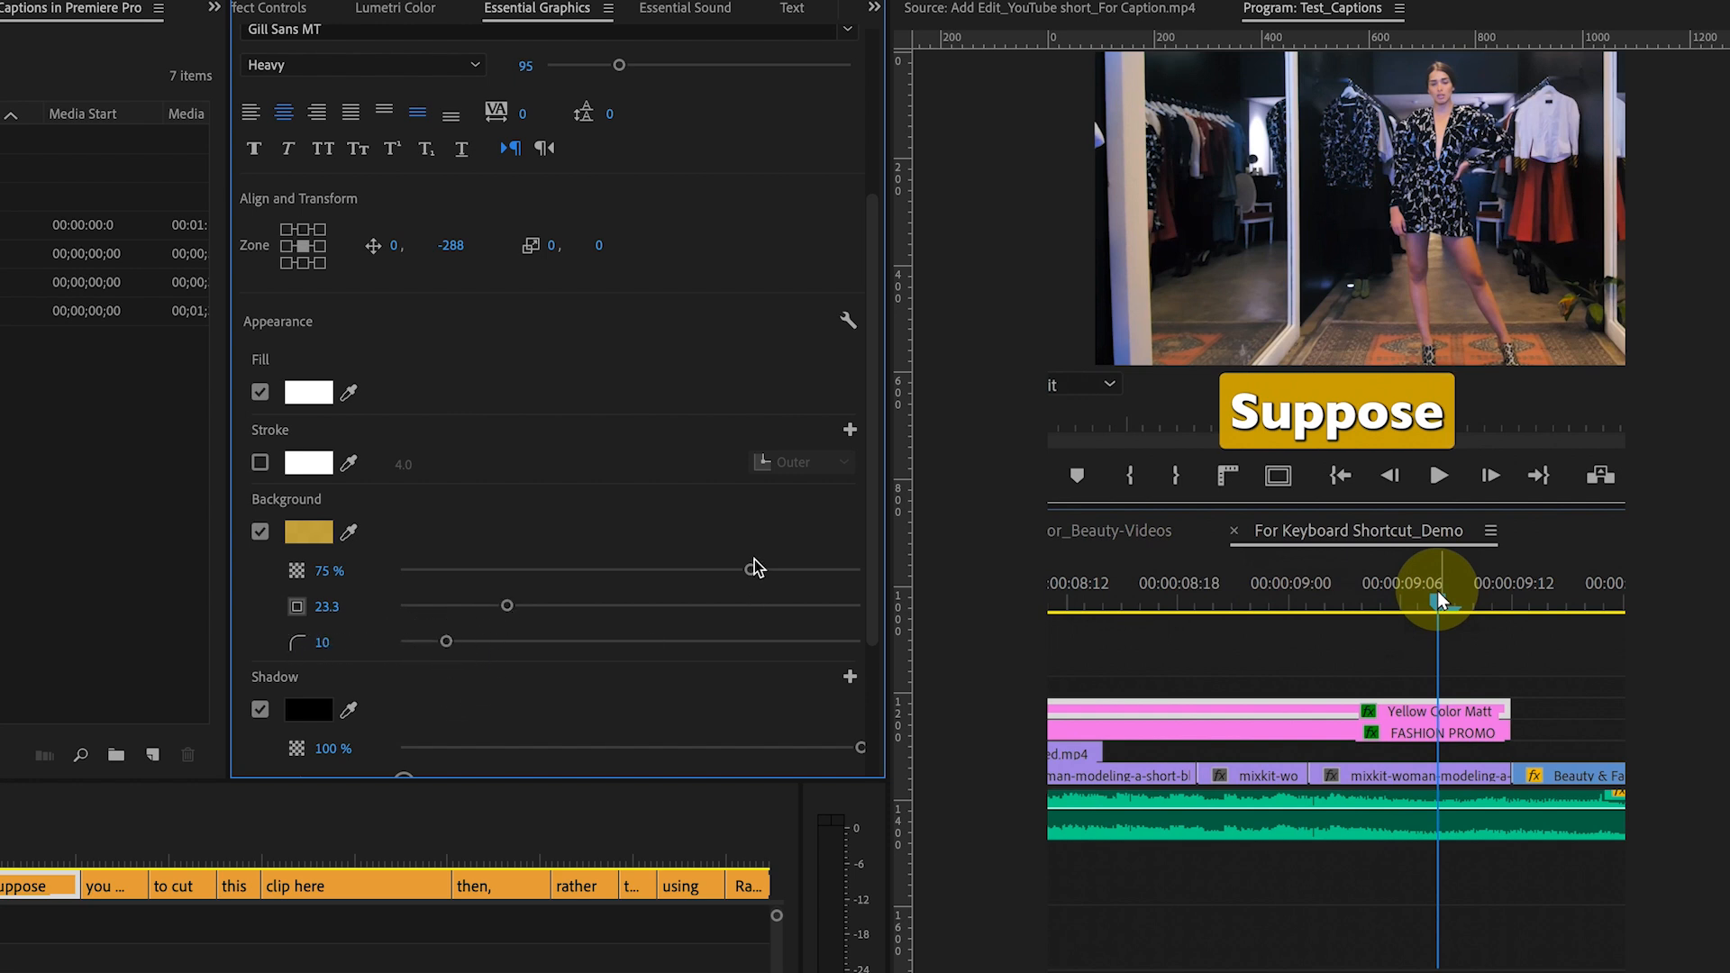
{"action": "left_click_drag", "start_coordinate": [509, 569], "coordinate": [780, 570]}
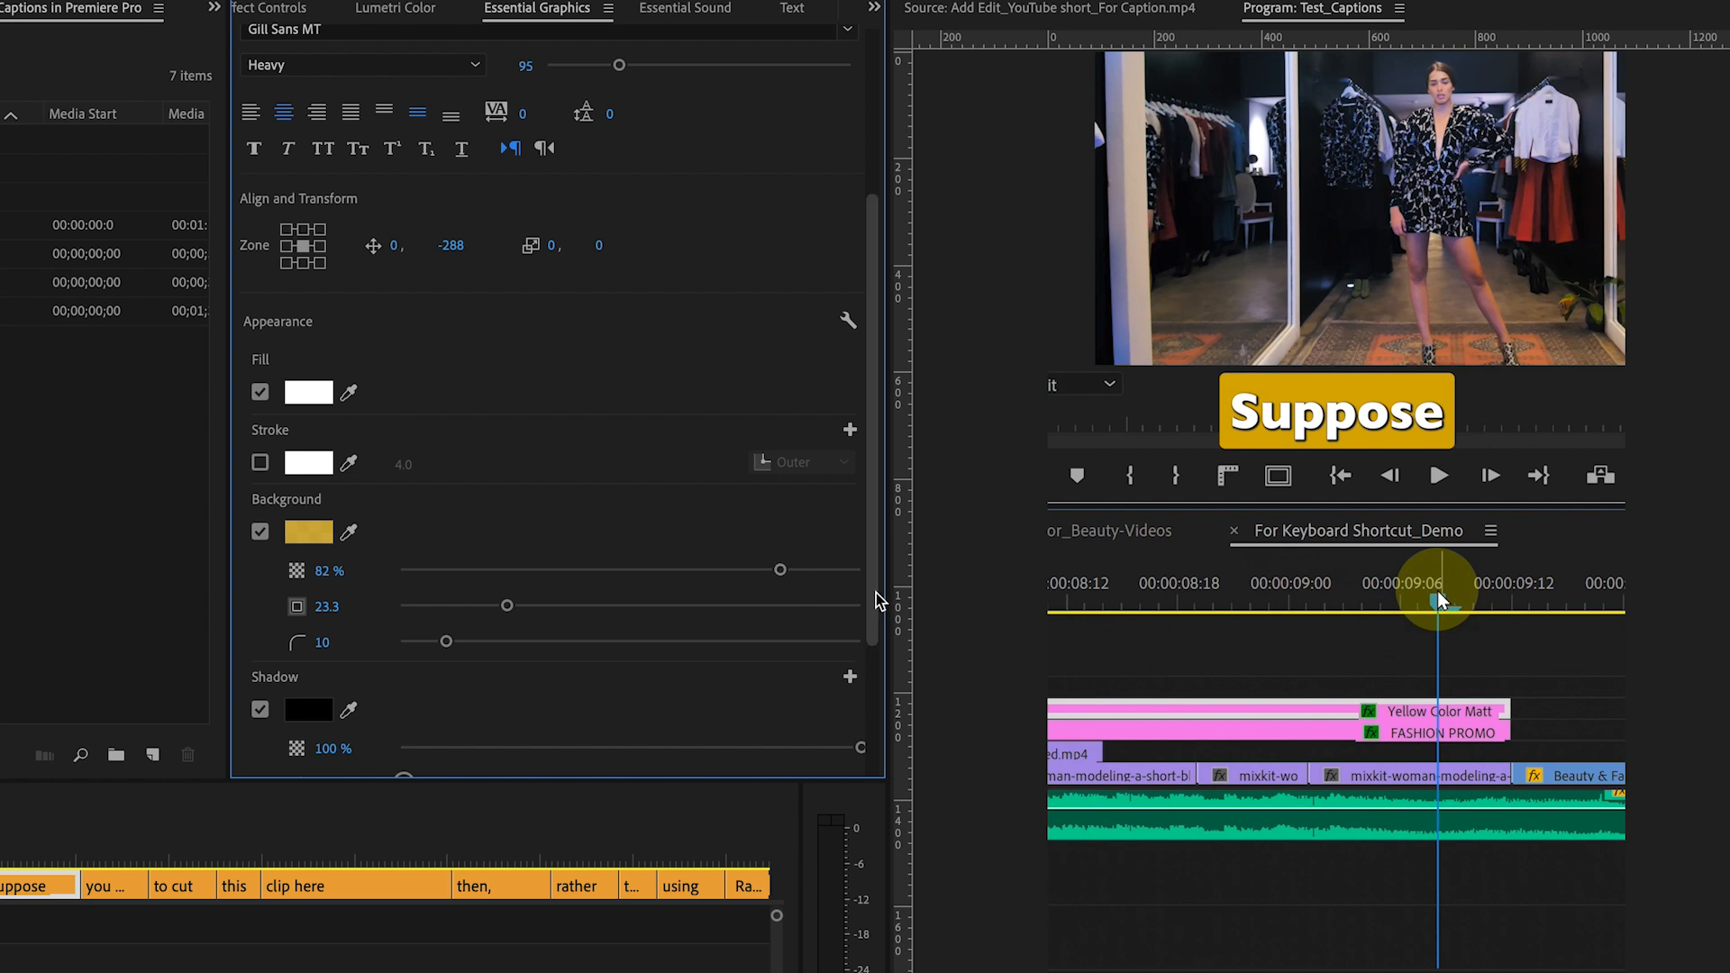
{"action": "scroll", "scroll_direction": "down", "scroll_amount": 3}
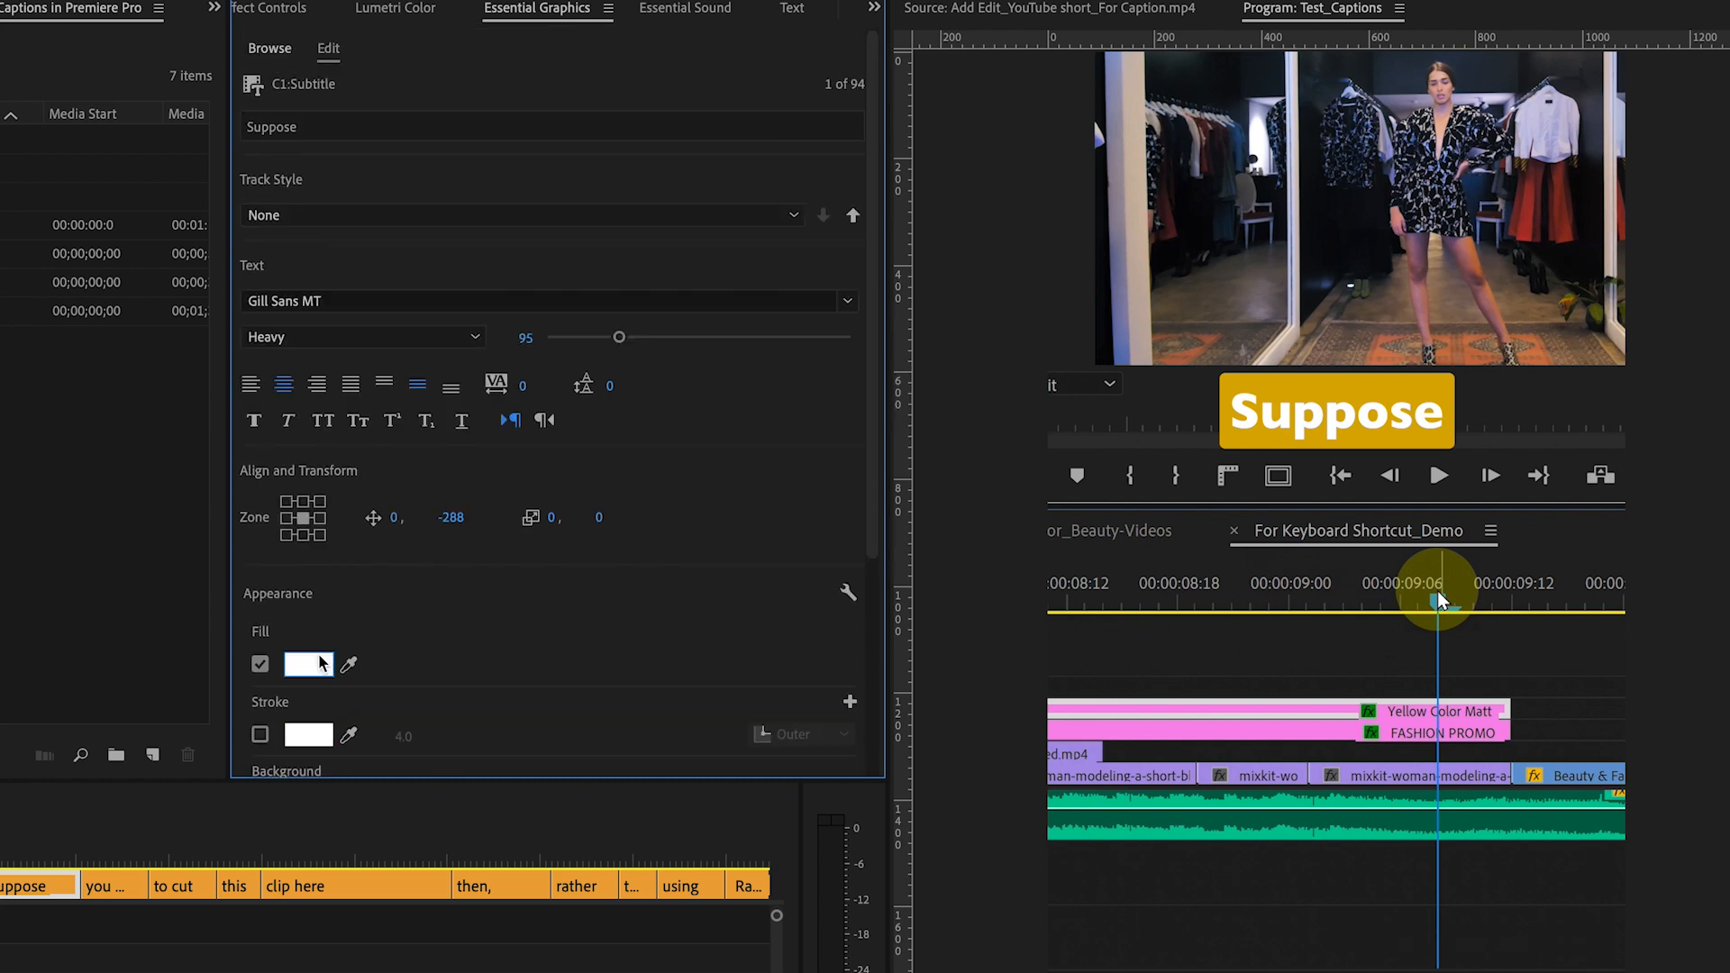
Change the caption text fill to black (000000)
{"action": "left_click", "coordinate": [309, 663]}
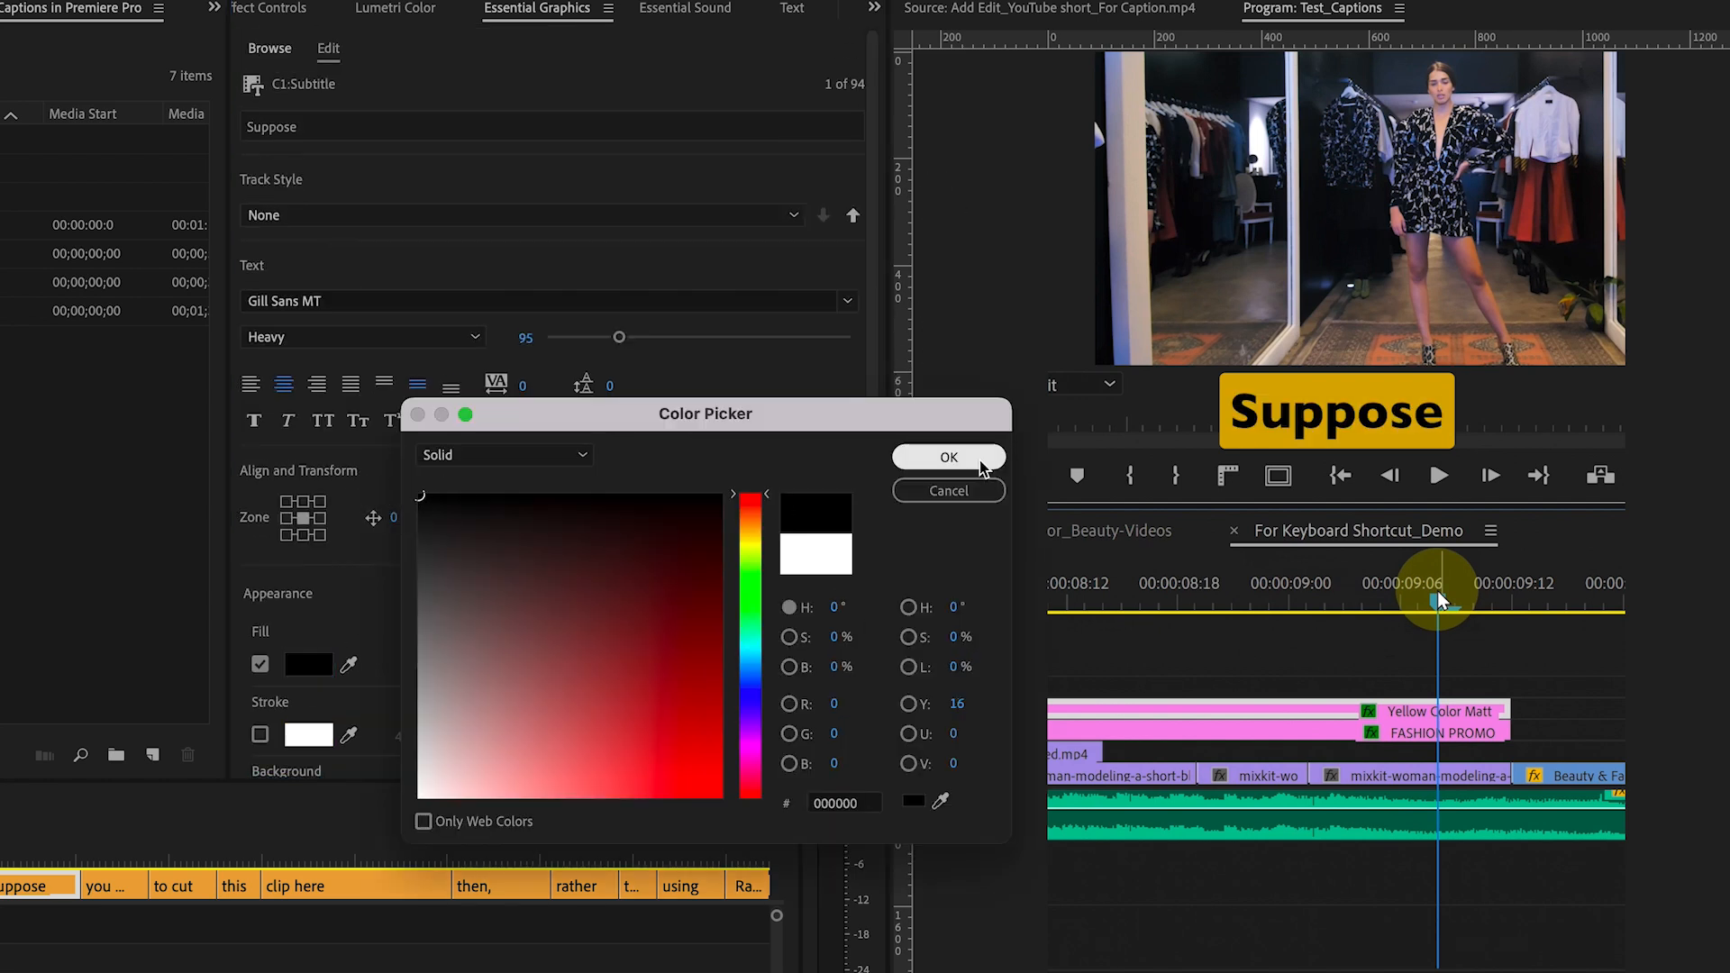
{"action": "left_click", "coordinate": [946, 456]}
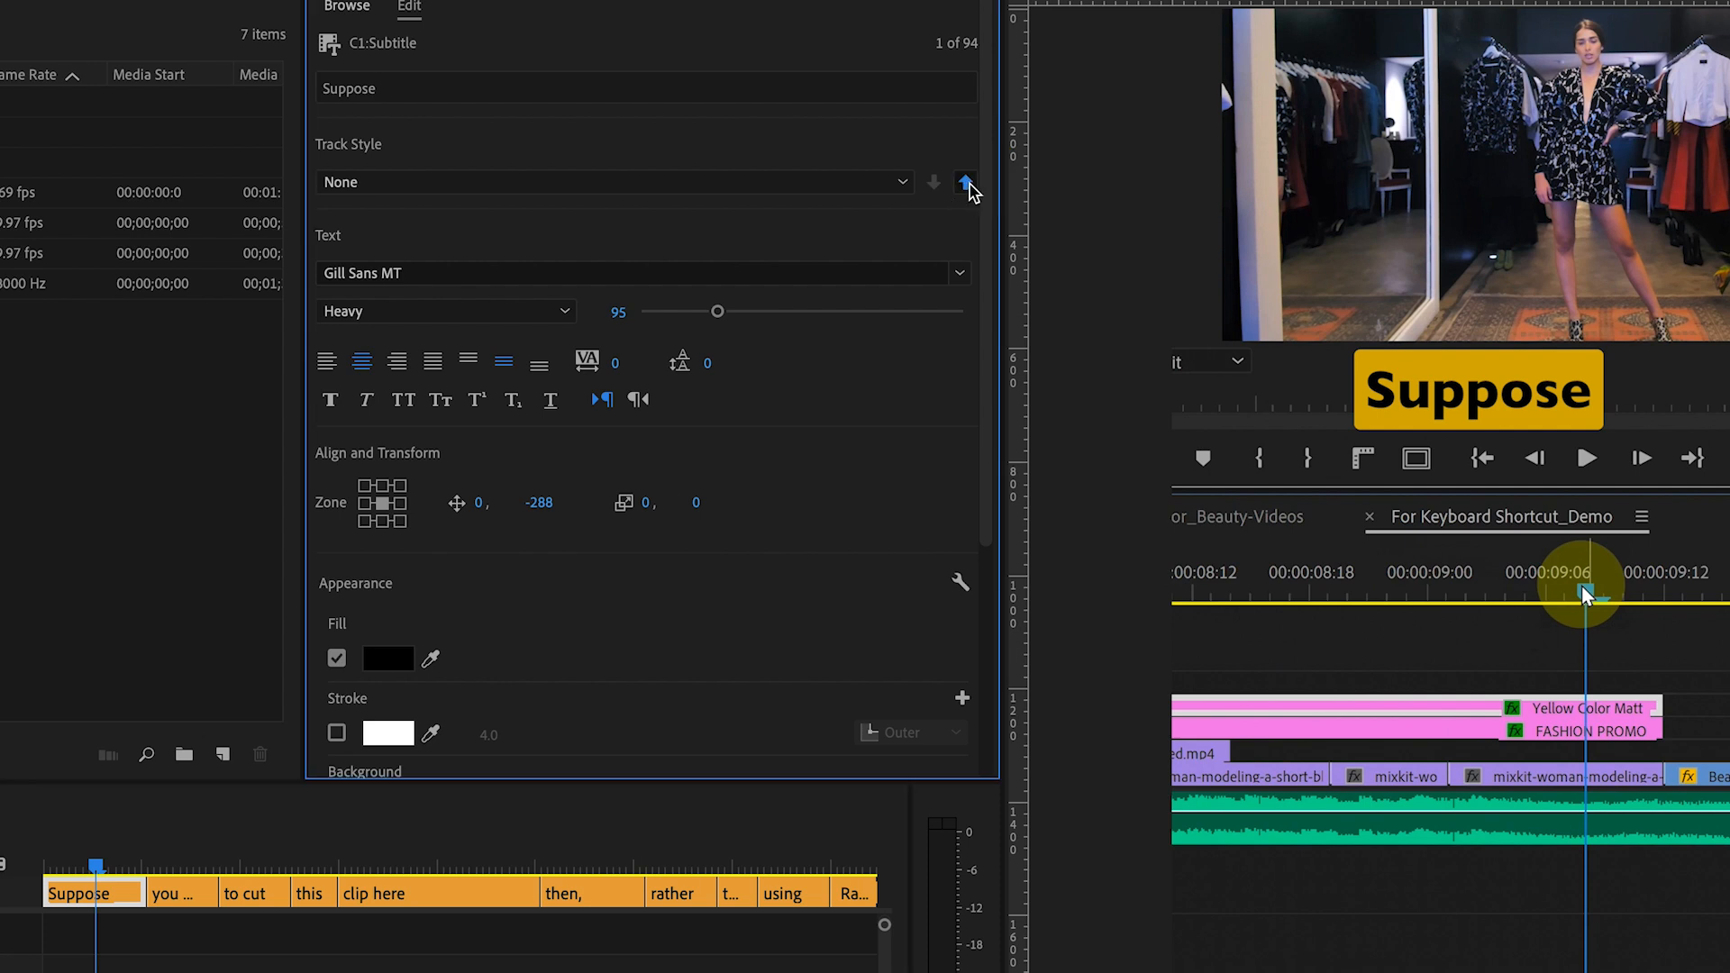
Push the black-on-yellow style to all captions on the track
{"action": "left_click", "coordinate": [966, 182]}
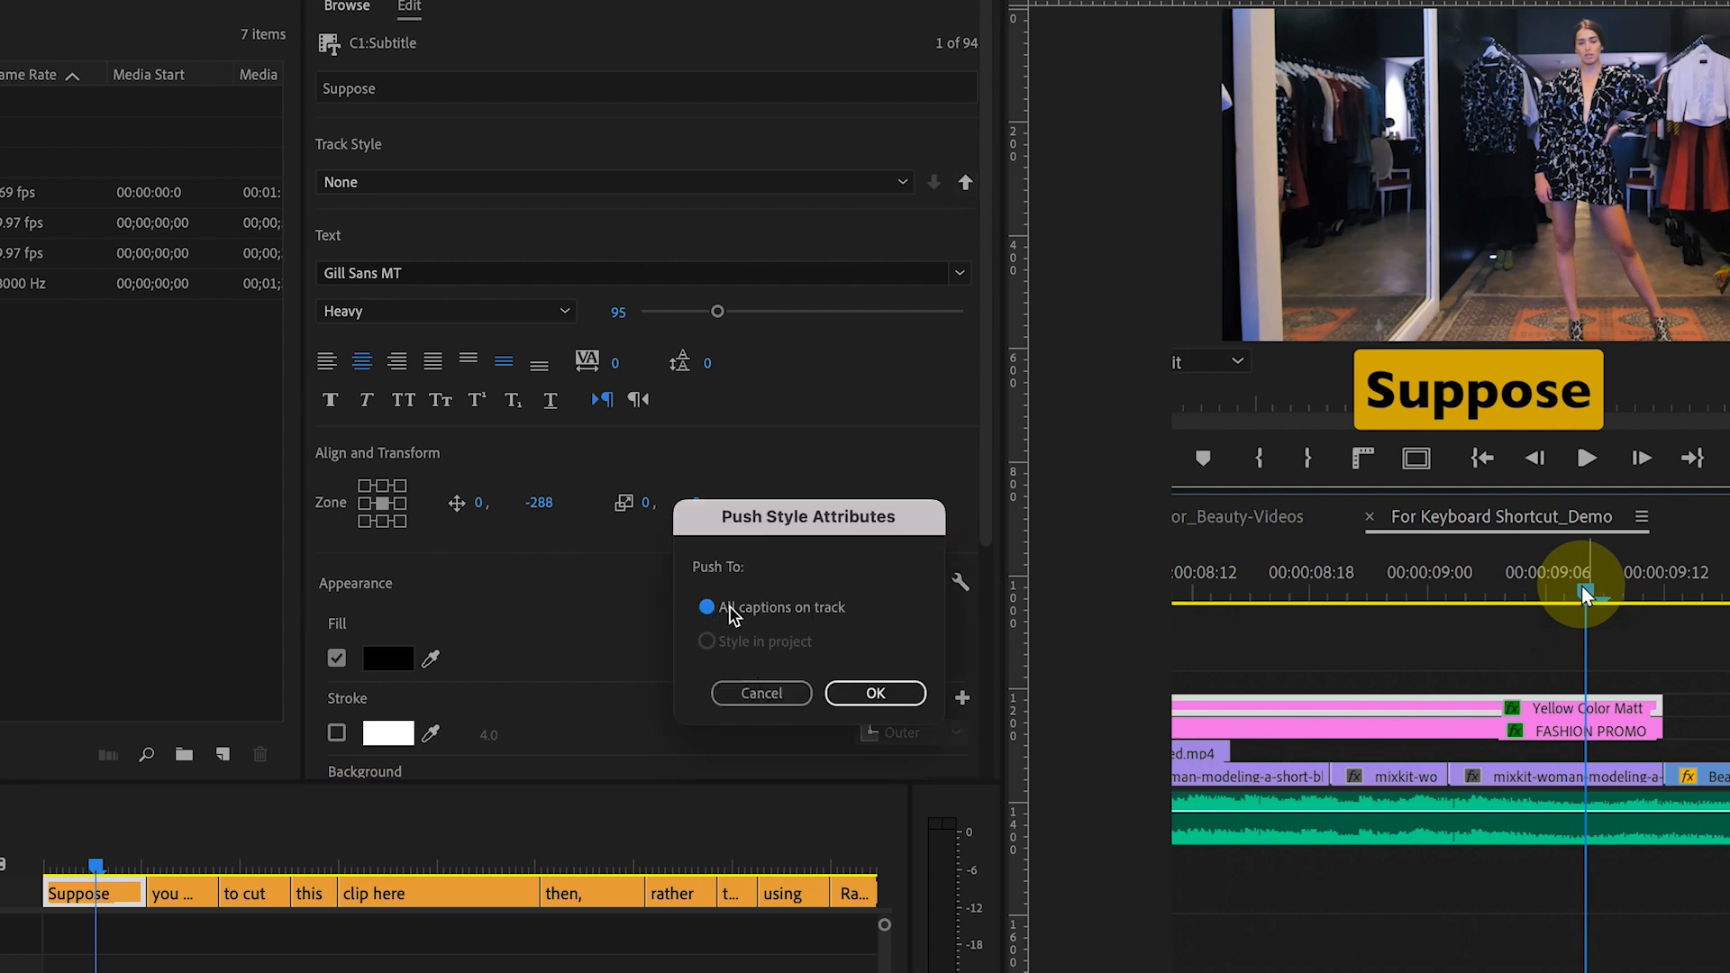
{"action": "left_click", "coordinate": [873, 692]}
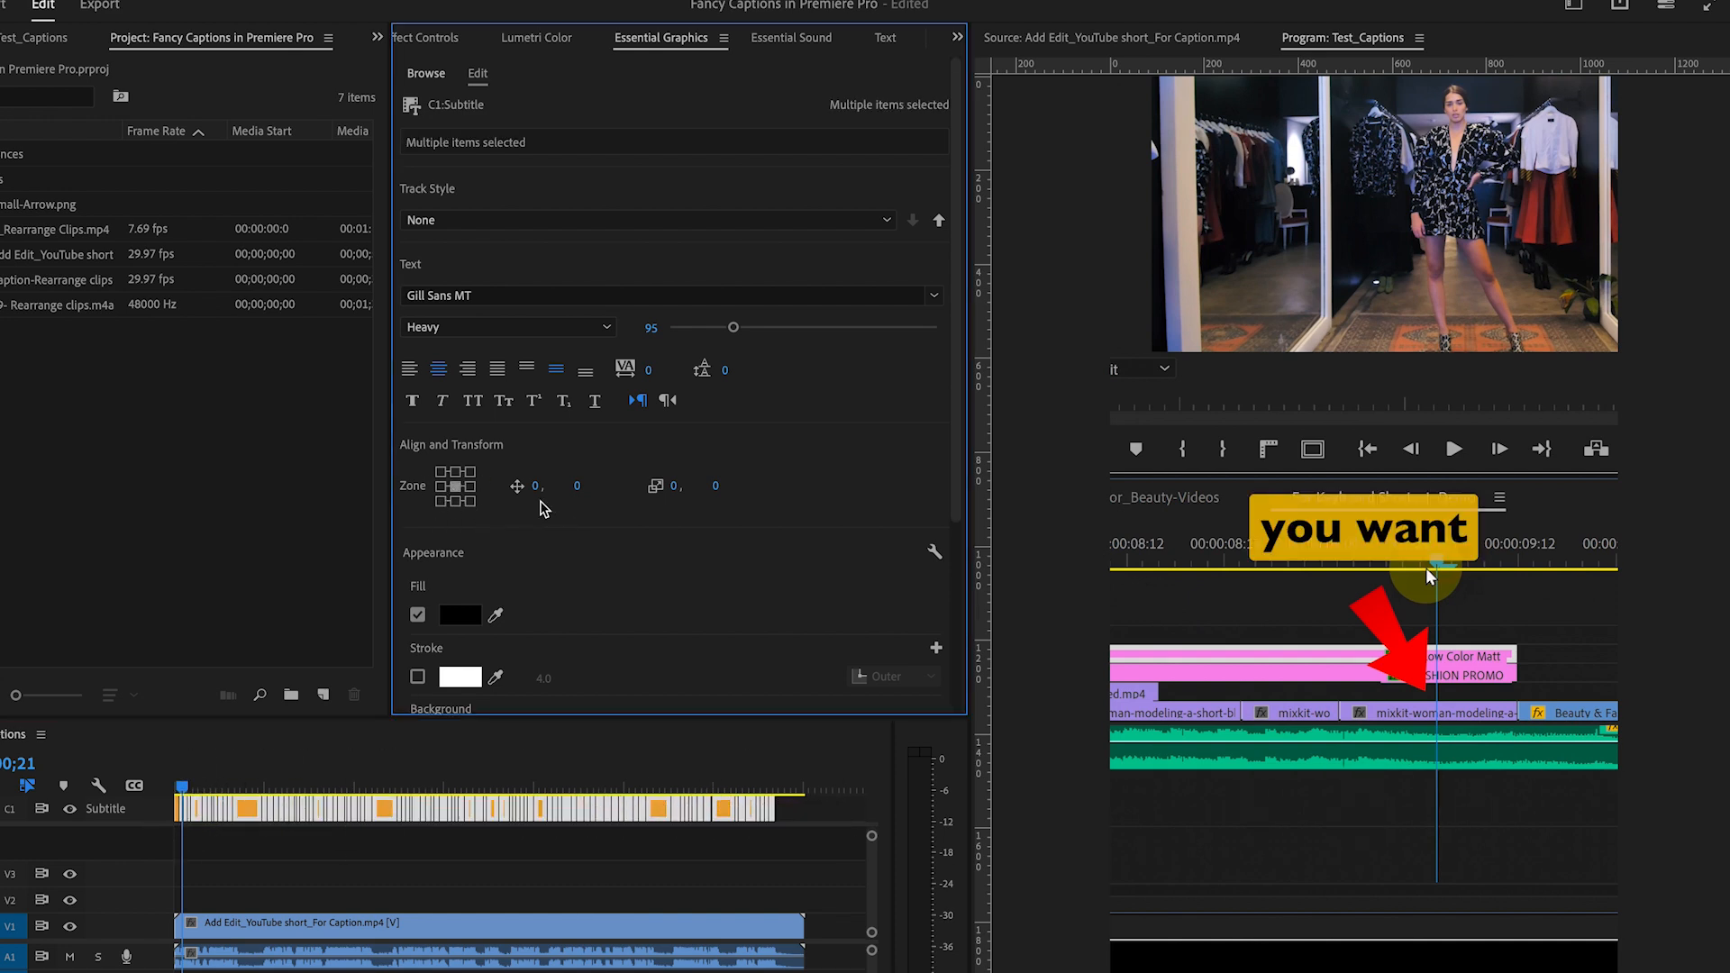
Select the single caption 'clip,' in the timeline for style editing
{"action": "left_click", "coordinate": [593, 485]}
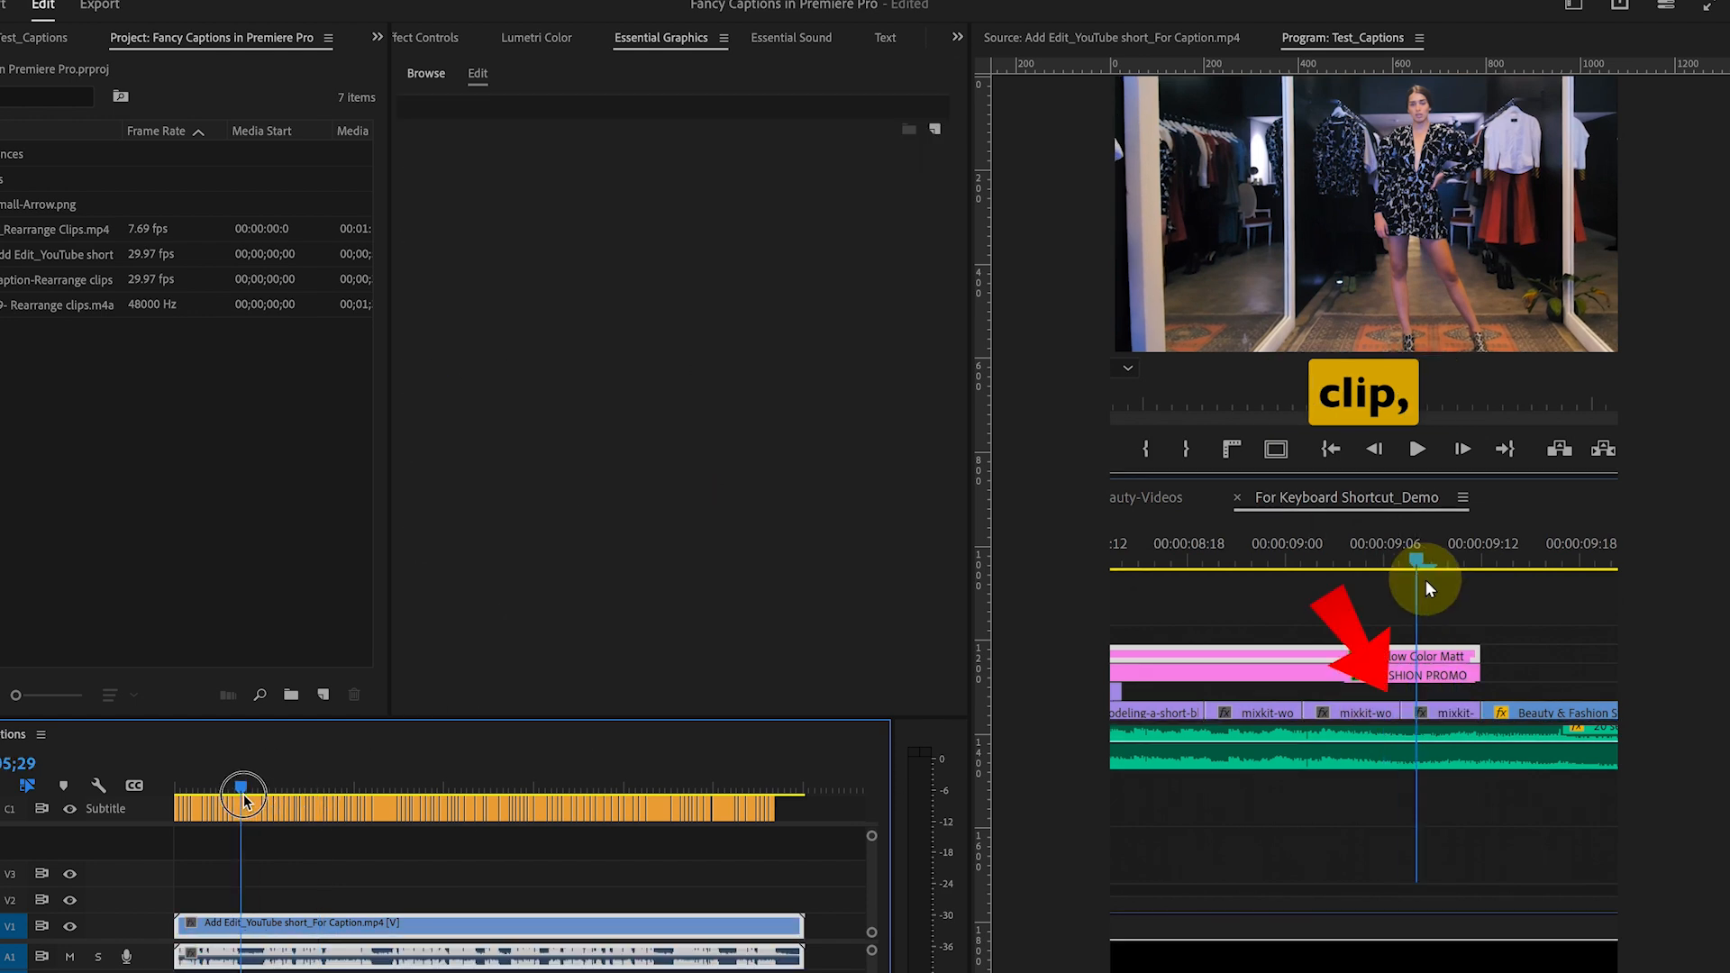
{"action": "left_click", "coordinate": [239, 805]}
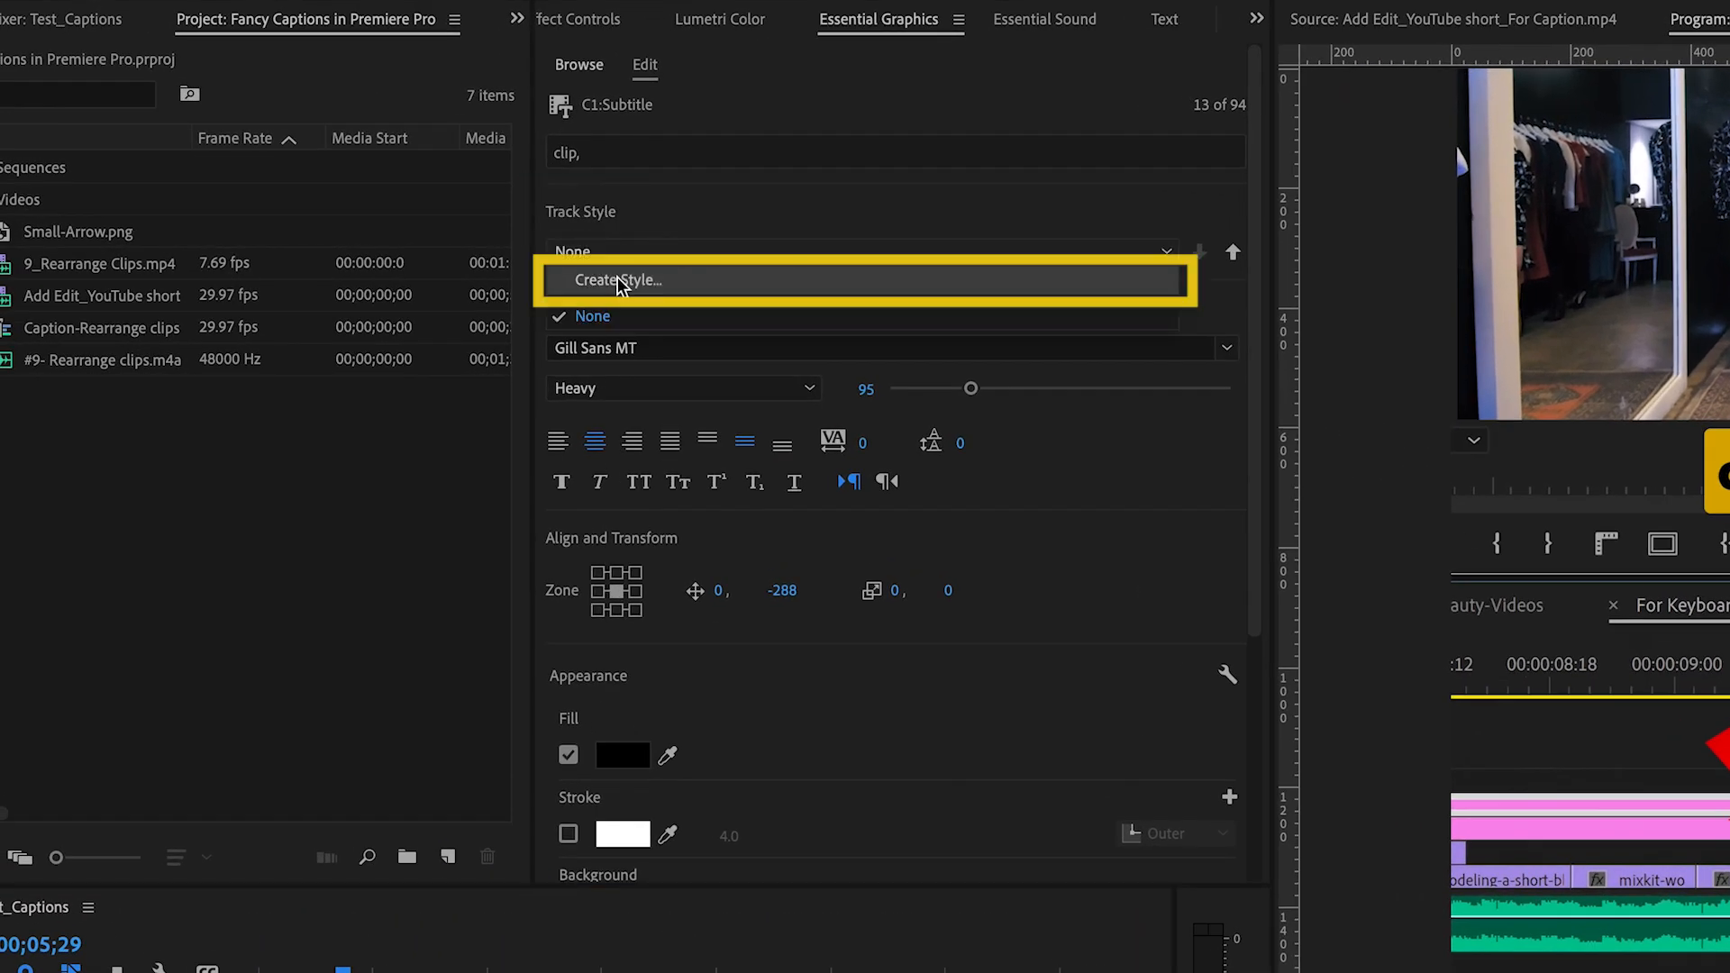
Save the caption look as a new track style named 'Text with Yellow Background'
{"action": "left_click", "coordinate": [616, 281]}
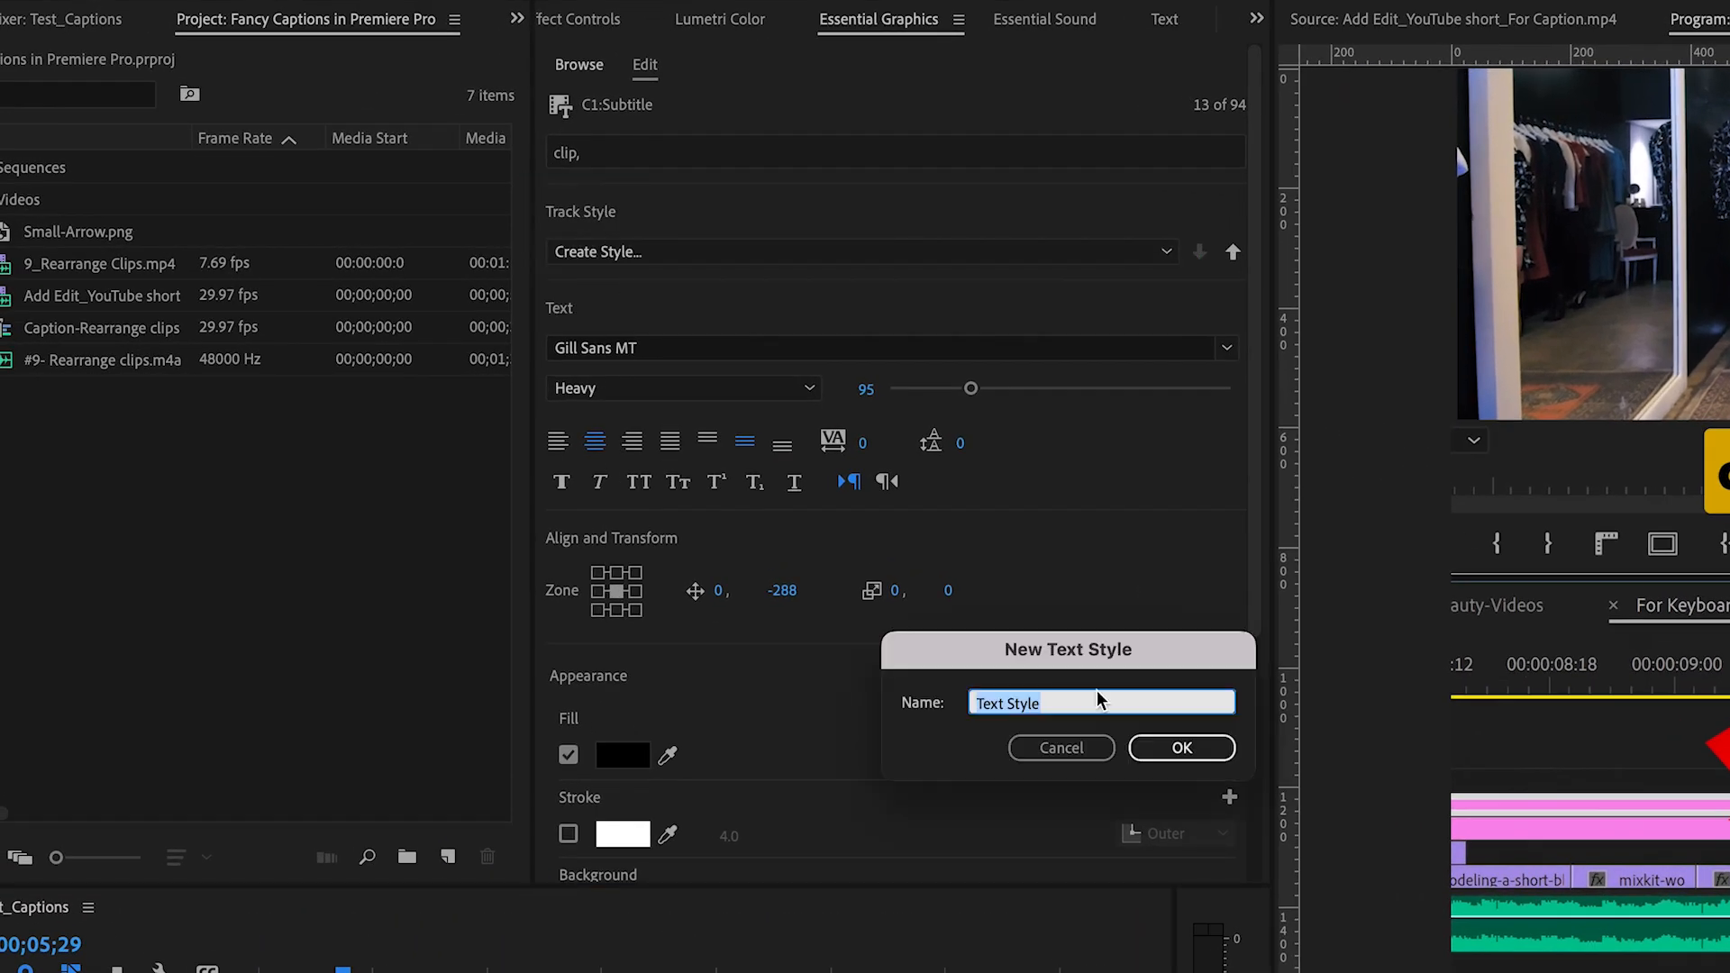
{"action": "type", "text": "Text with Yellow Background"}
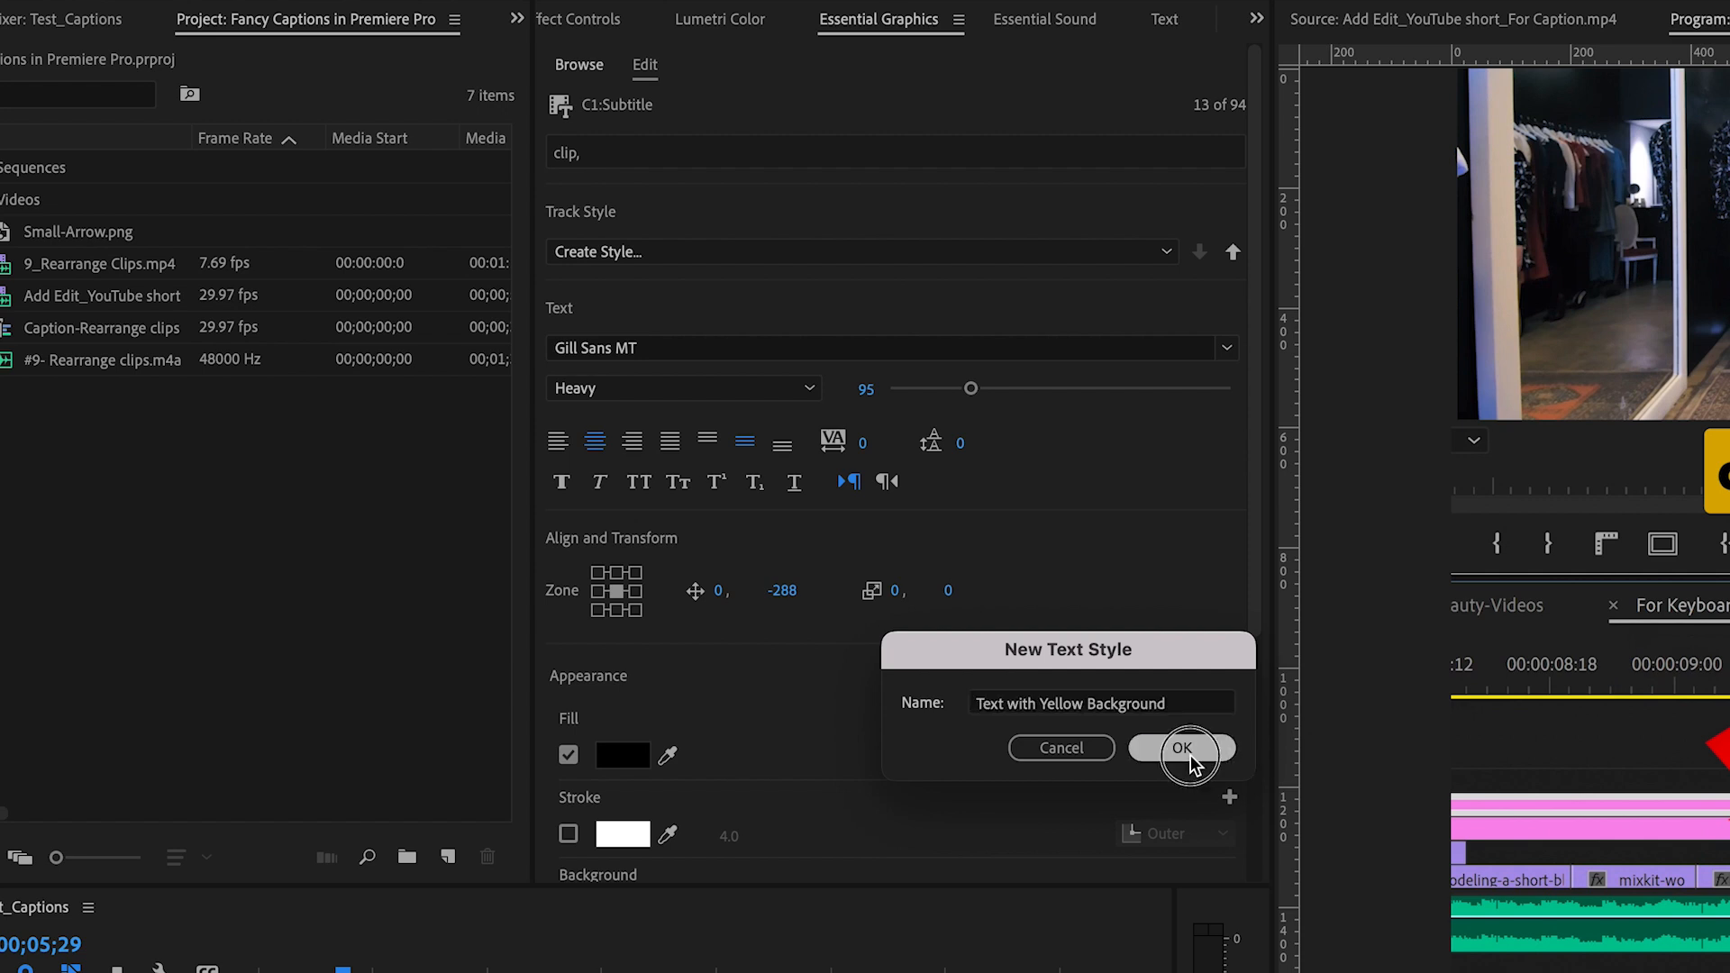
{"action": "left_click", "coordinate": [1182, 749]}
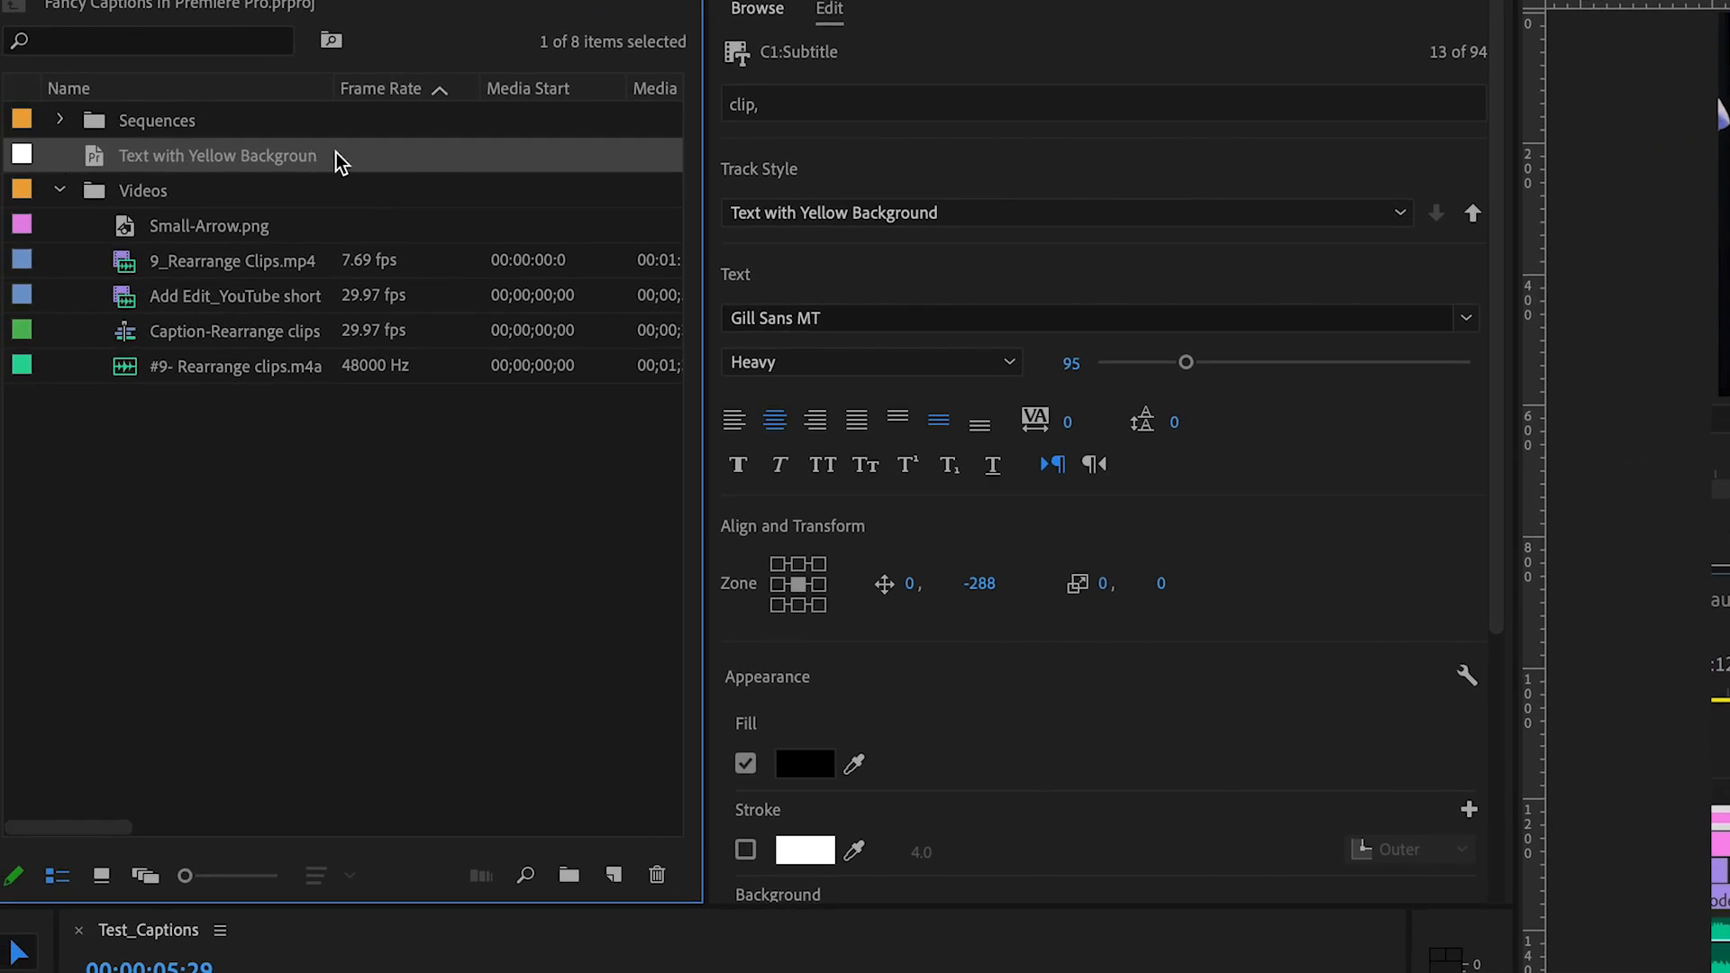
Export the Text with Yellow Background style as a text styles file into the Projects folder
{"action": "right_click", "coordinate": [218, 155]}
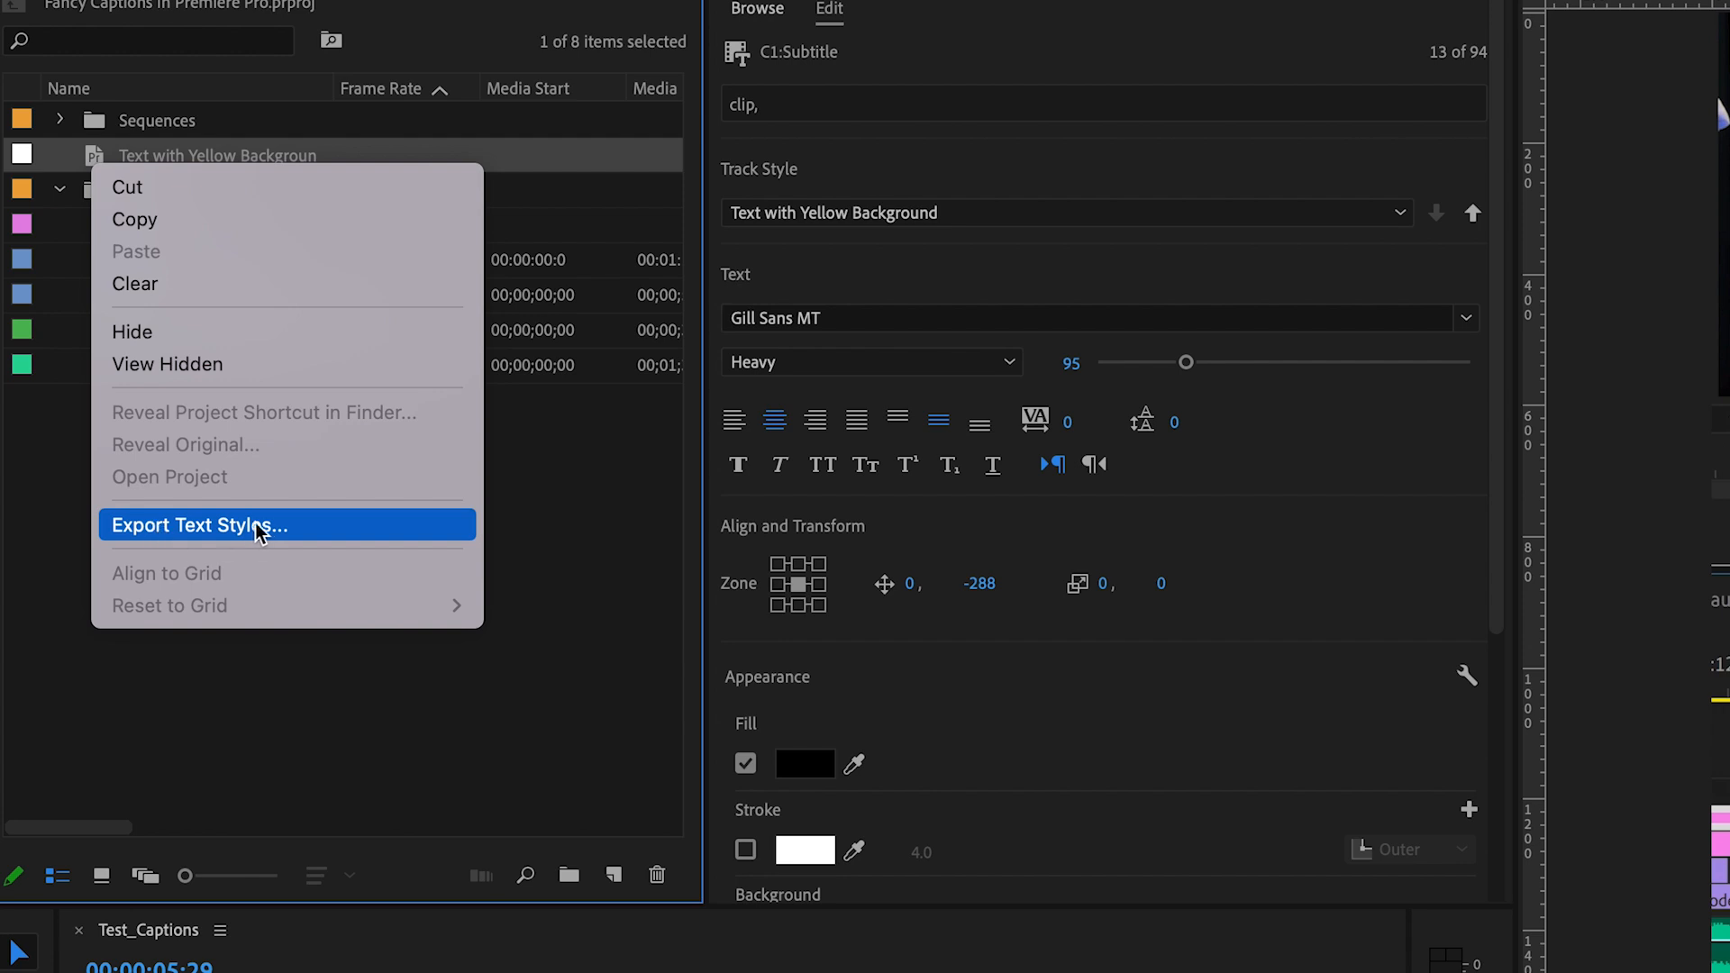
{"action": "left_click", "coordinate": [198, 524]}
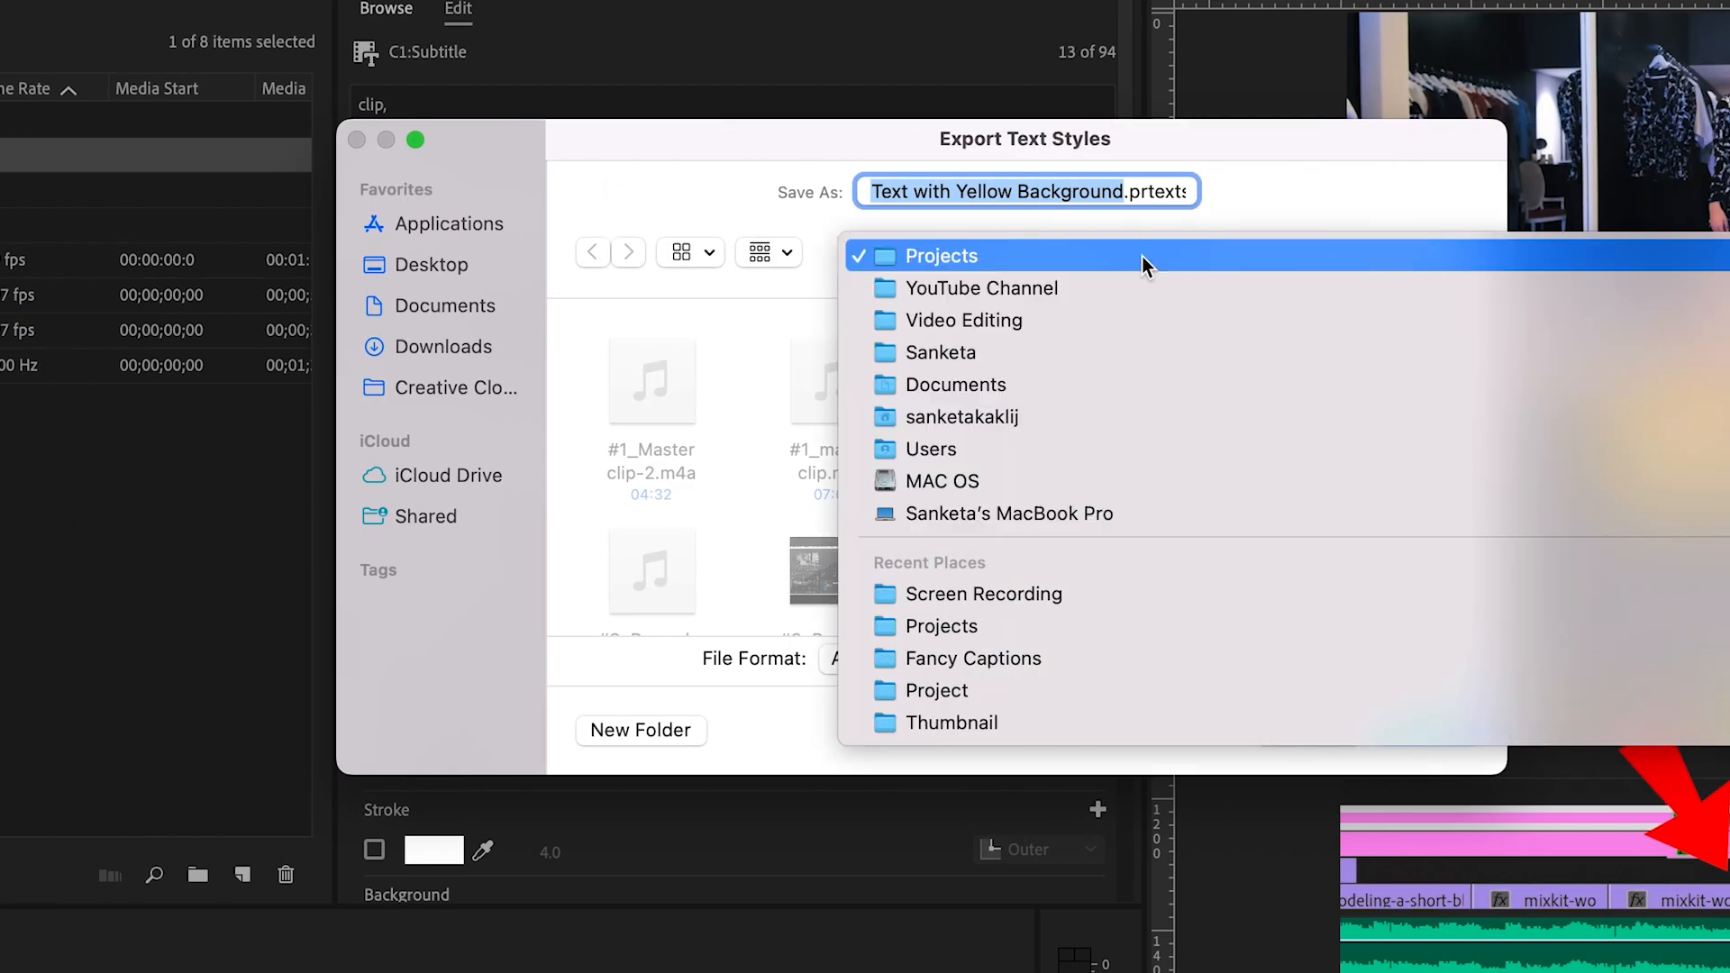
{"action": "left_click", "coordinate": [980, 289]}
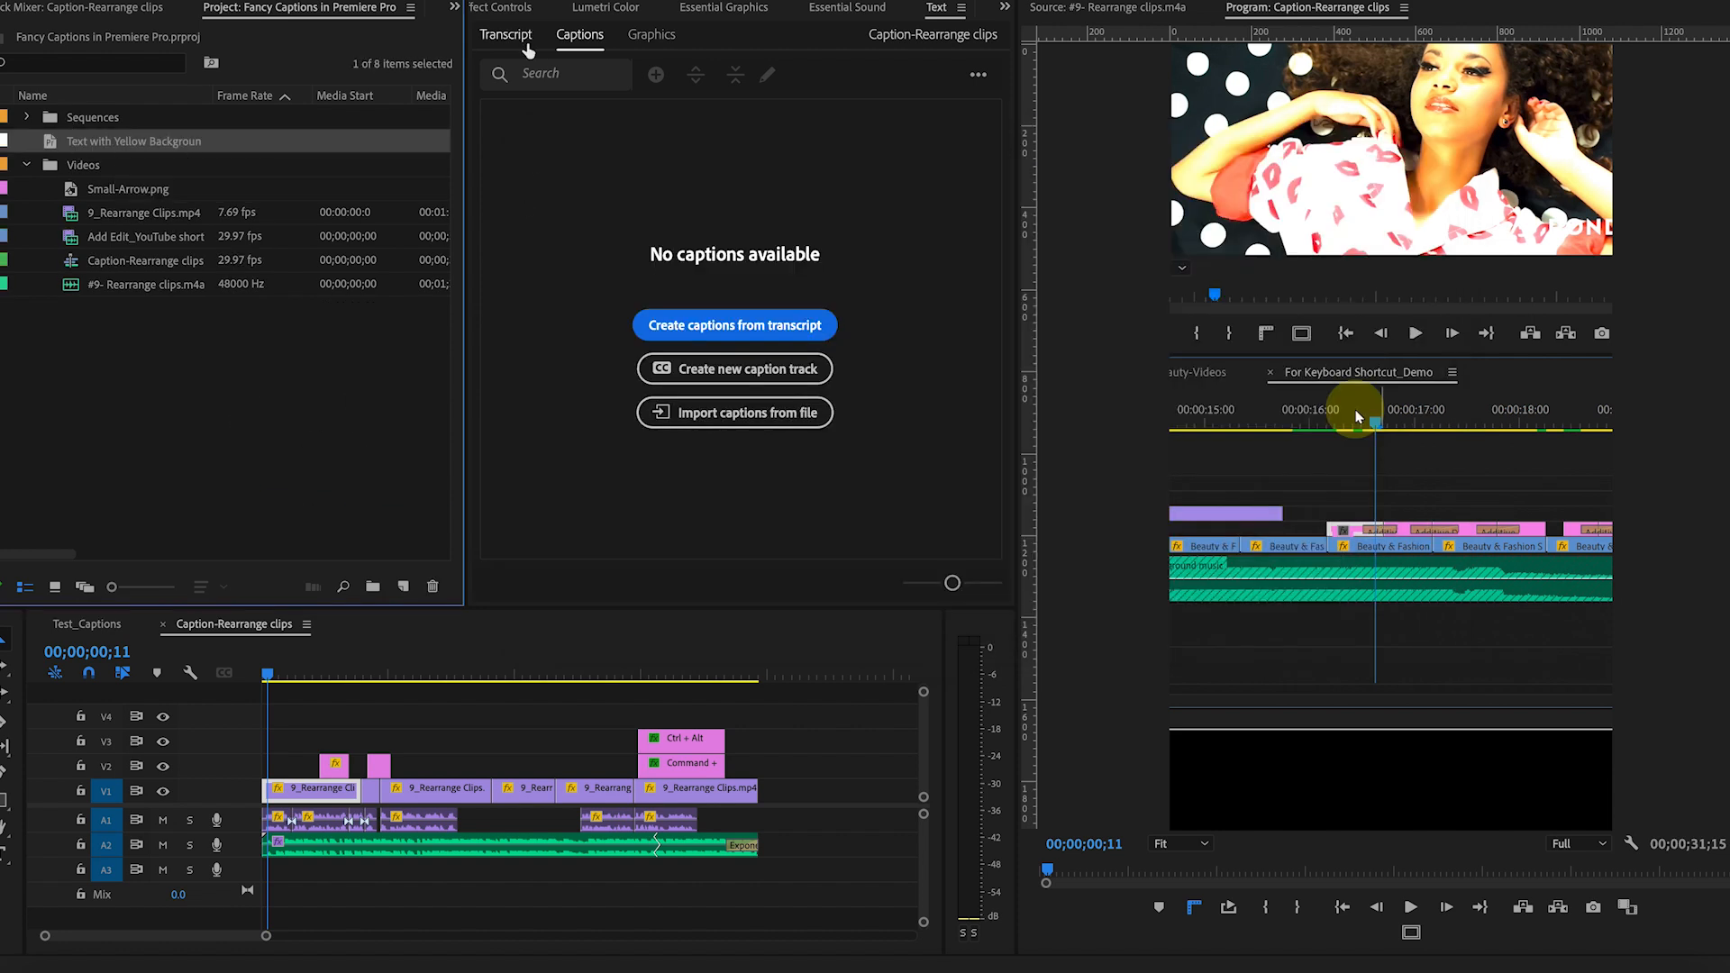
Choose Text with Yellow Background as the style for new captions from the transcript
{"action": "left_click", "coordinate": [733, 324]}
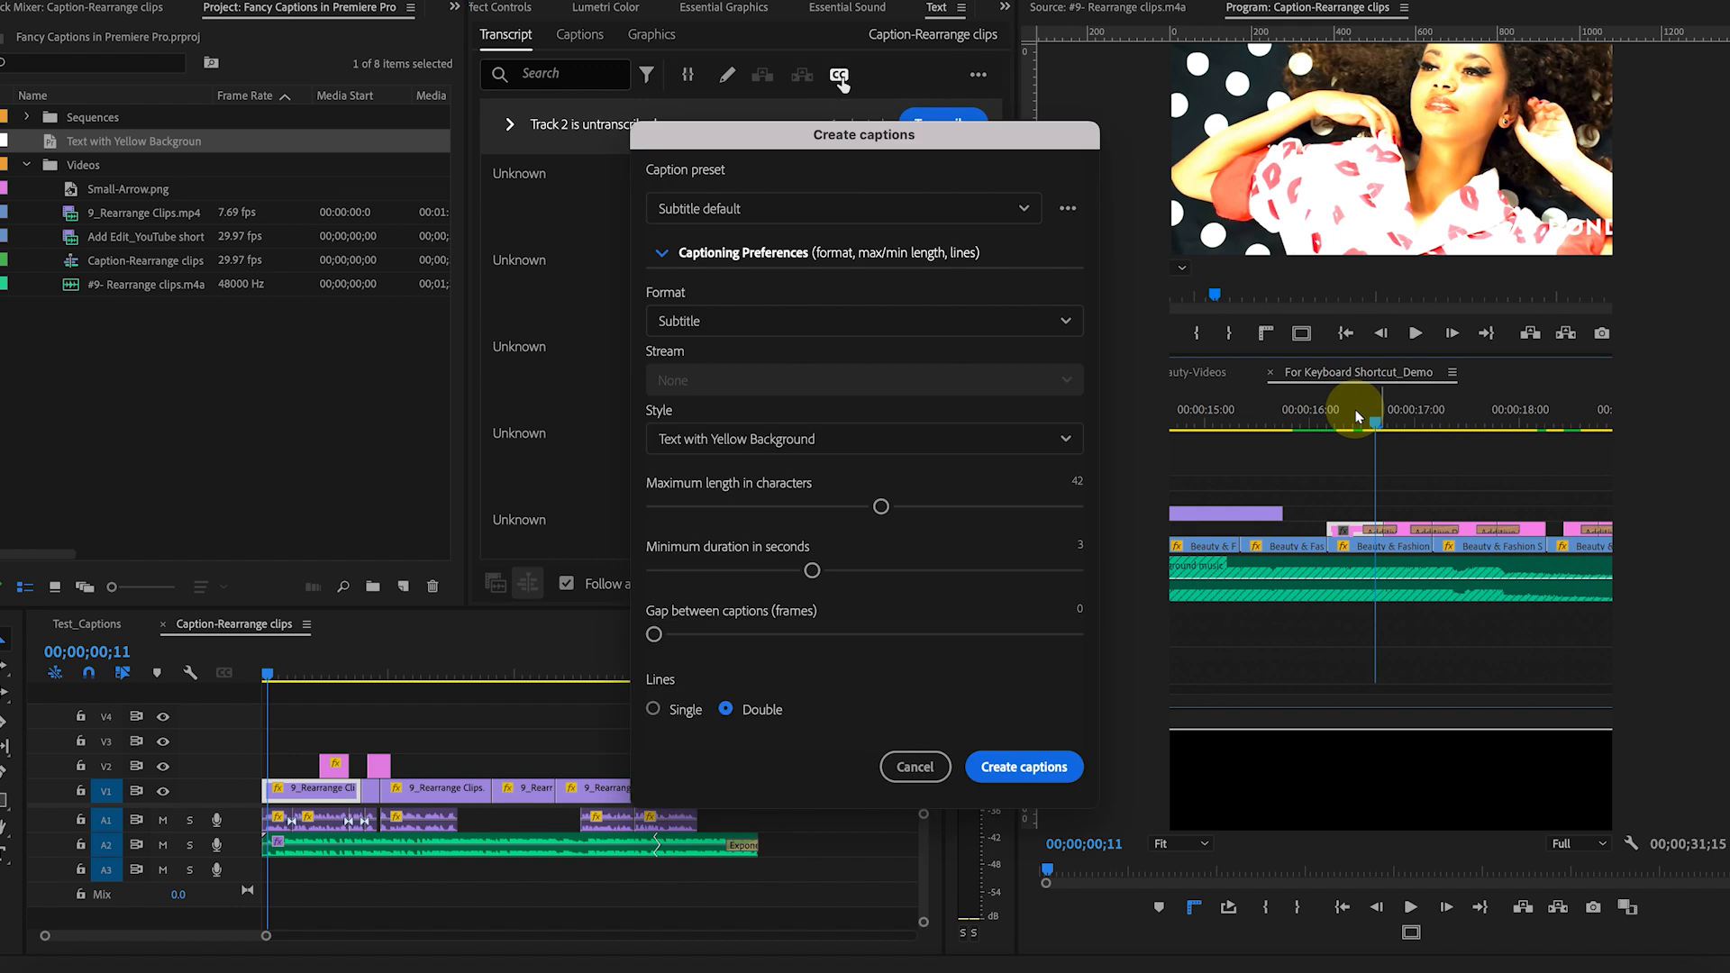
{"action": "left_click", "coordinate": [861, 438]}
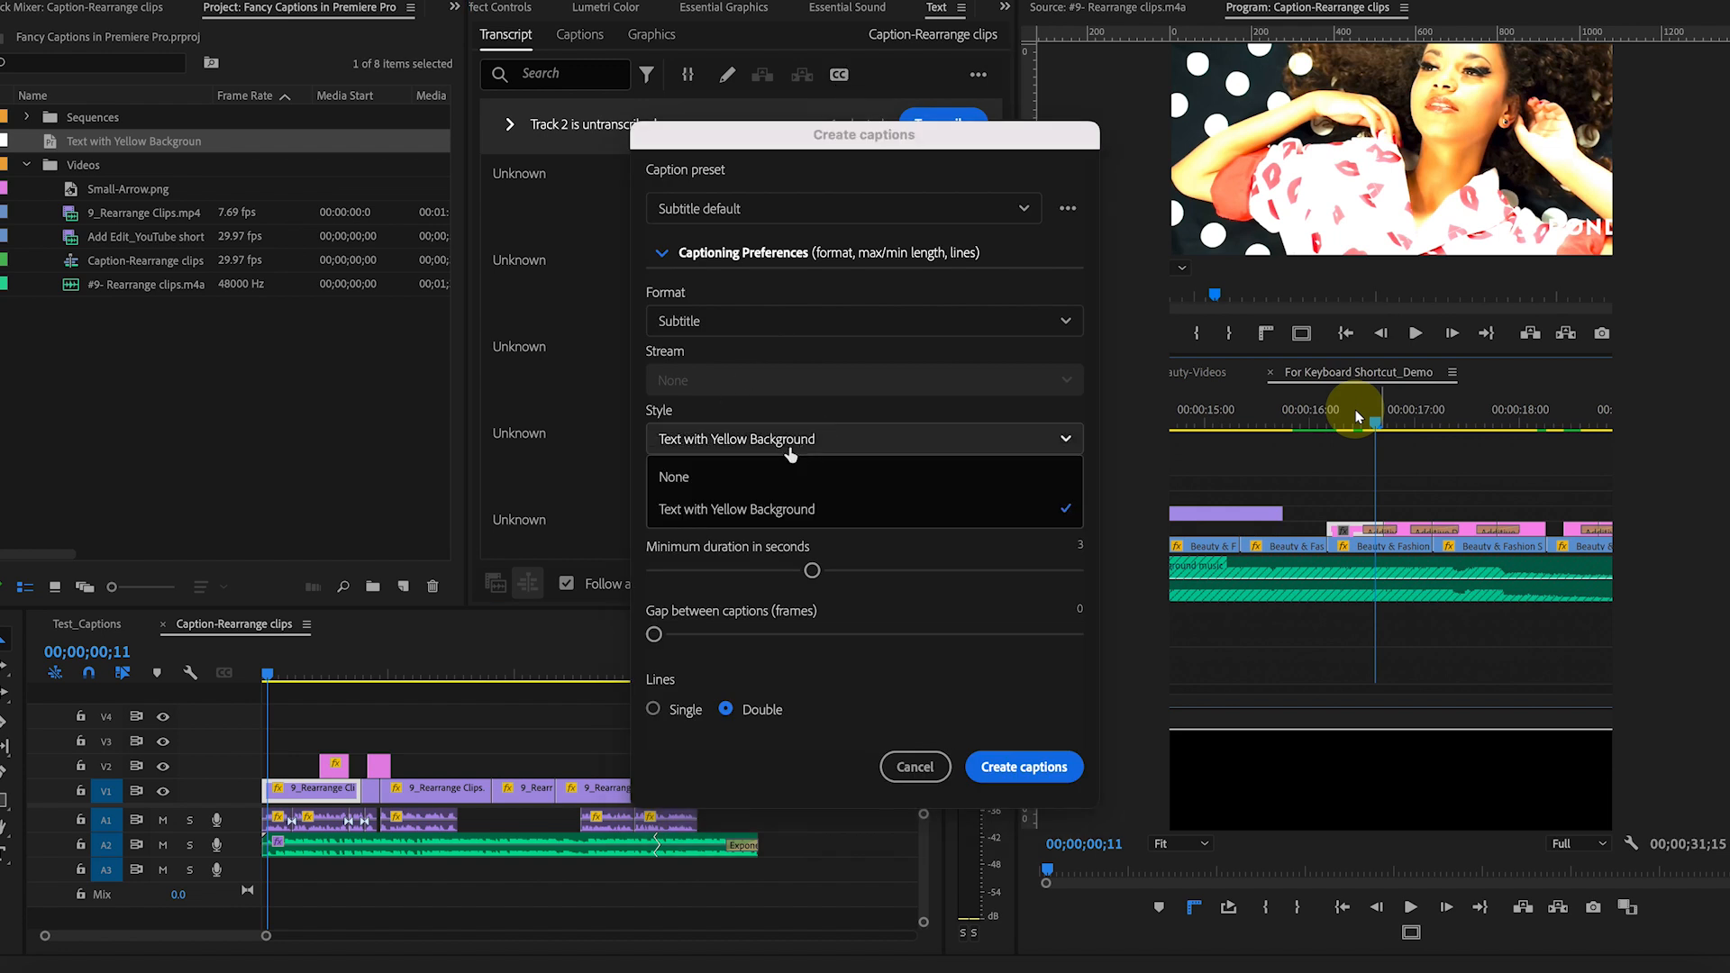
{"action": "mouse_move", "coordinate": [739, 508]}
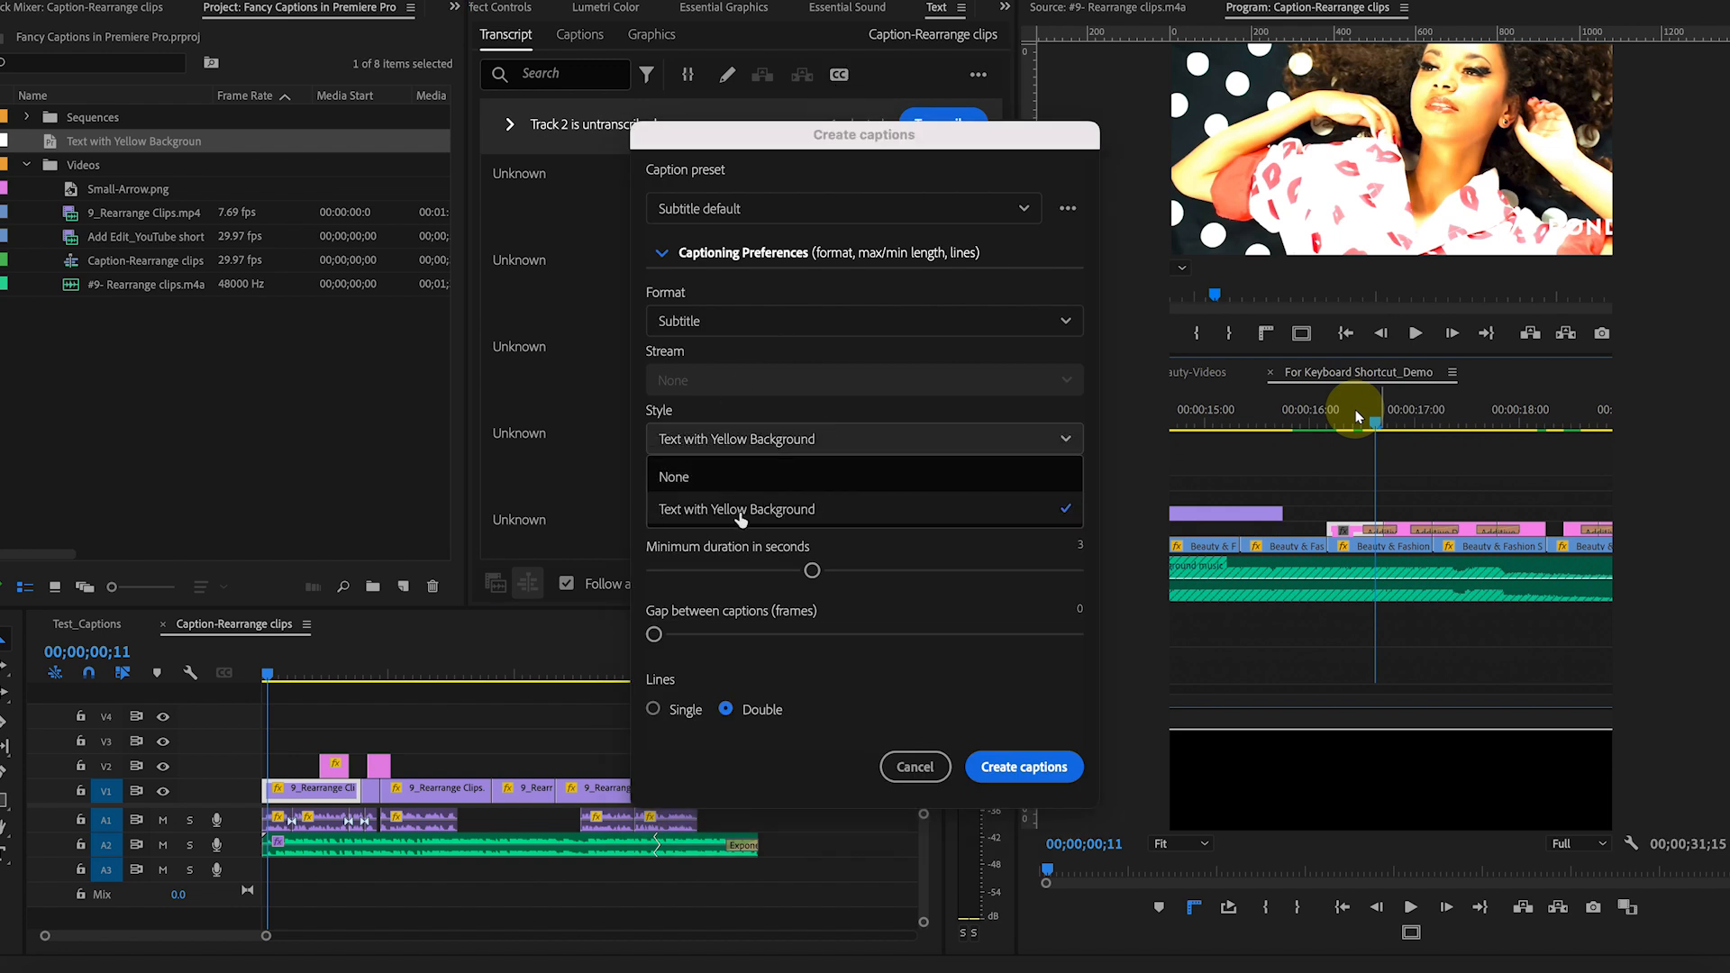
{"action": "left_click", "coordinate": [735, 508]}
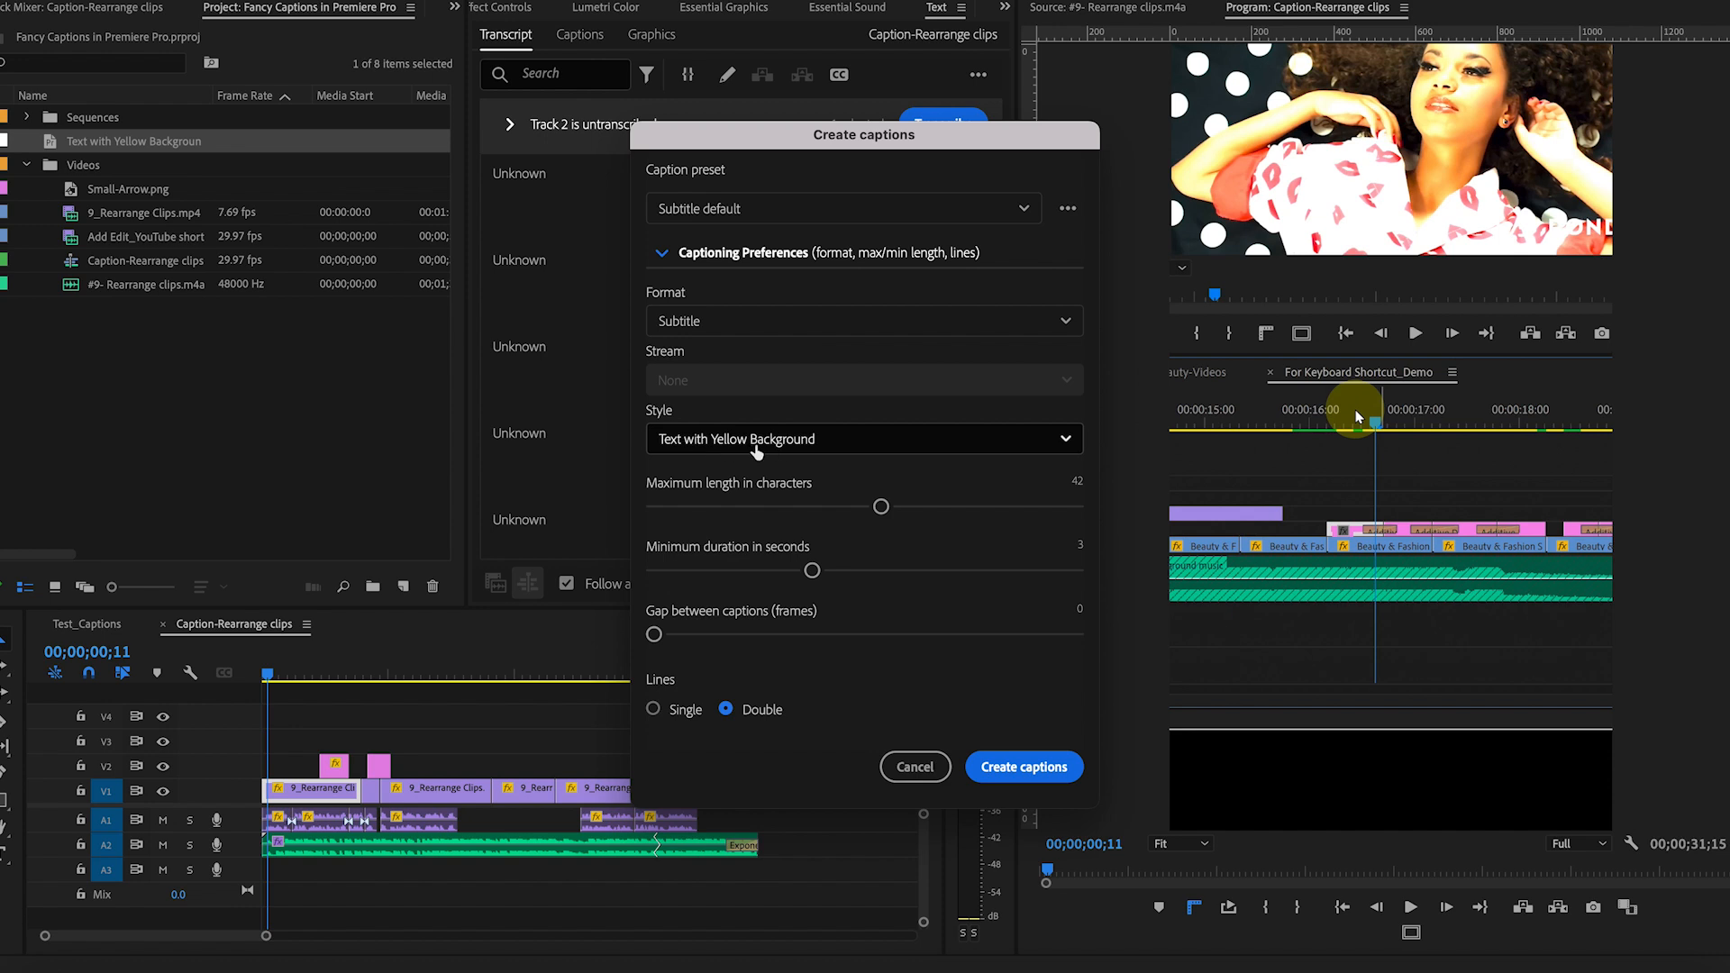
{"action": "mouse_move", "coordinate": [883, 506]}
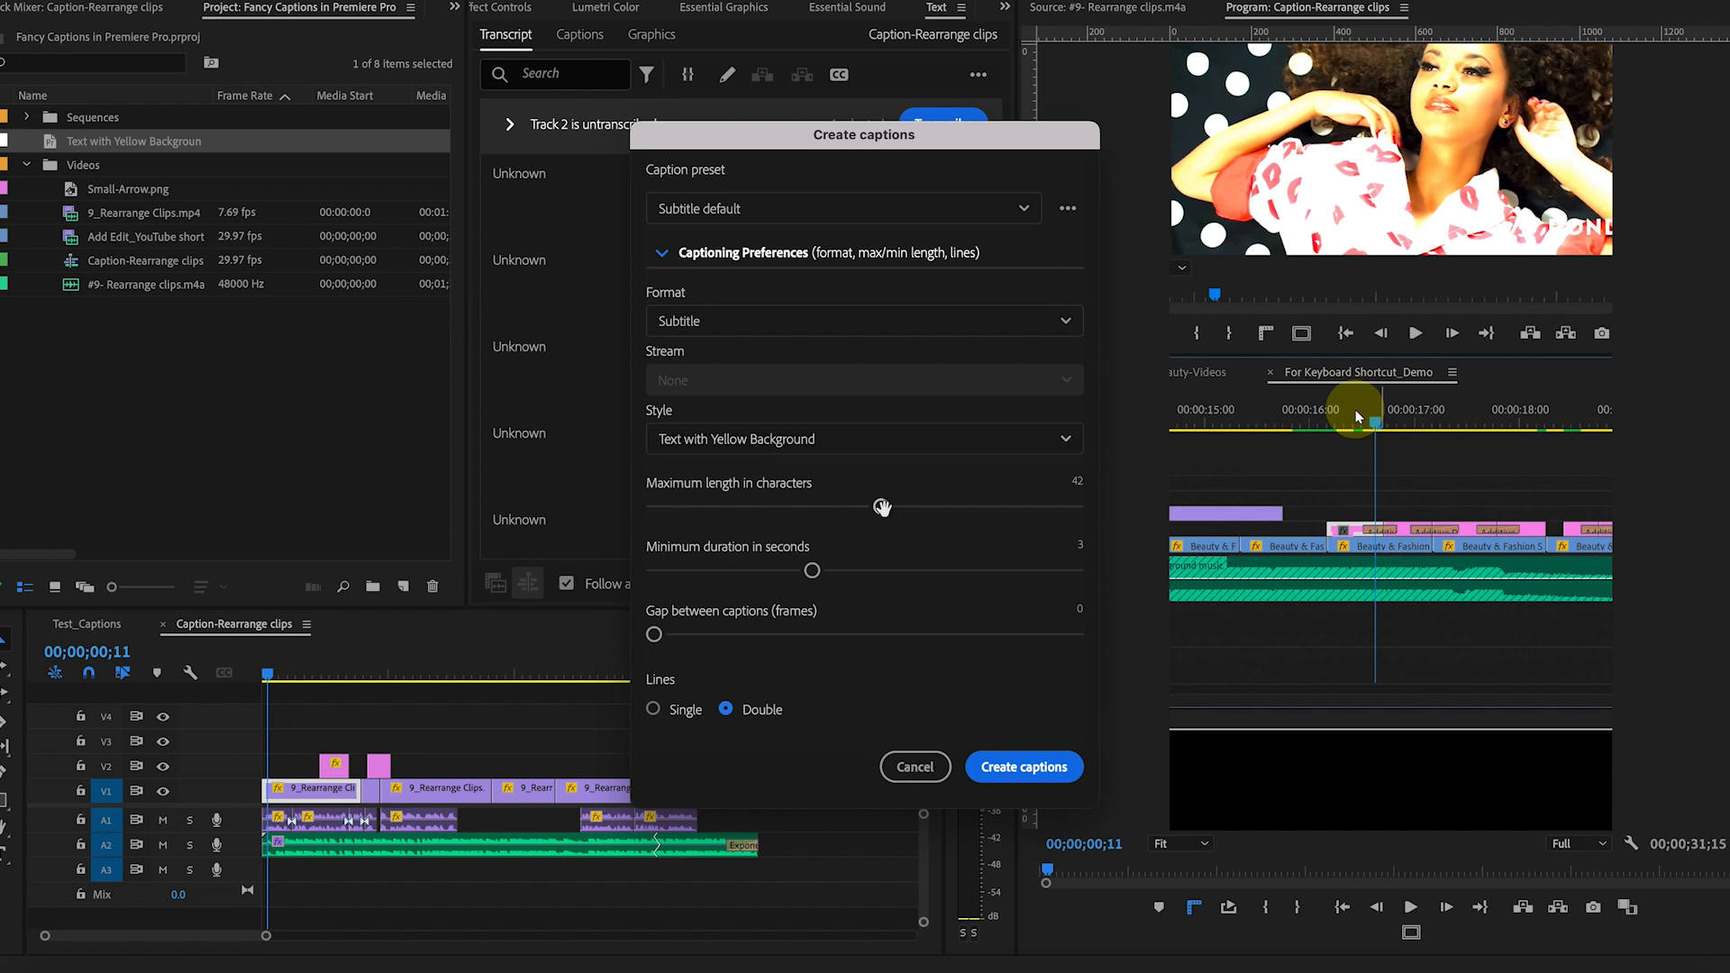
Create single-line captions of at most 10 characters and preview them along the timeline
{"action": "left_click_drag", "start_coordinate": [883, 507], "coordinate": [667, 522]}
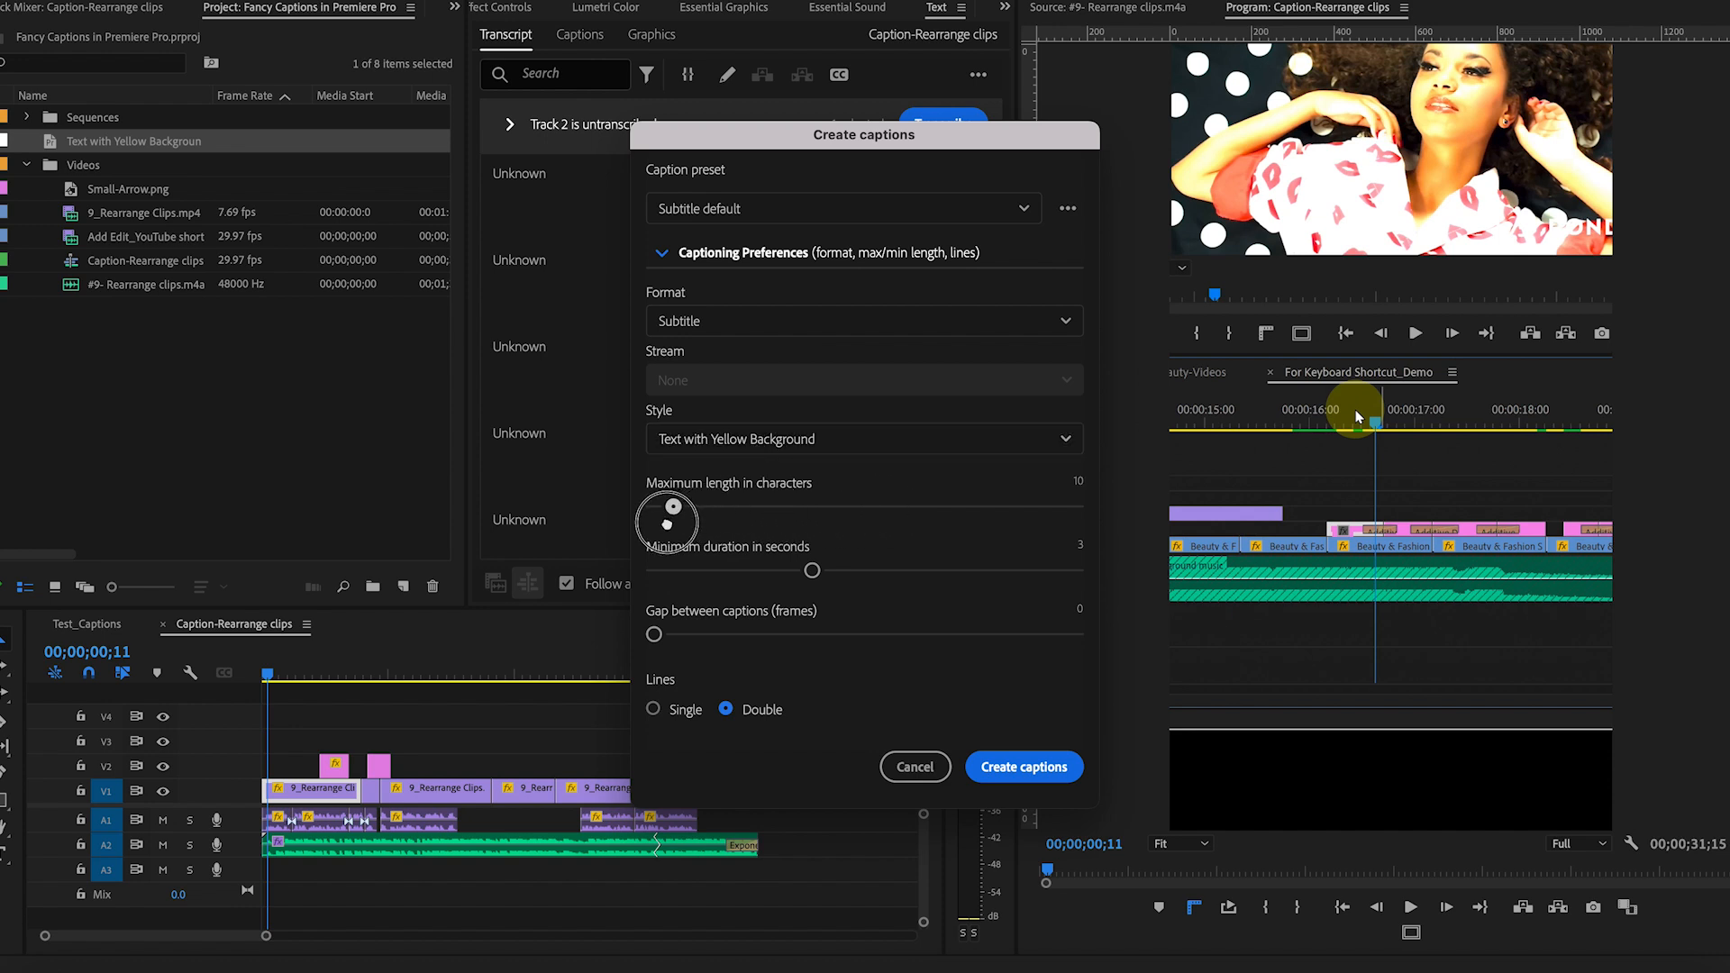
{"action": "left_click", "coordinate": [653, 708]}
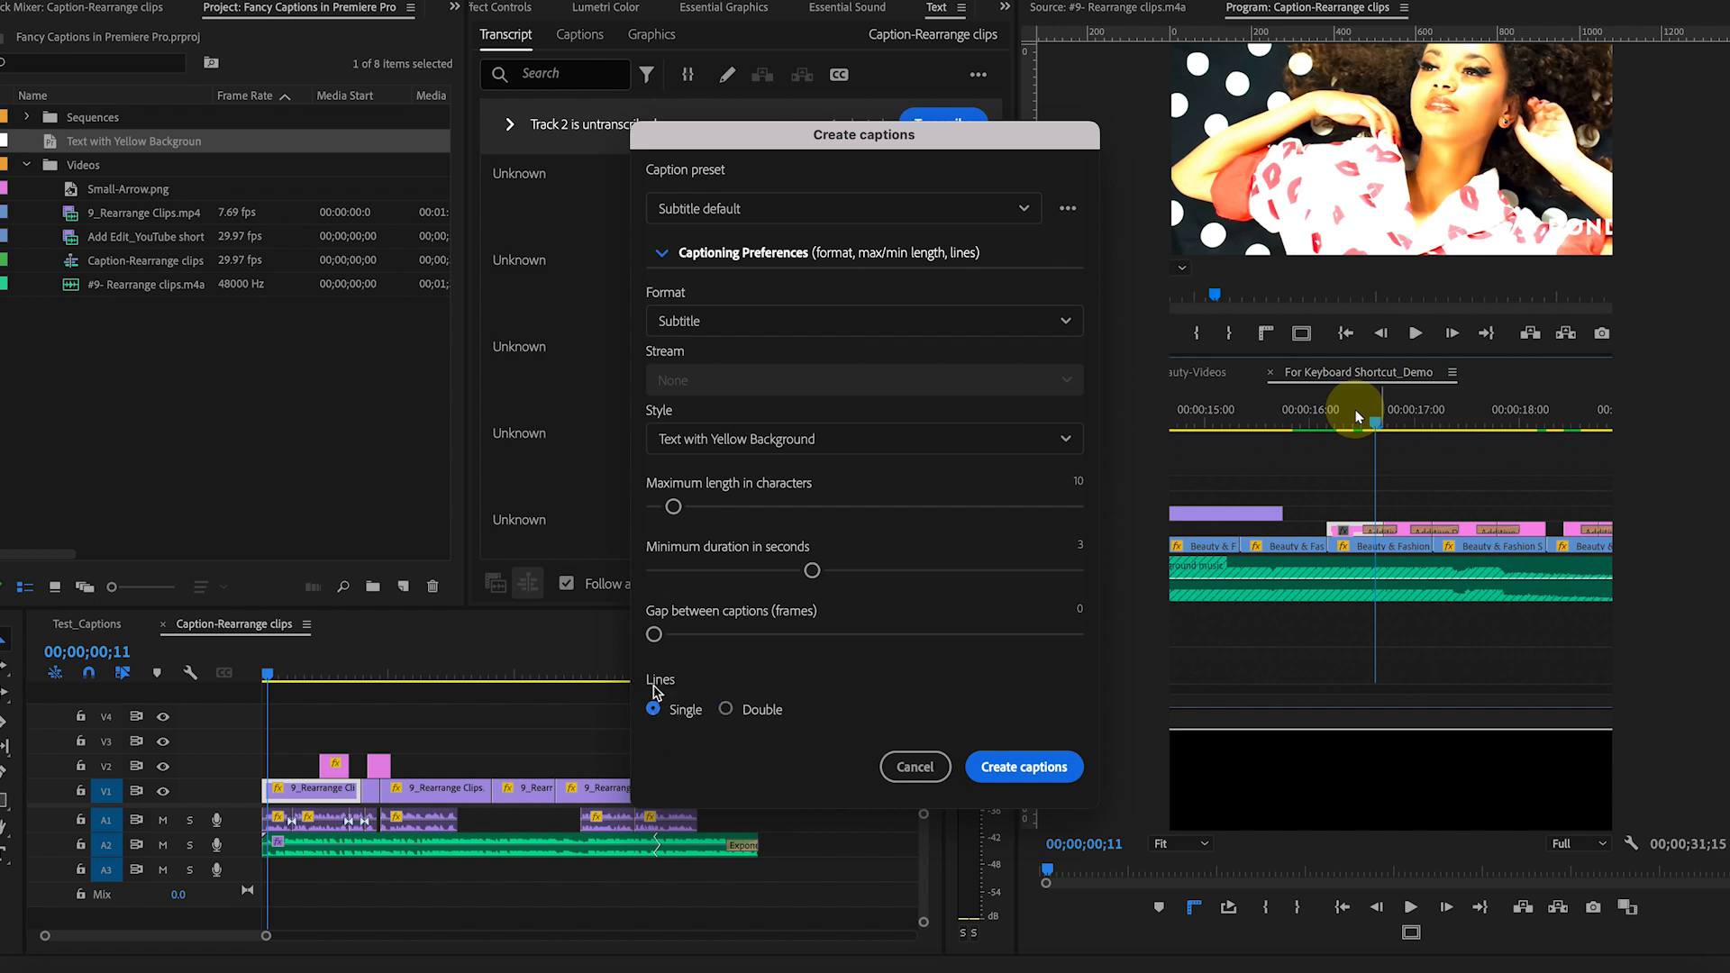
{"action": "left_click", "coordinate": [1022, 768]}
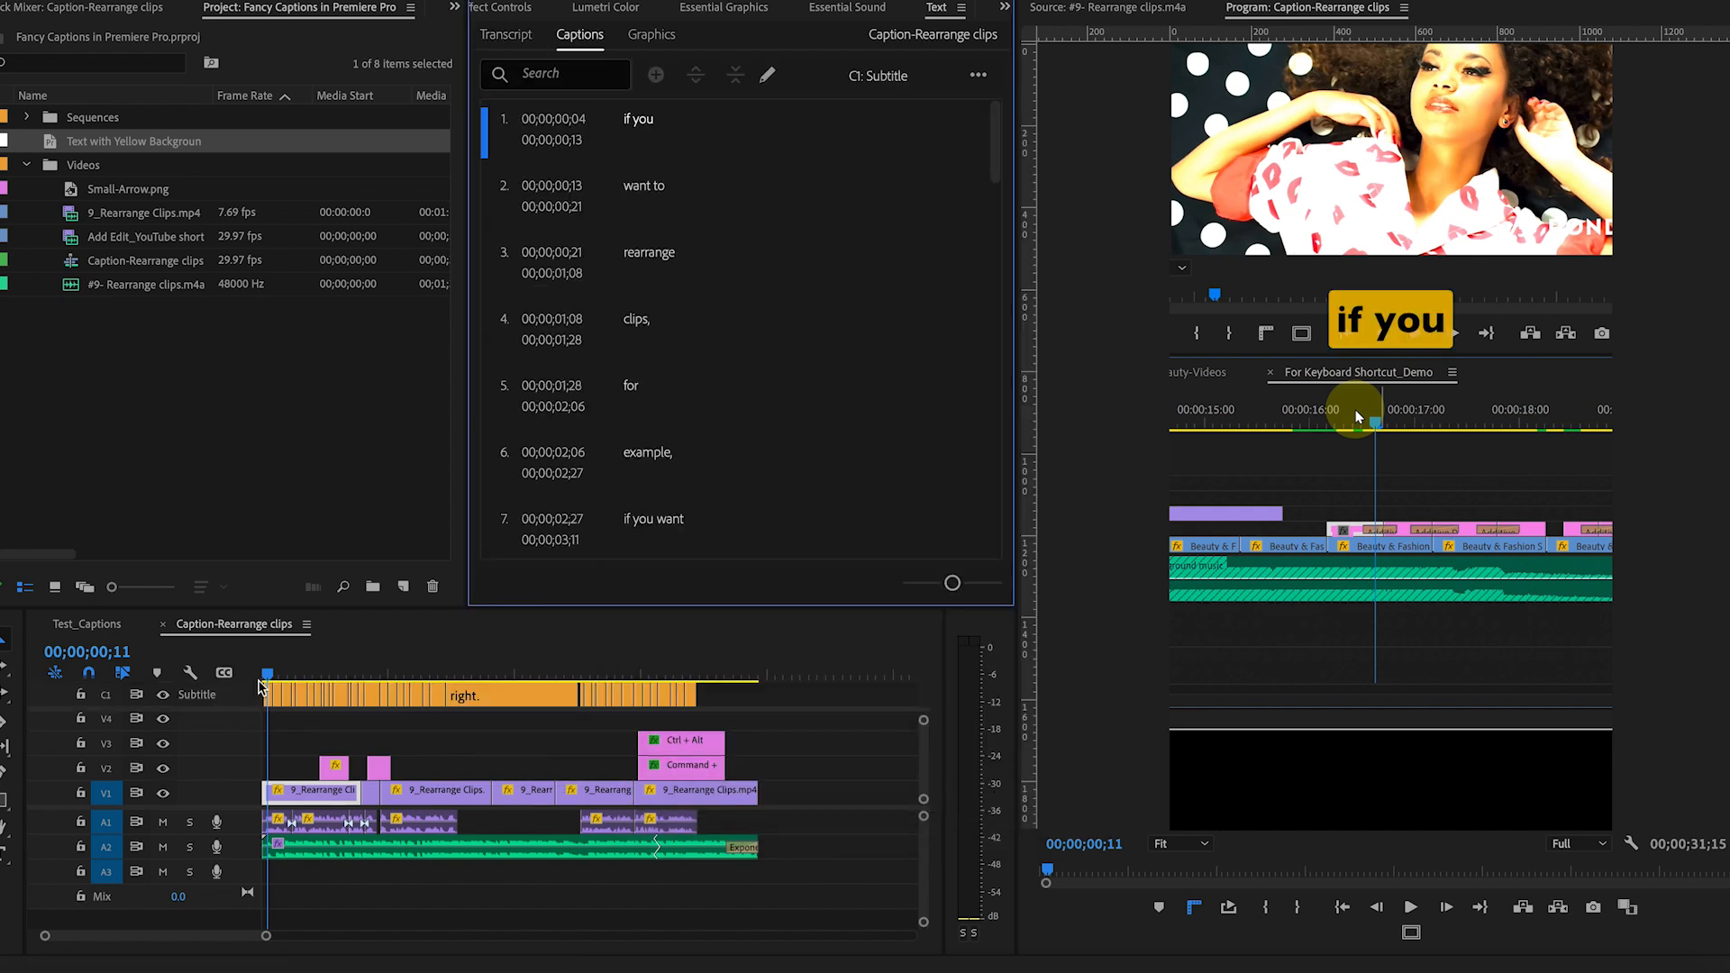
{"action": "left_click_drag", "start_coordinate": [266, 672], "coordinate": [443, 672]}
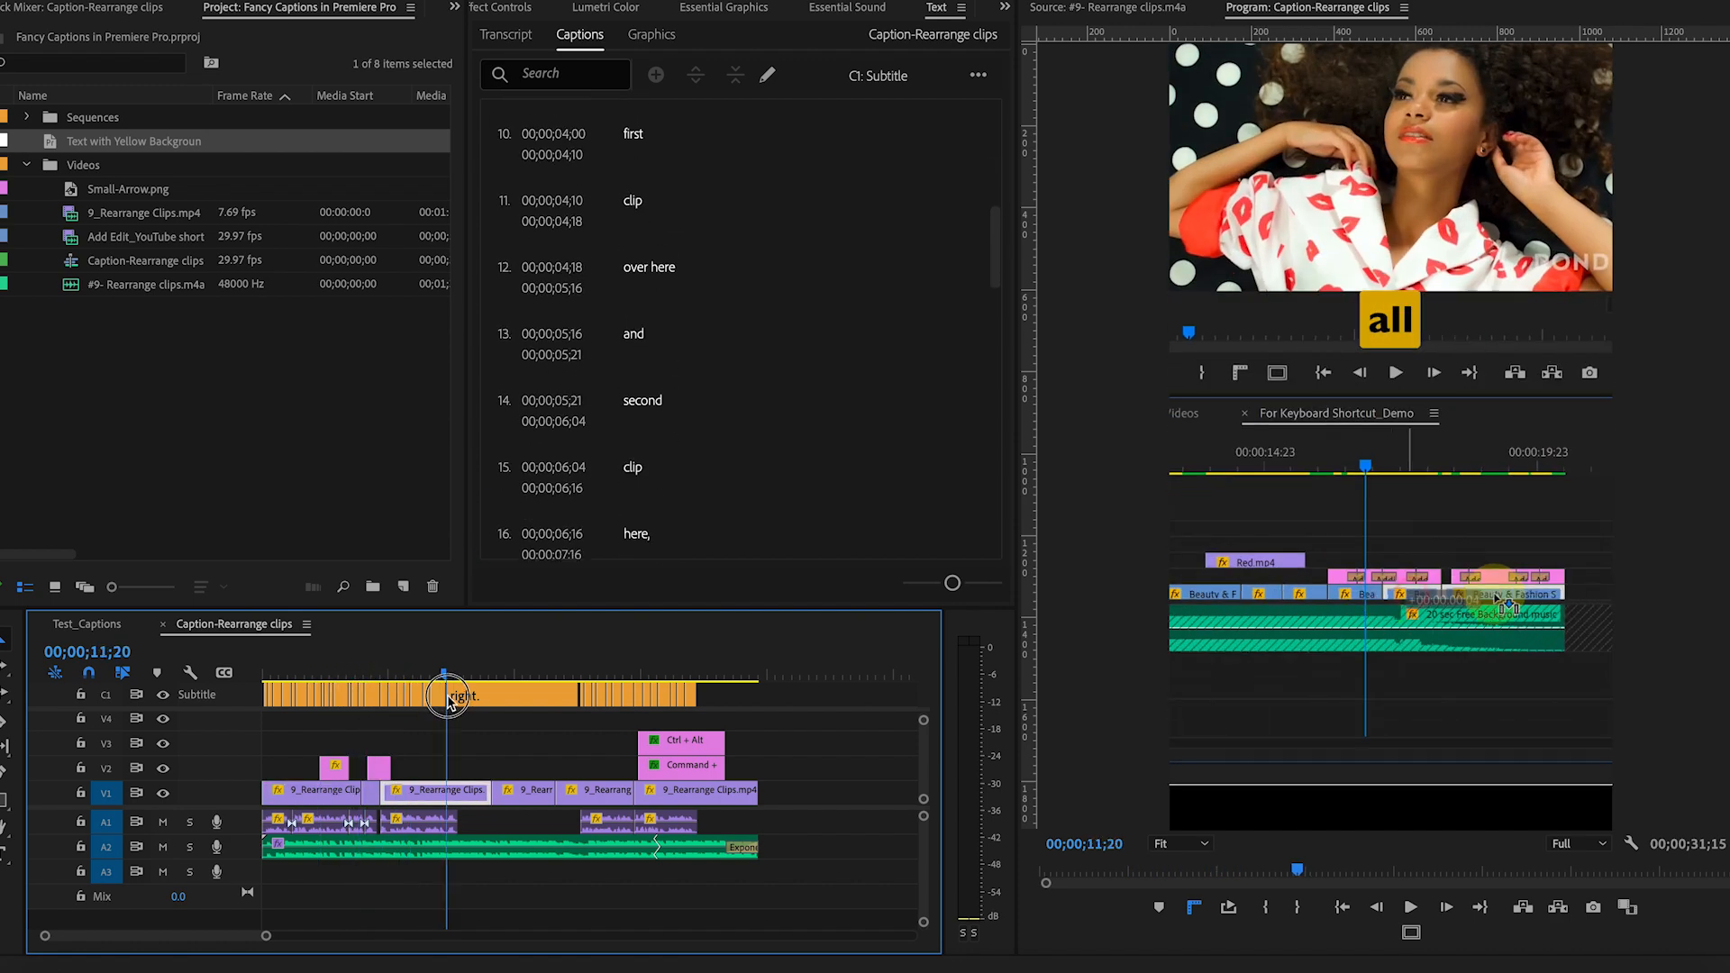